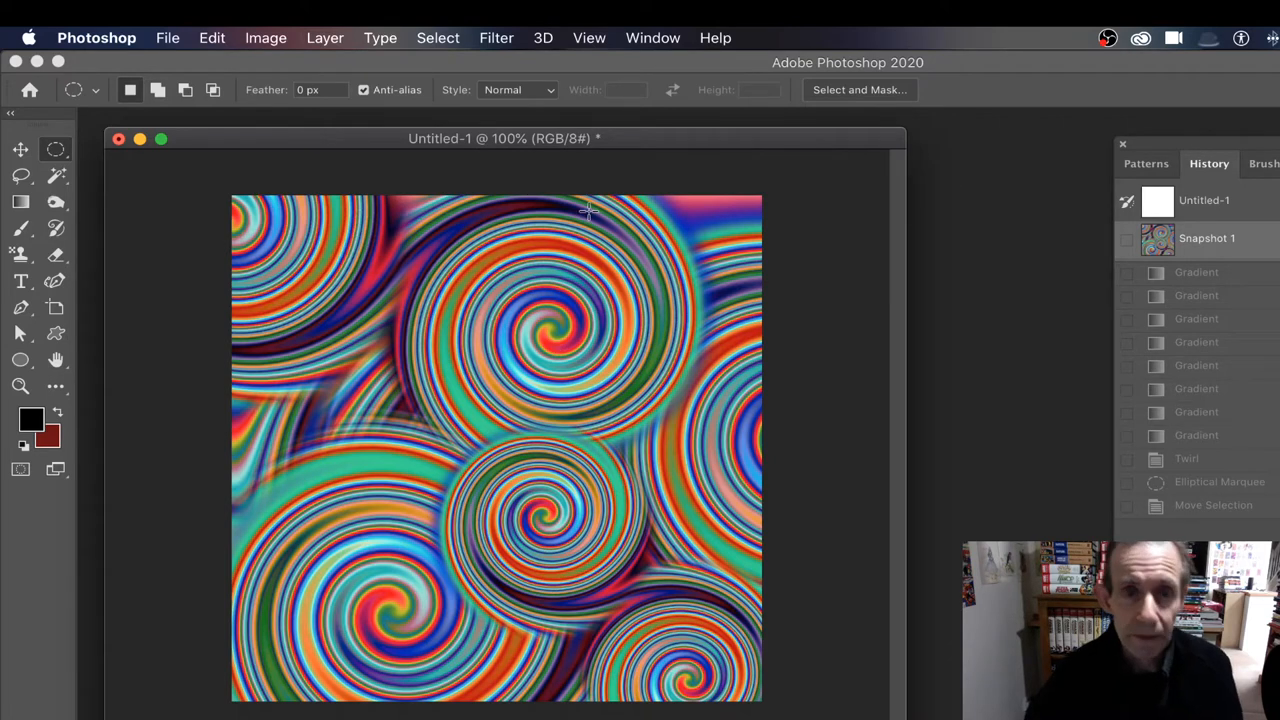
# - Set up the Gradient tool with the rainbow spectrum gradient, Linear style and Difference mode
pyautogui.click(652, 37)
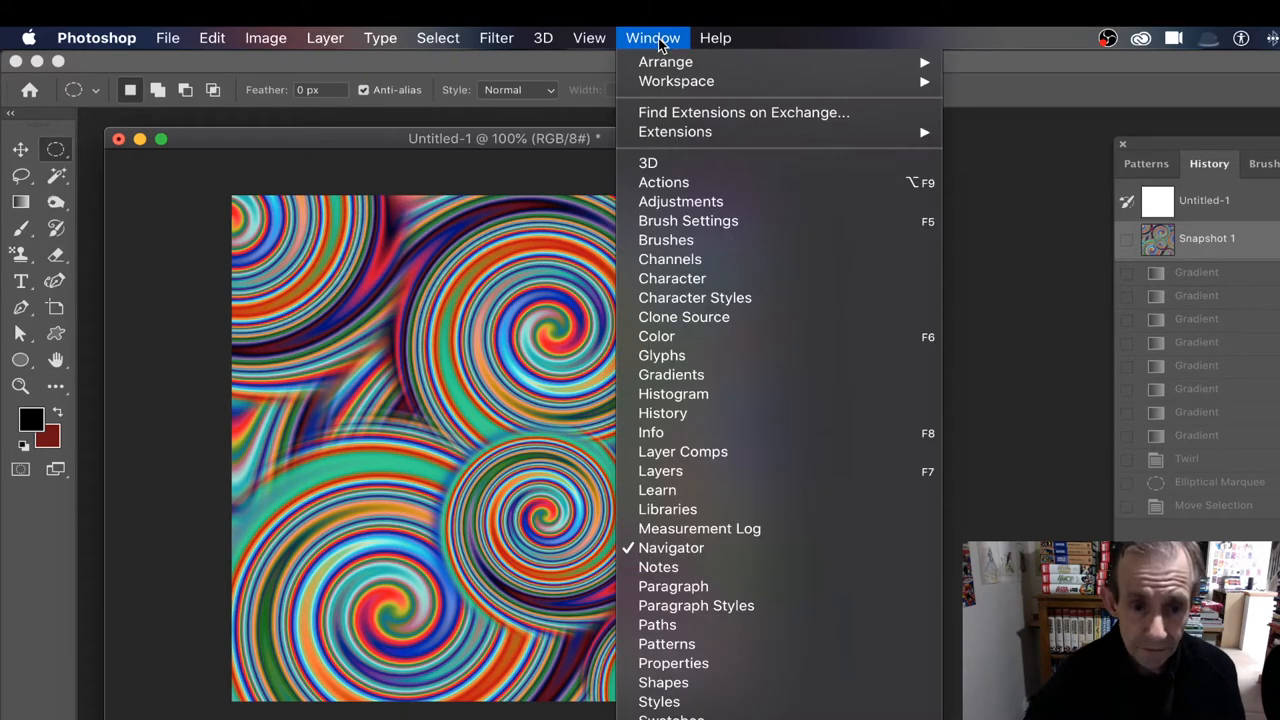
pyautogui.moveTo(671, 375)
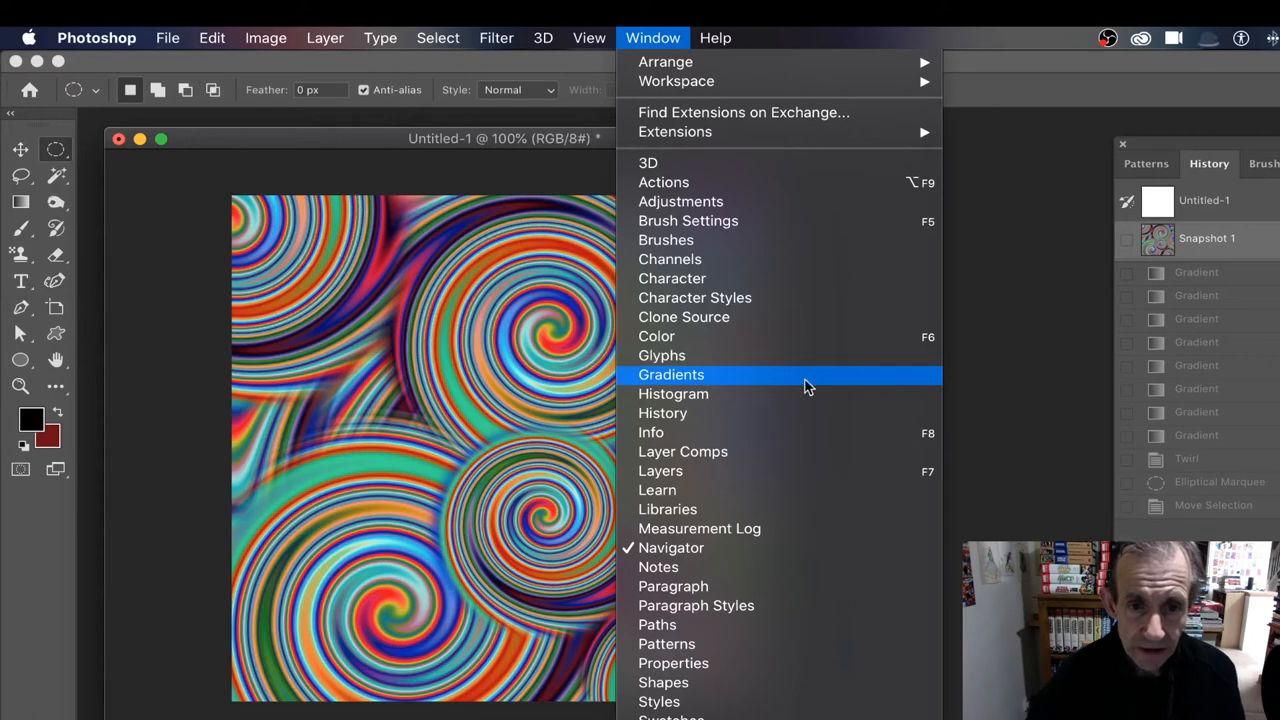
pyautogui.click(670, 375)
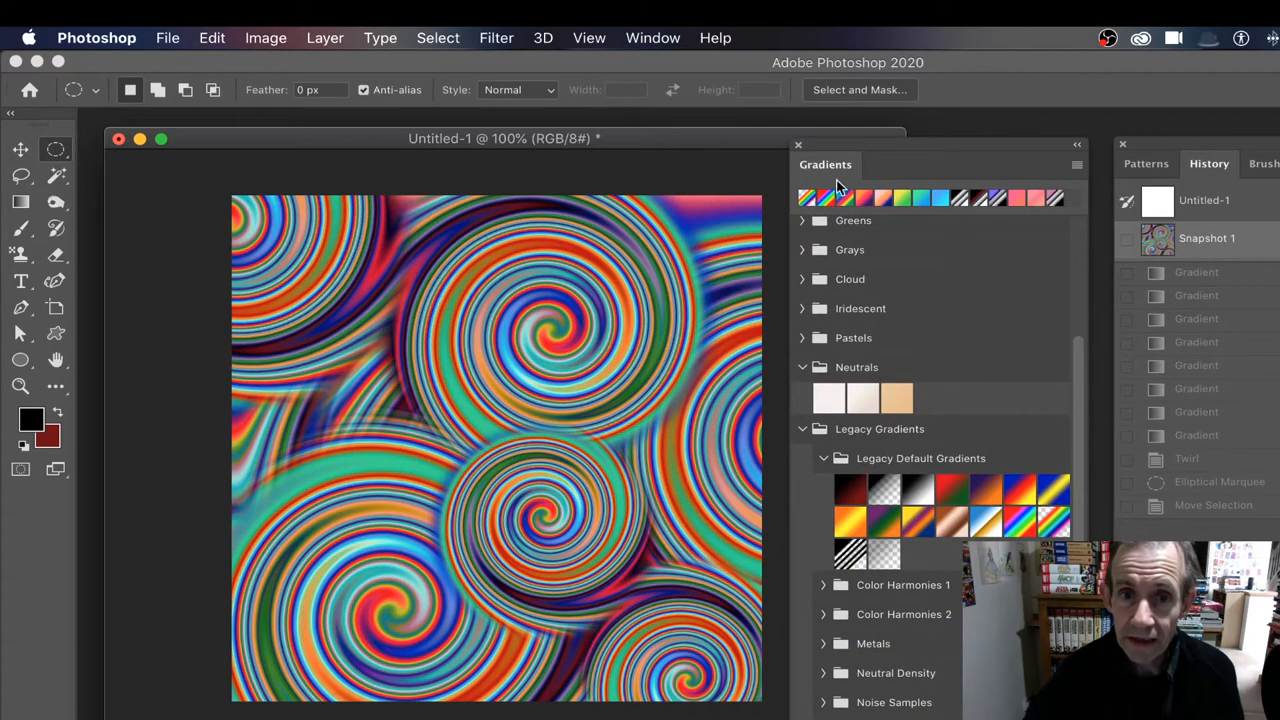
pyautogui.click(1076, 164)
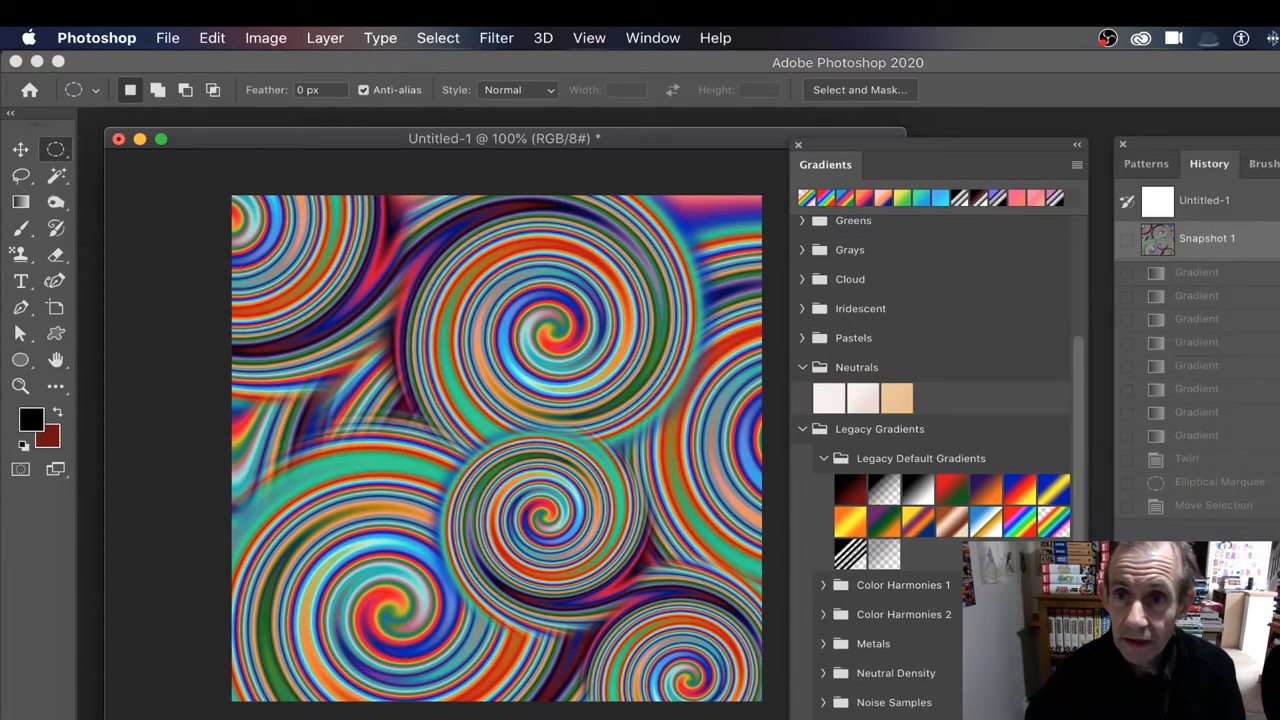
pyautogui.click(798, 144)
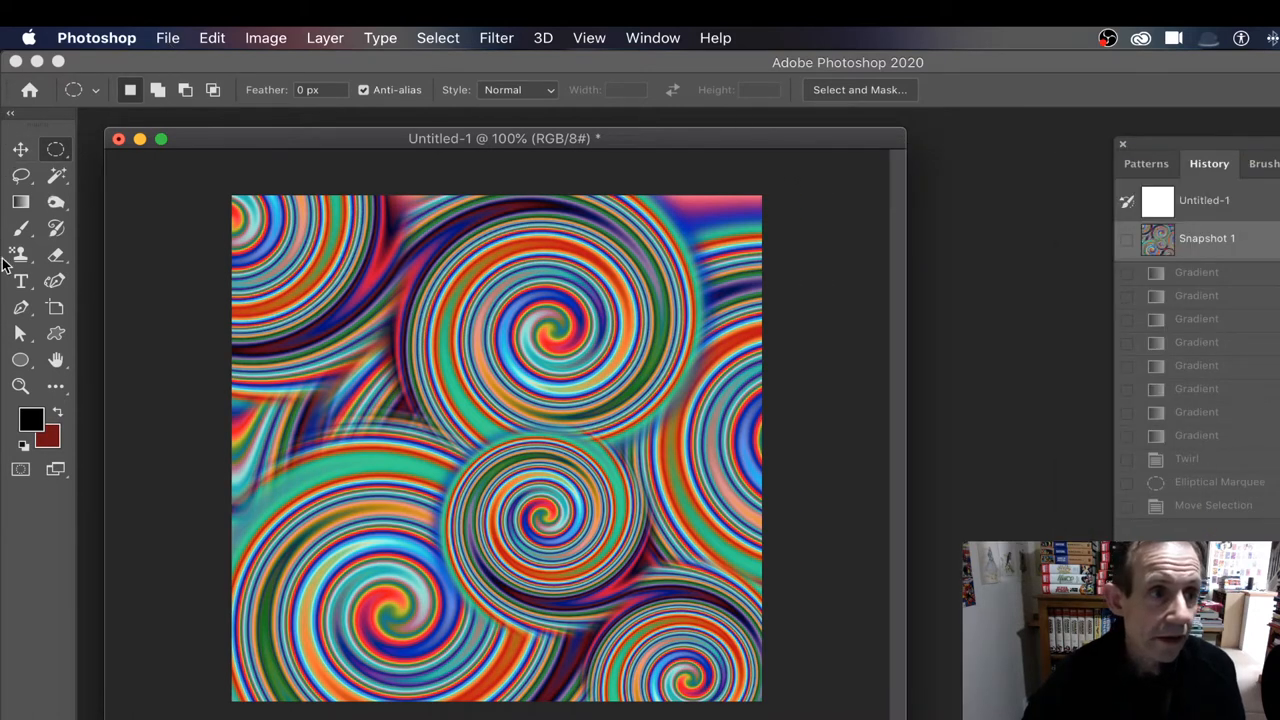
pyautogui.moveTo(22, 202)
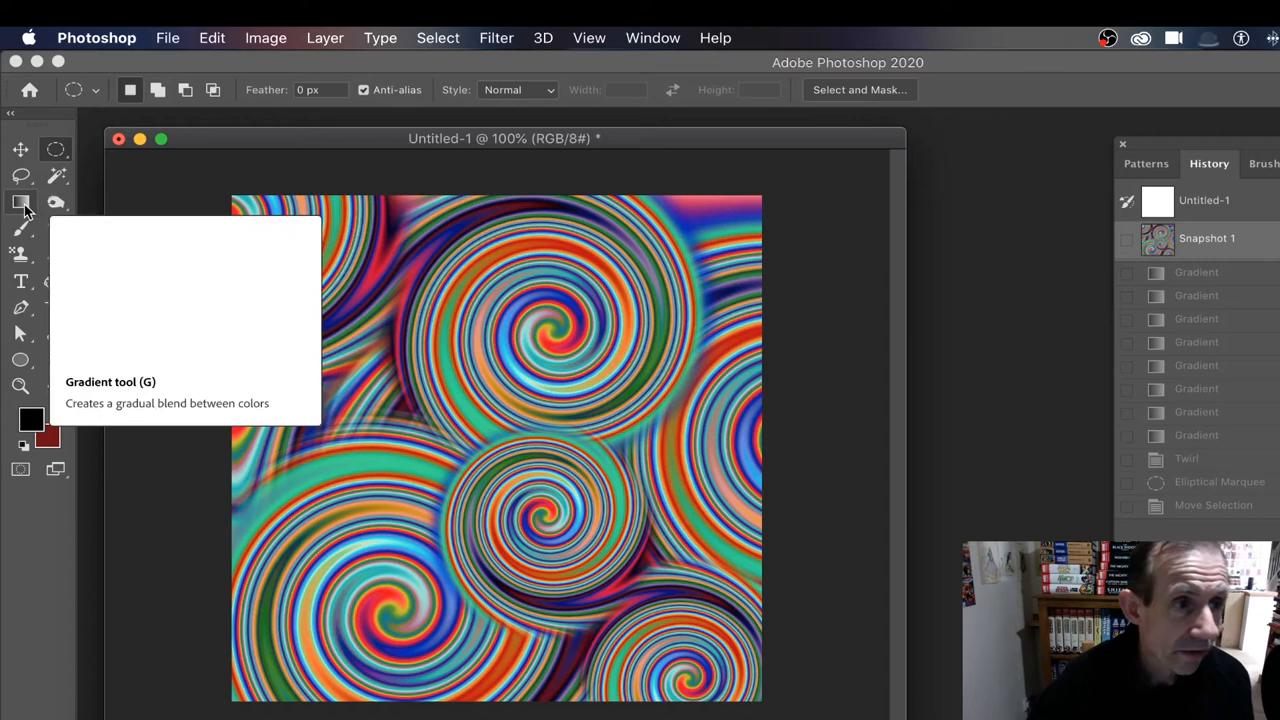
pyautogui.click(20, 201)
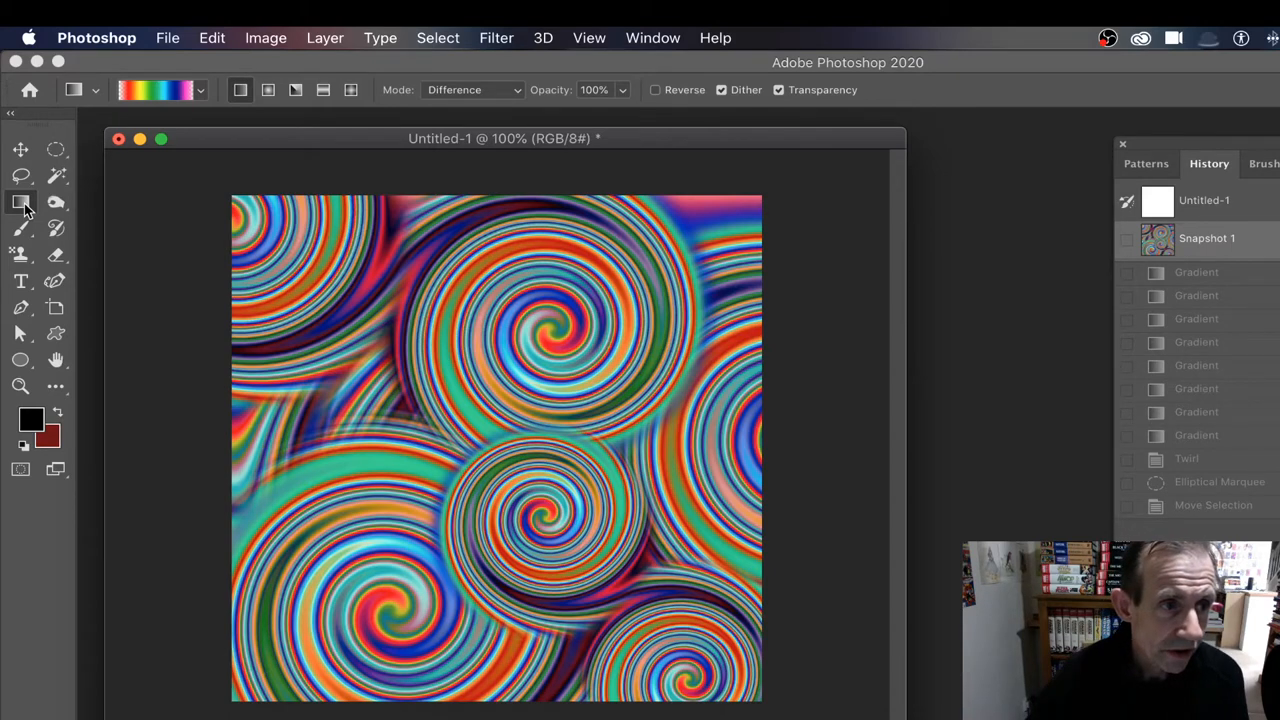
pyautogui.click(205, 90)
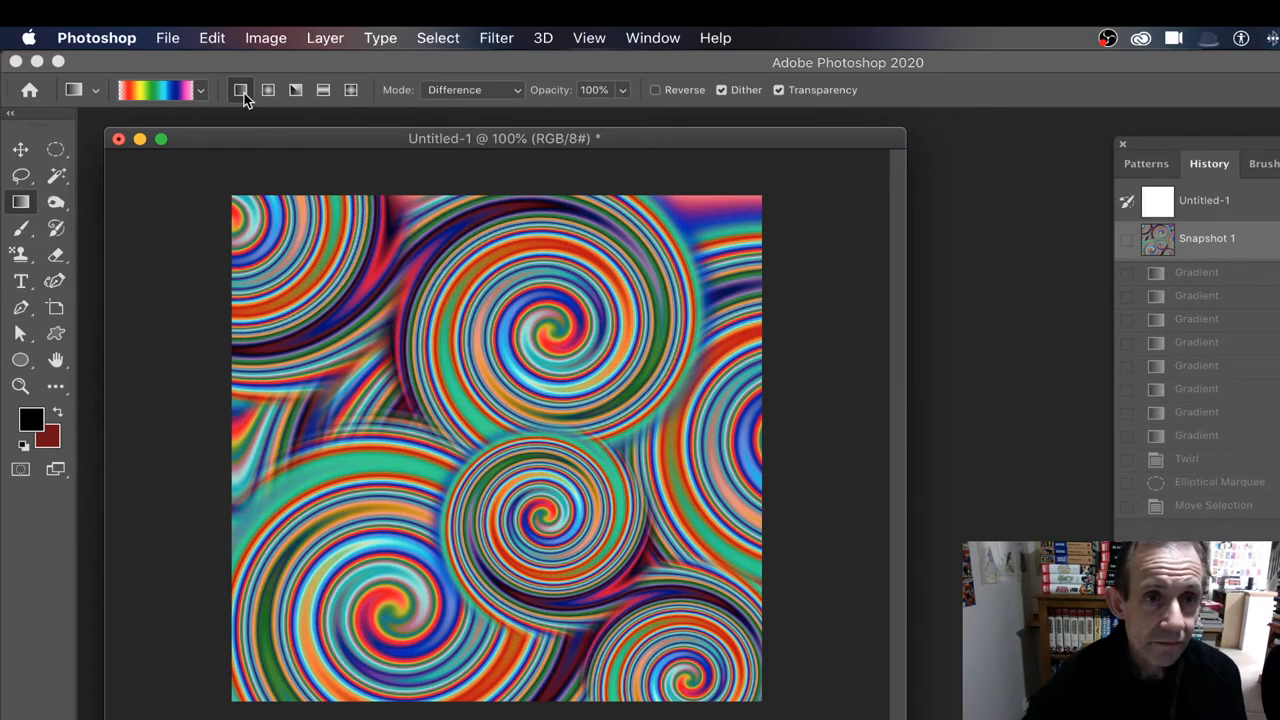
pyautogui.moveTo(425, 95)
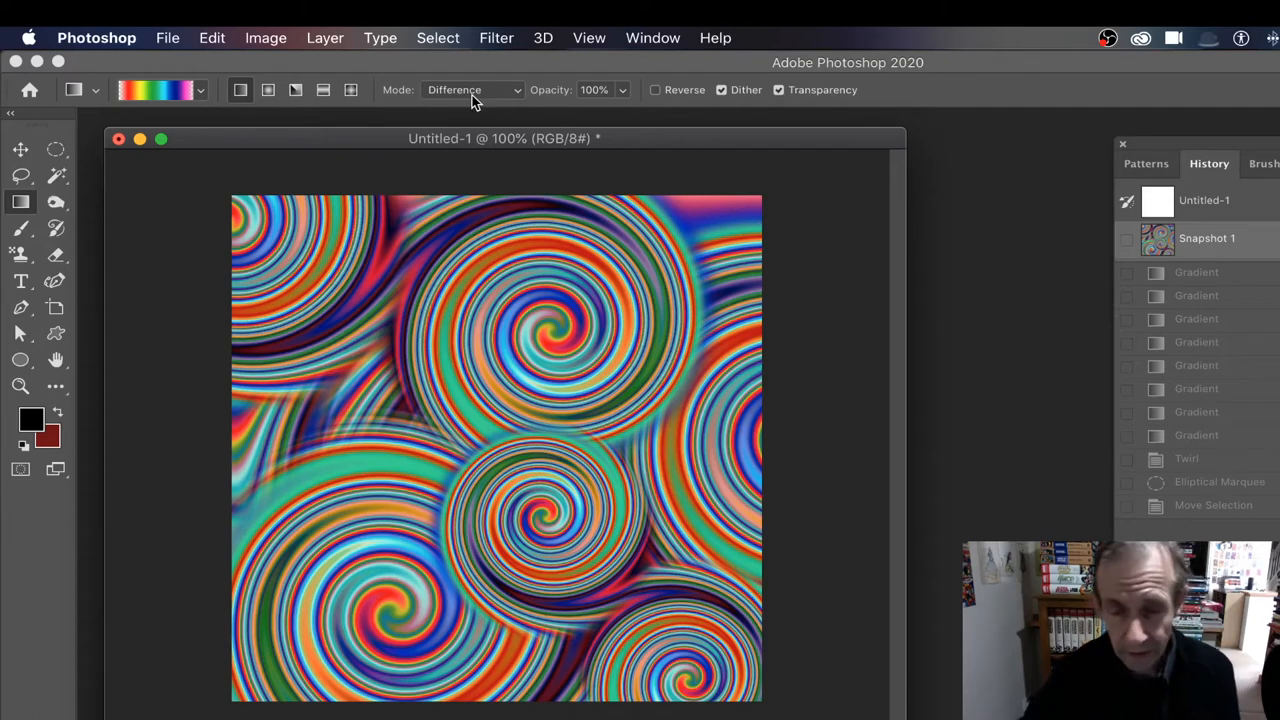
pyautogui.moveTo(231, 436)
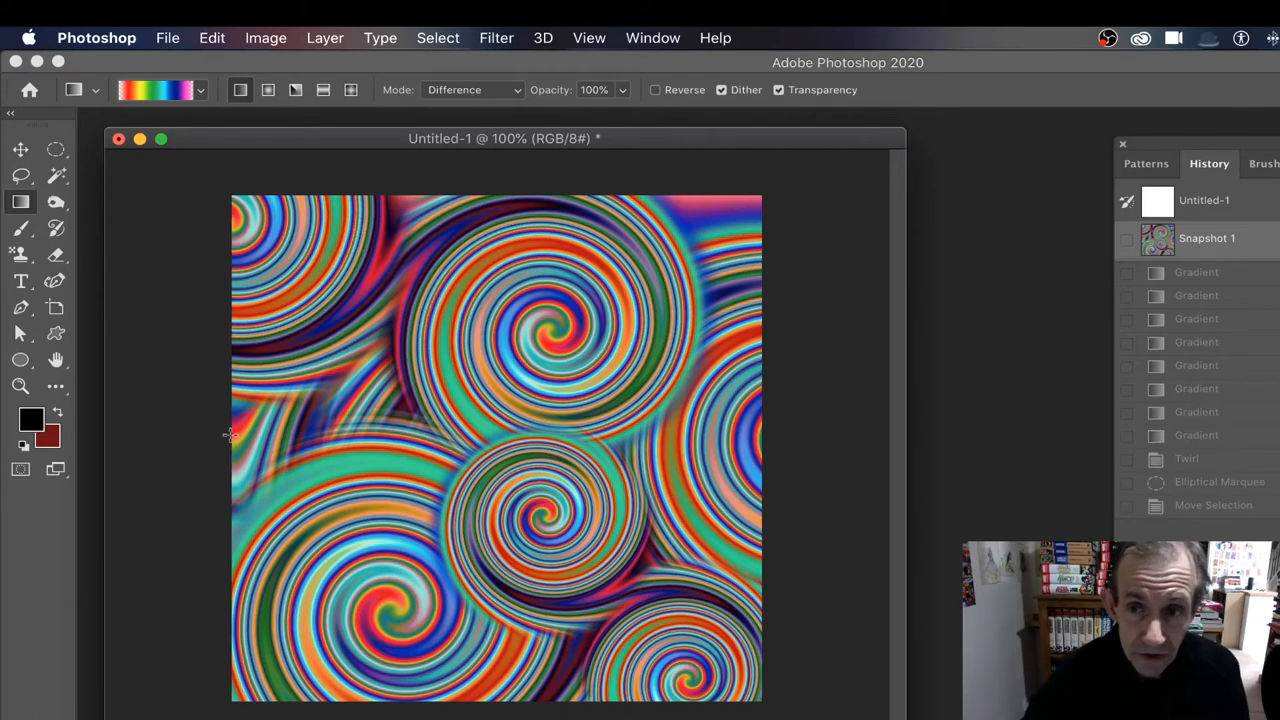
pyautogui.moveTo(1190, 297)
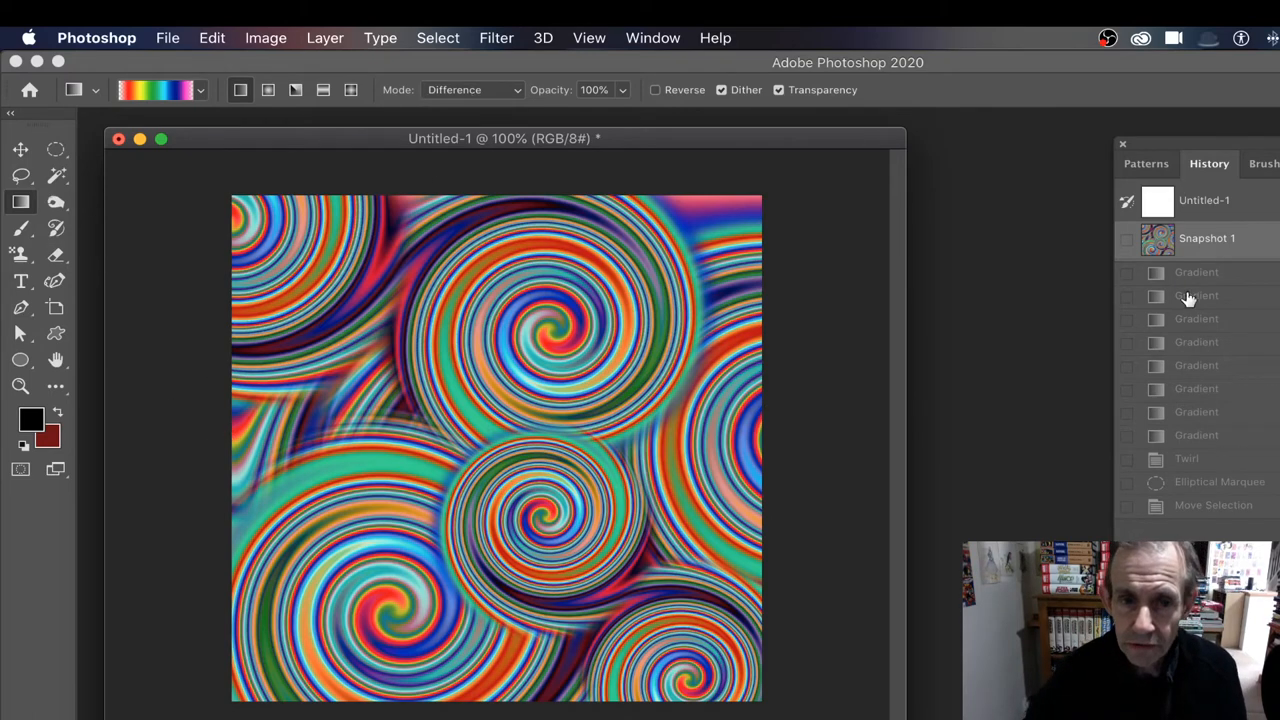
# - Revert to the Untitled-1 history state and drag three overlapping horizontal rainbow gradients
pyautogui.click(1204, 200)
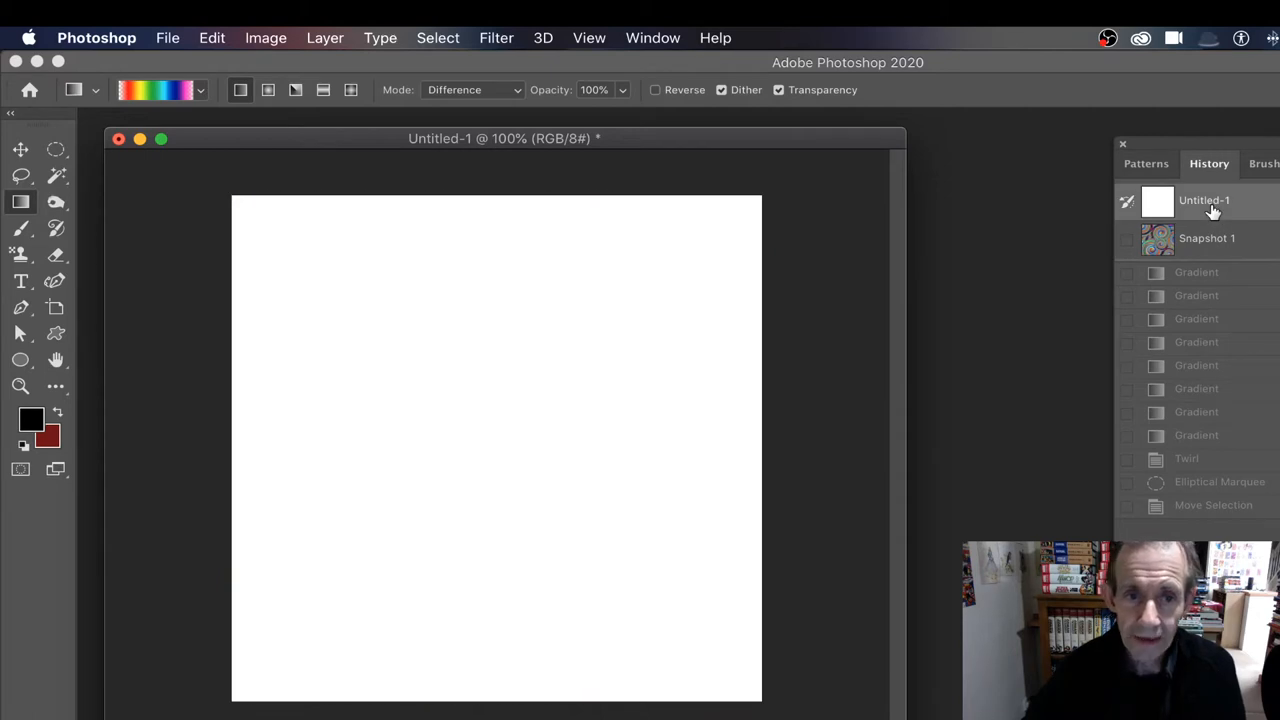
pyautogui.moveTo(255, 433)
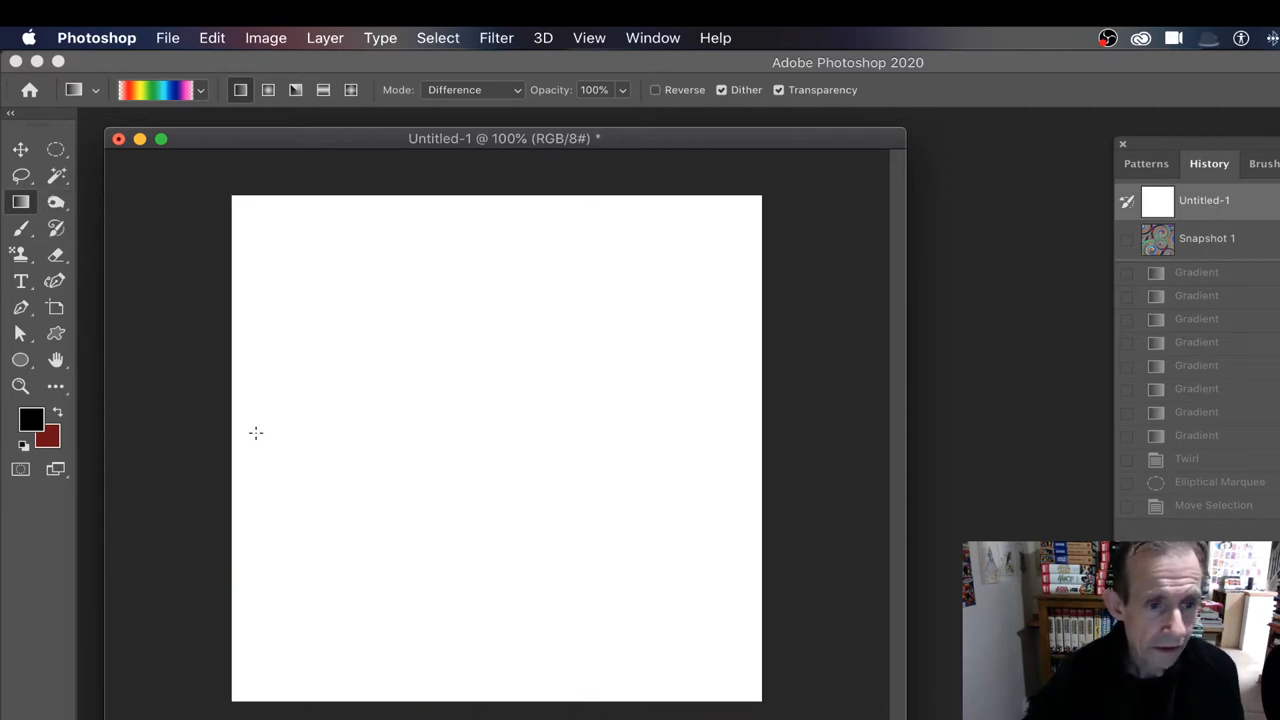
pyautogui.moveTo(231, 447); pyautogui.dragTo(772, 448)
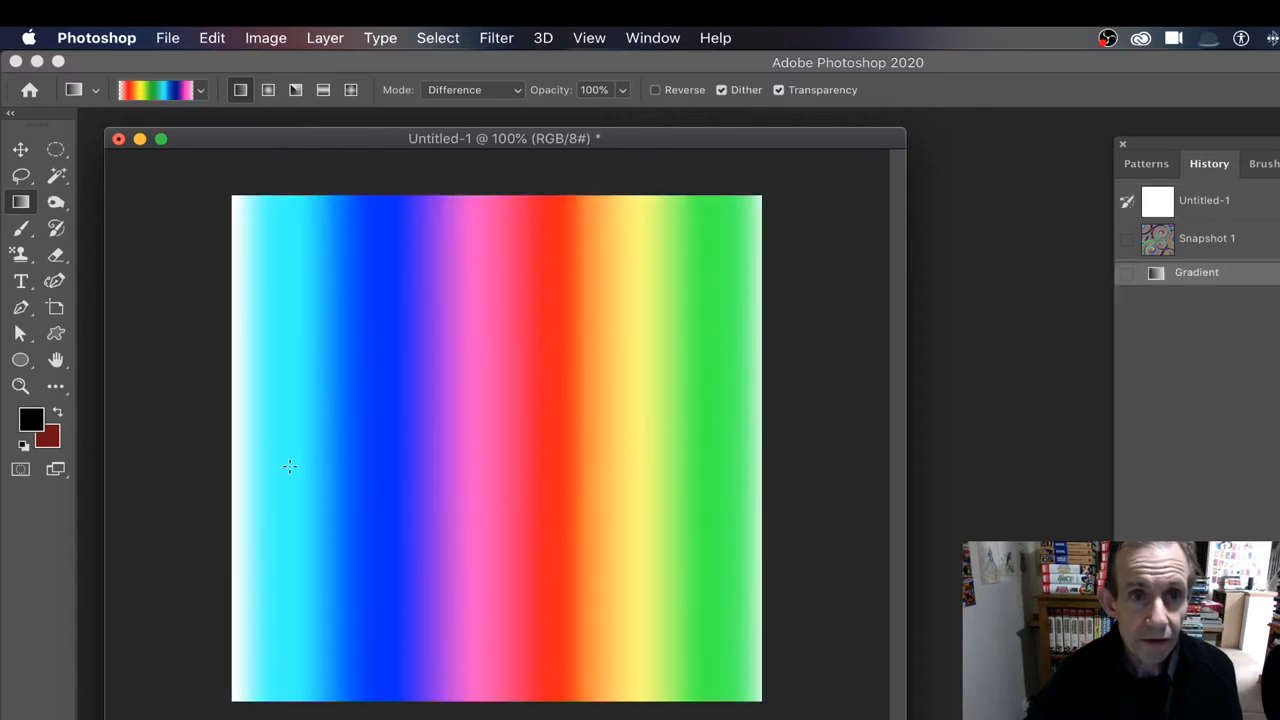
pyautogui.moveTo(271, 460); pyautogui.dragTo(363, 460)
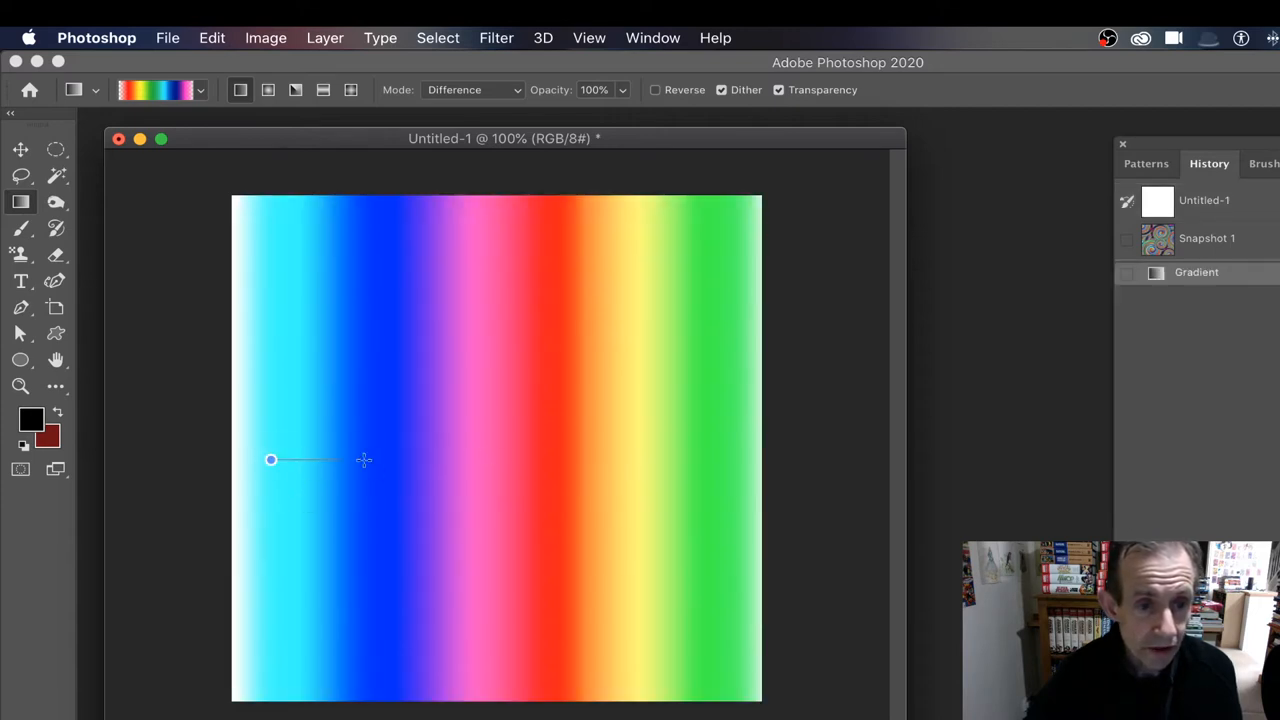
pyautogui.moveTo(271, 460); pyautogui.dragTo(516, 461)
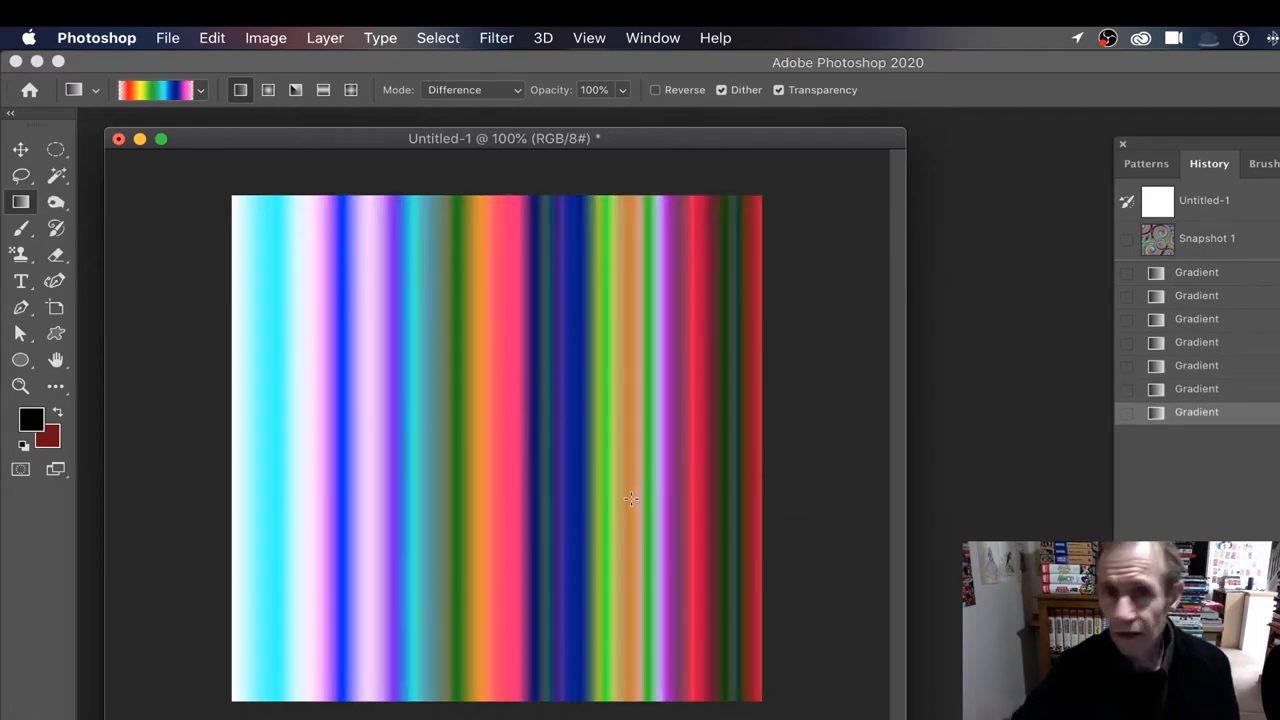
pyautogui.moveTo(298, 594)
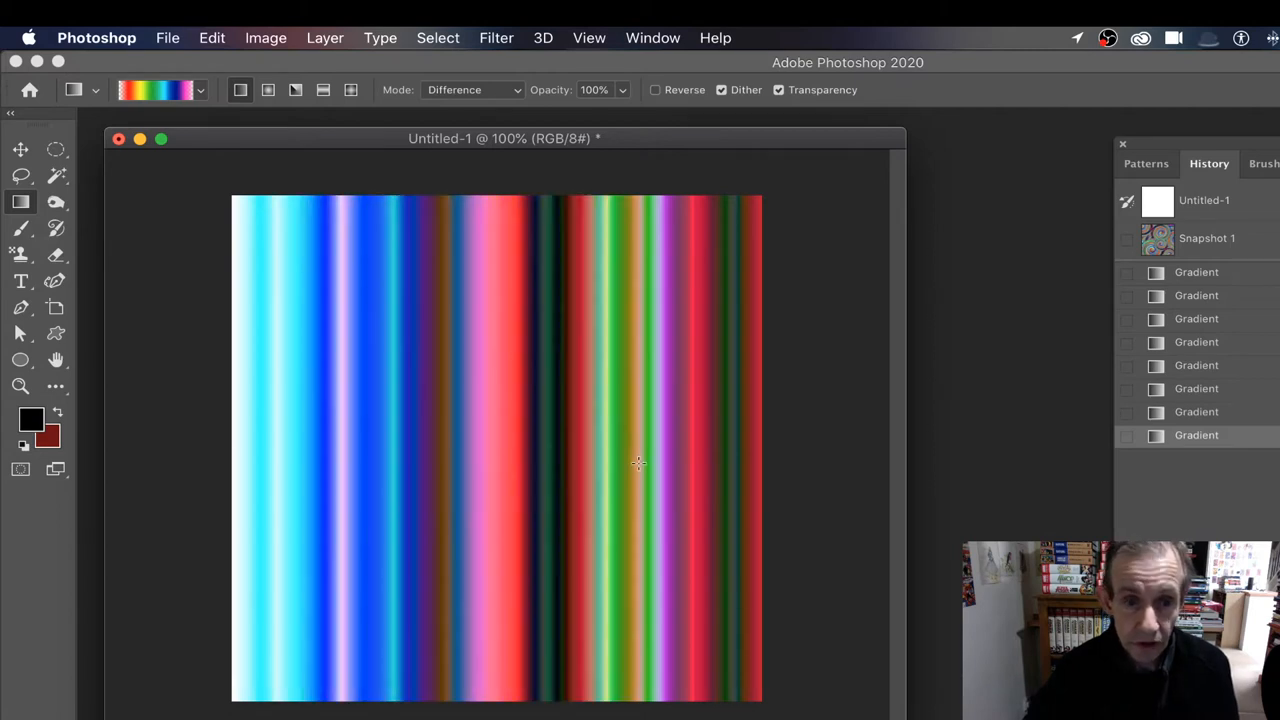
pyautogui.moveTo(618, 30)
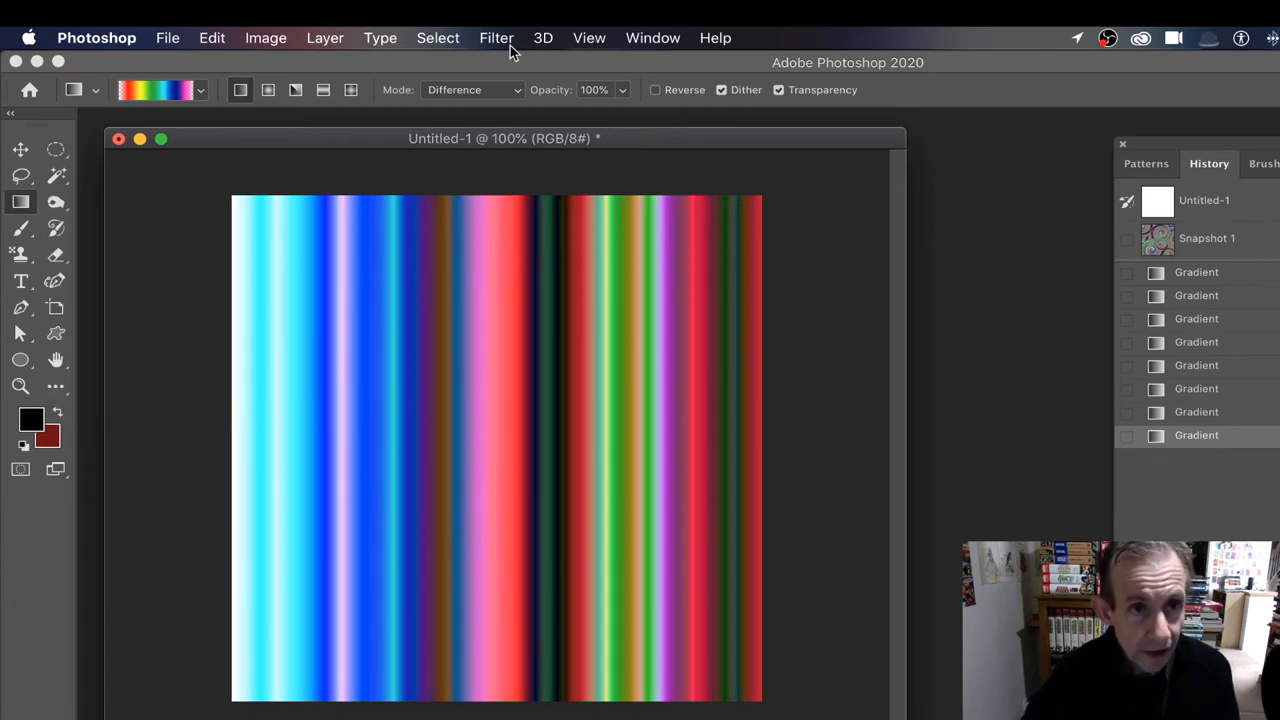
# - Apply Filter > Distort > Twirl with an angle of 999° to the stripes
pyautogui.click(496, 38)
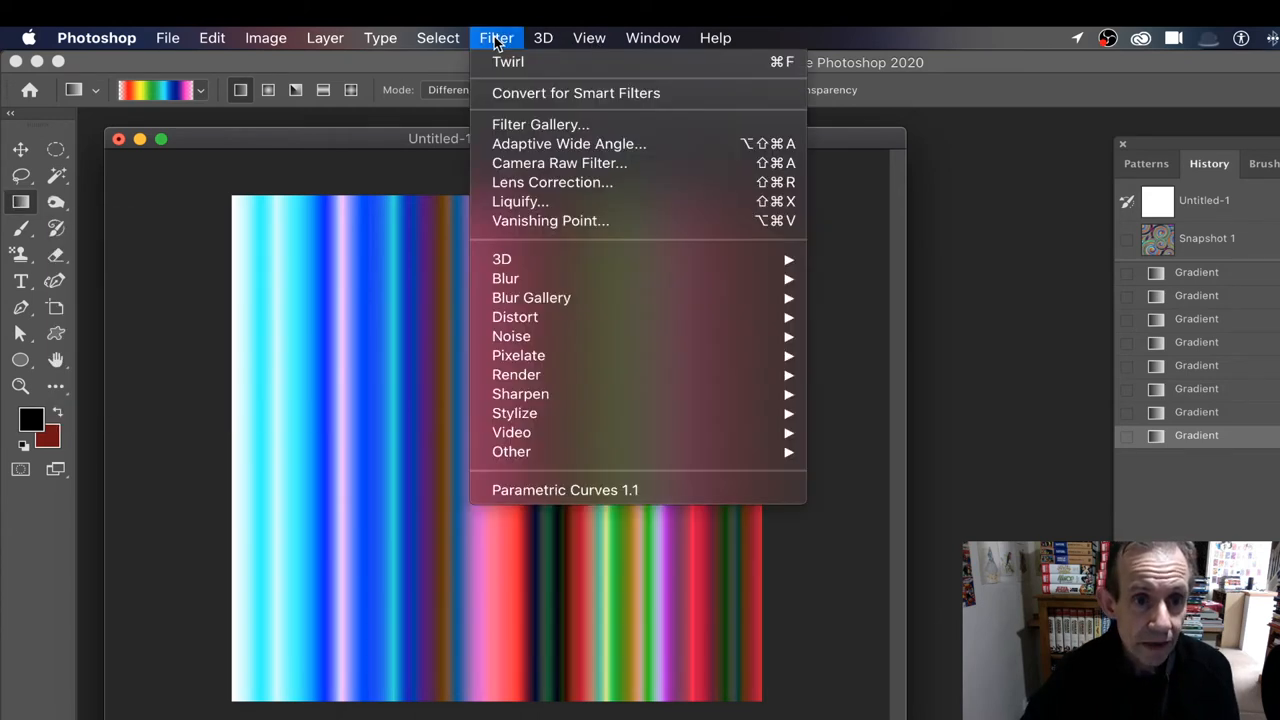
pyautogui.moveTo(510, 61)
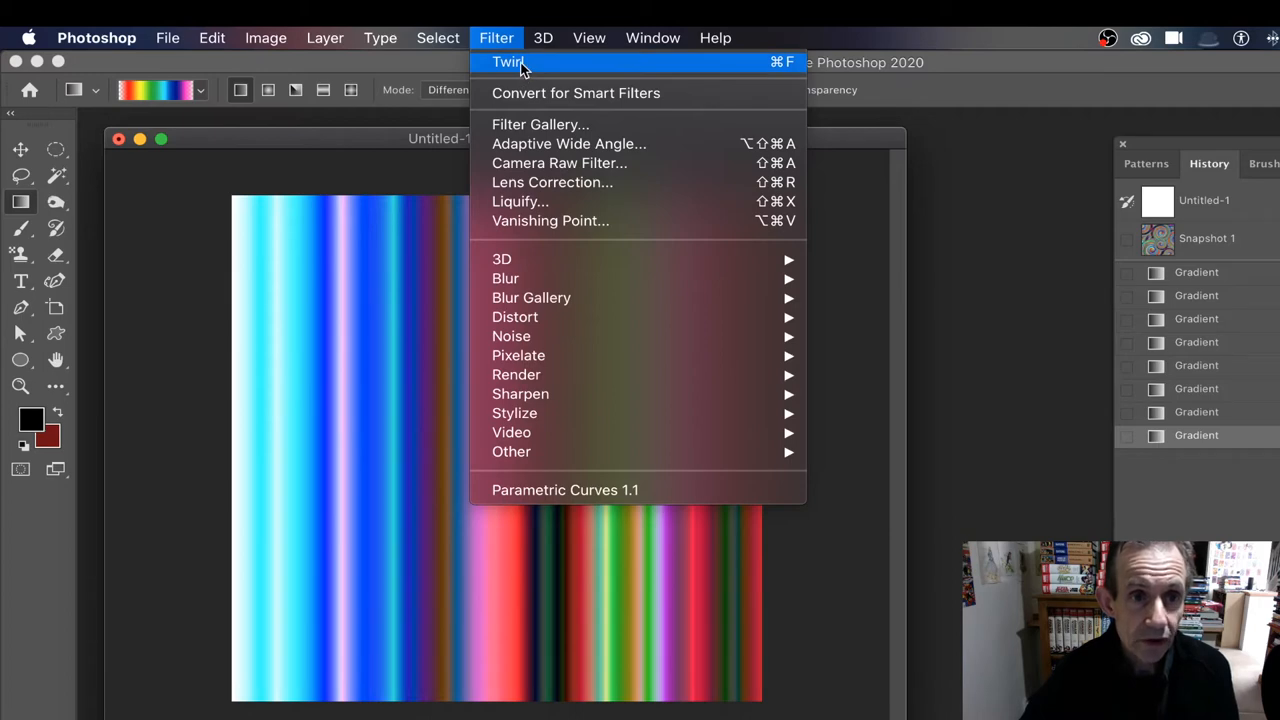
pyautogui.moveTo(515, 317)
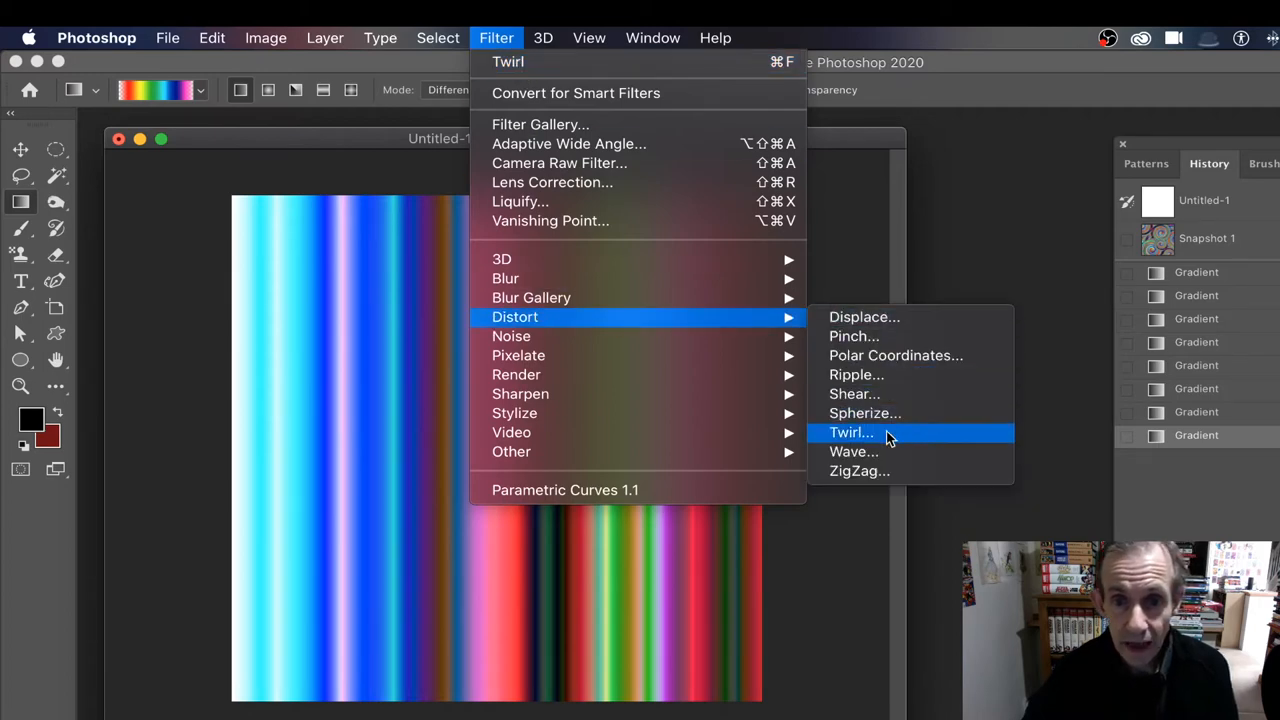
pyautogui.click(850, 432)
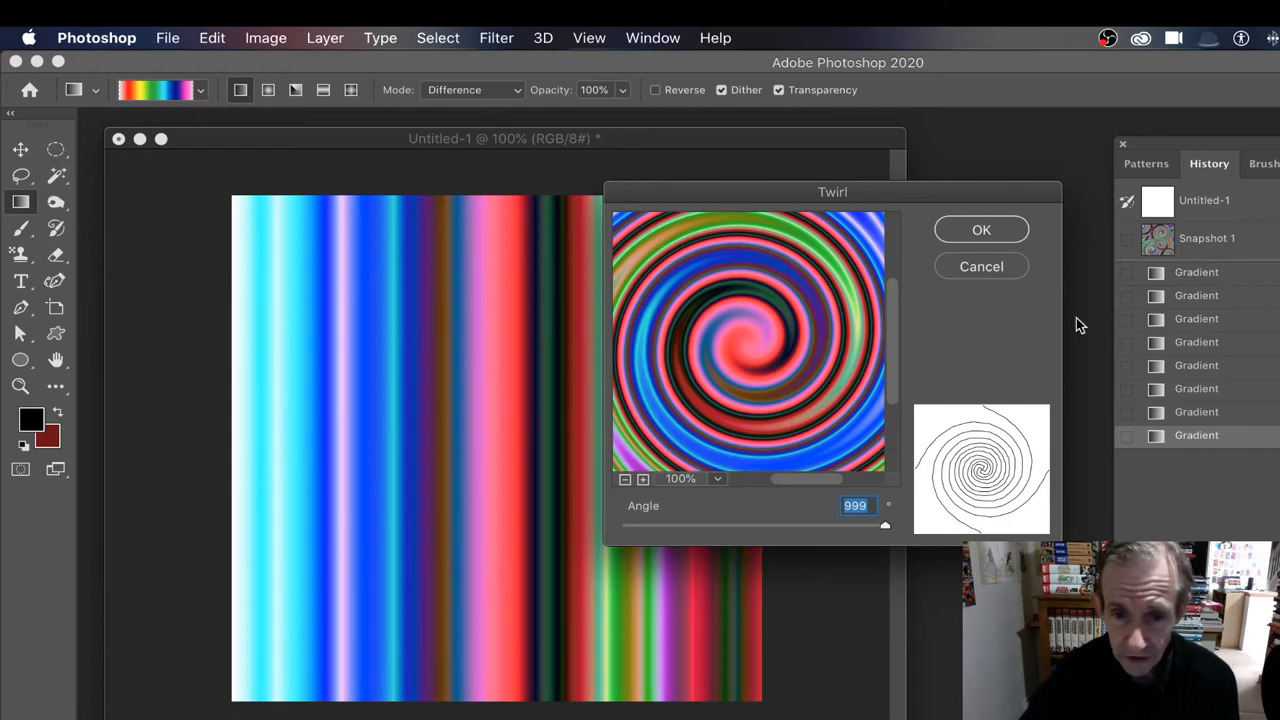
pyautogui.moveTo(880, 525); pyautogui.dragTo(625, 525)
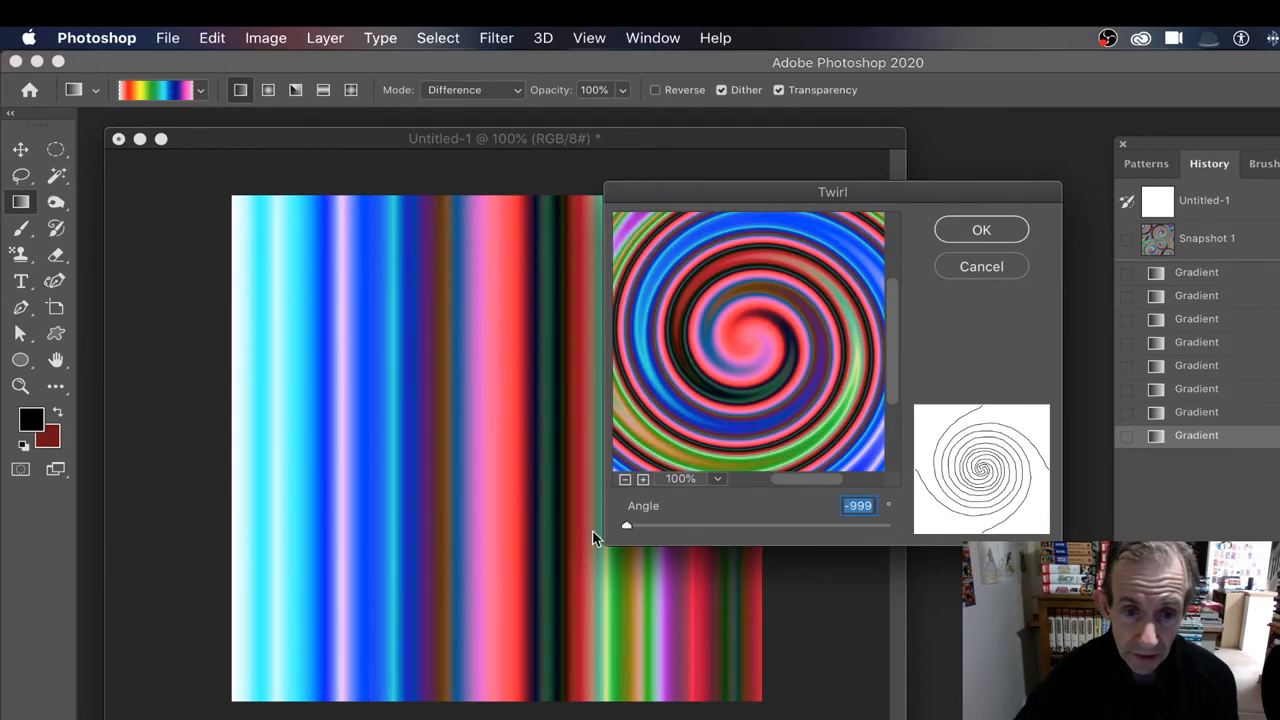
pyautogui.moveTo(626, 524); pyautogui.dragTo(885, 524)
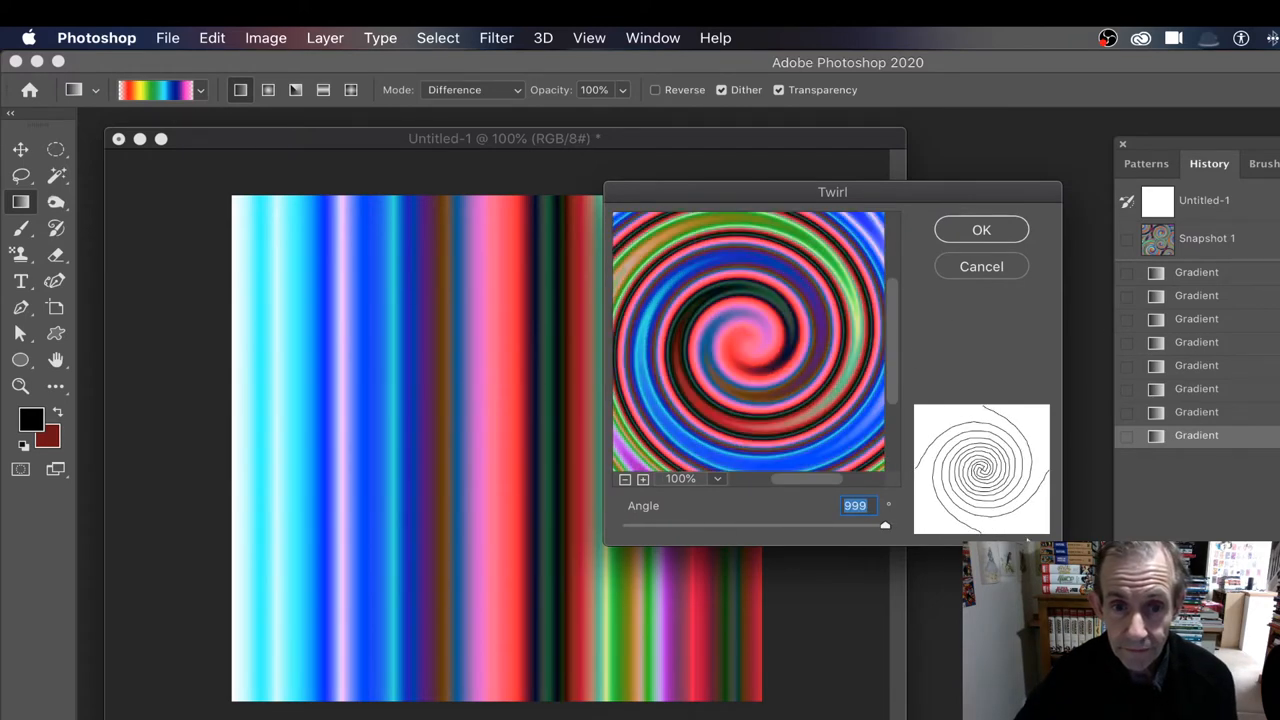
pyautogui.moveTo(970, 528)
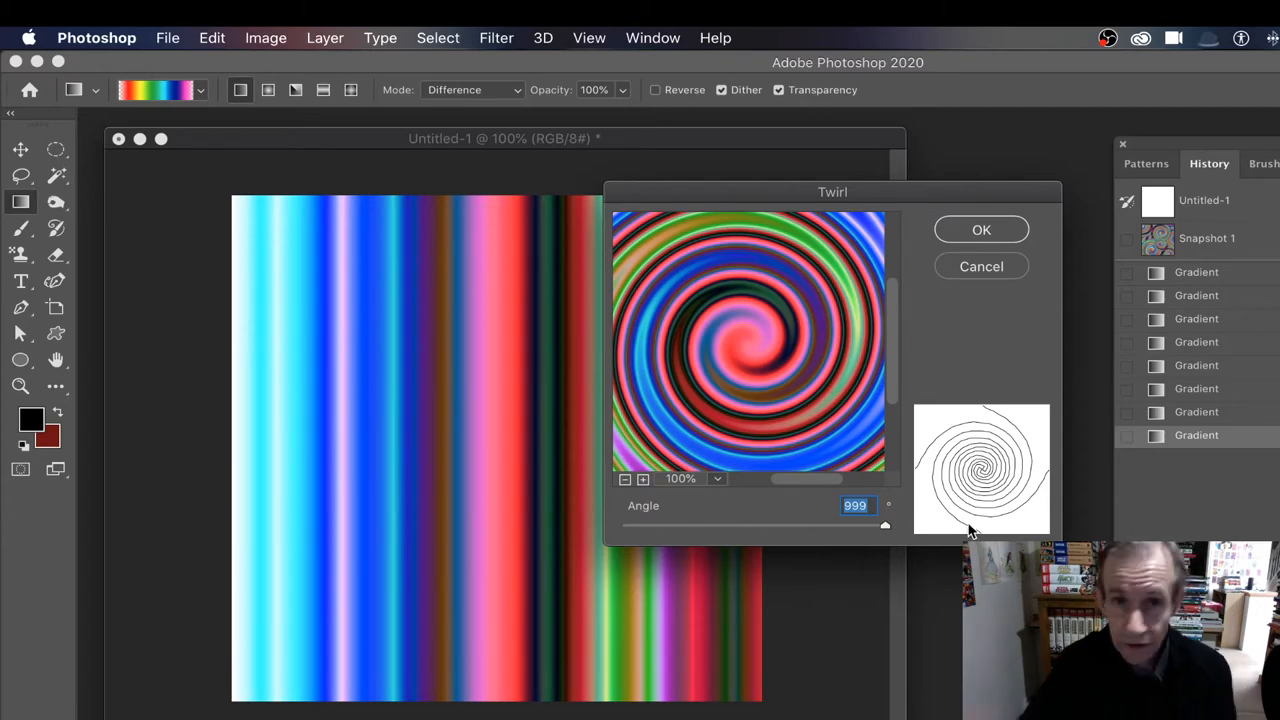
pyautogui.moveTo(981, 229)
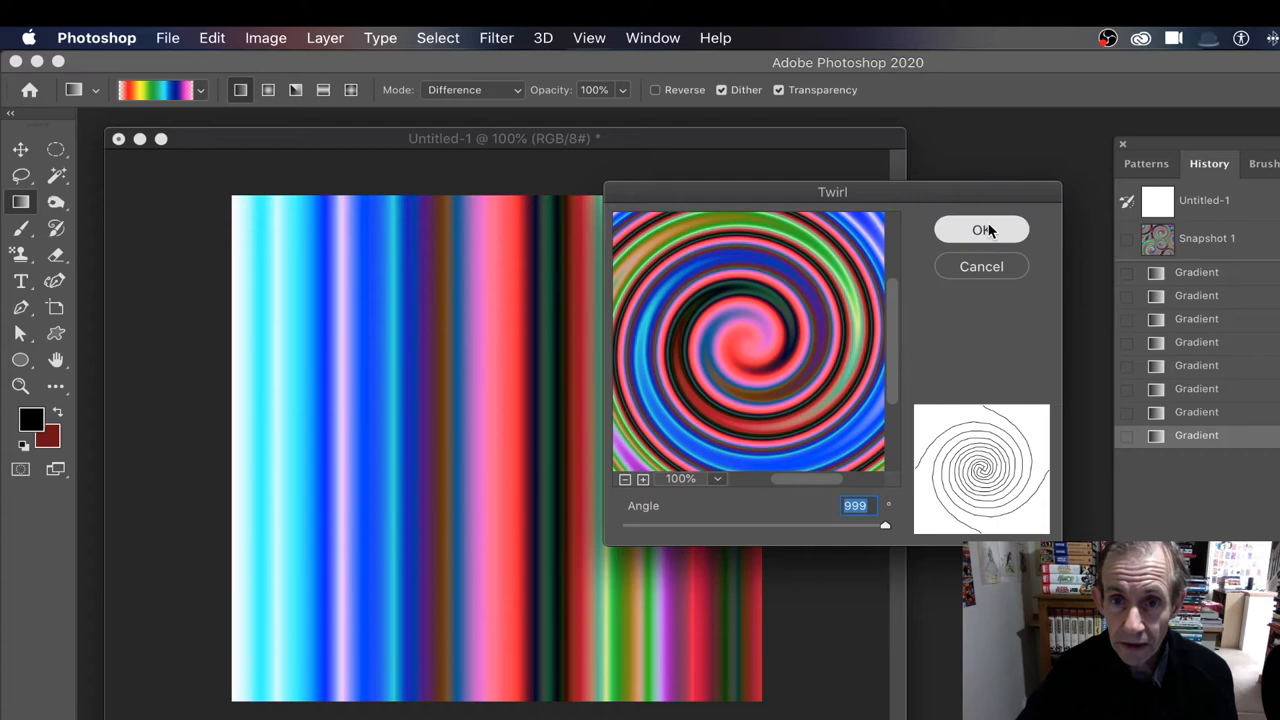
pyautogui.click(981, 230)
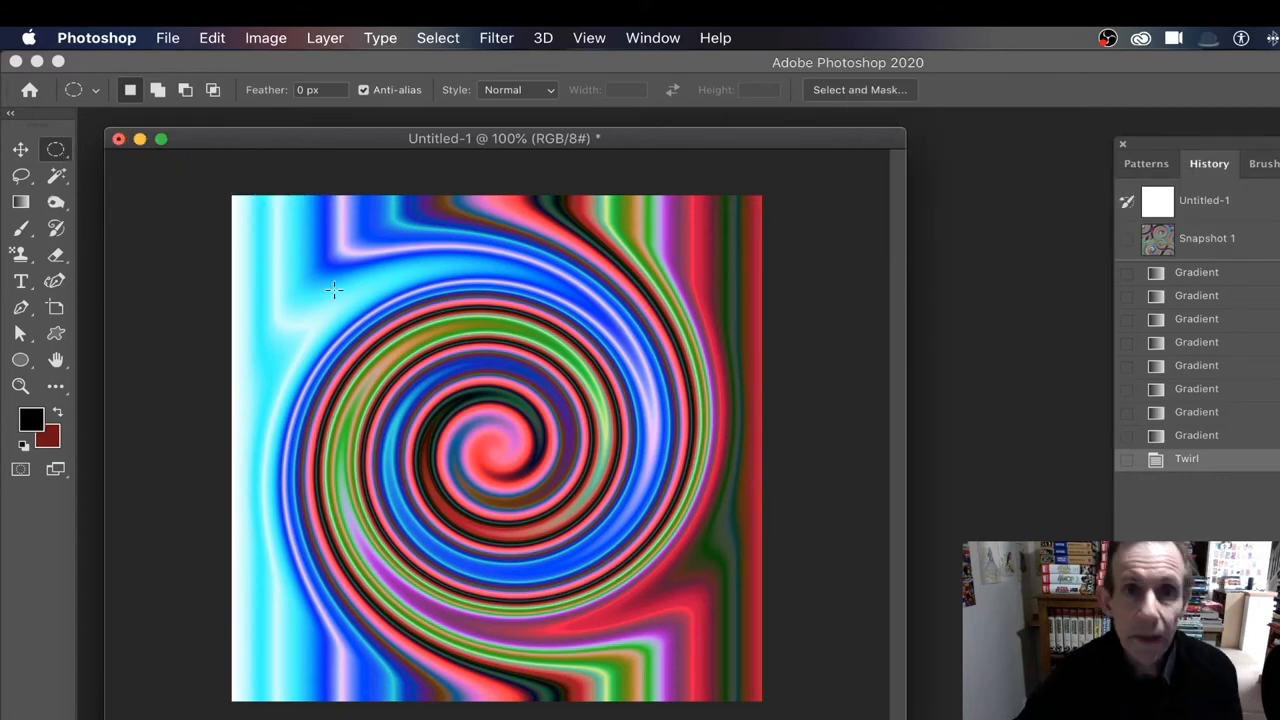
pyautogui.moveTo(278, 263)
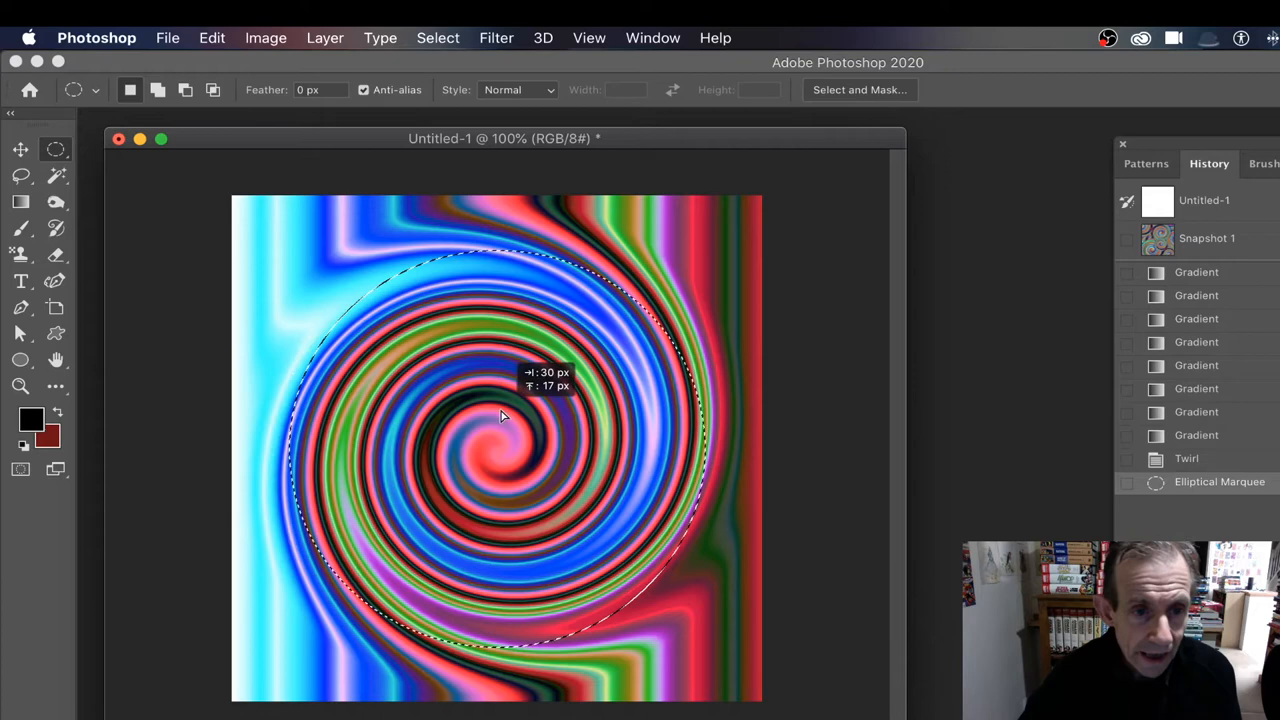
# - Draw an elliptical marquee circle and drag it to centre on the spiral
pyautogui.moveTo(530, 415); pyautogui.dragTo(498, 405)
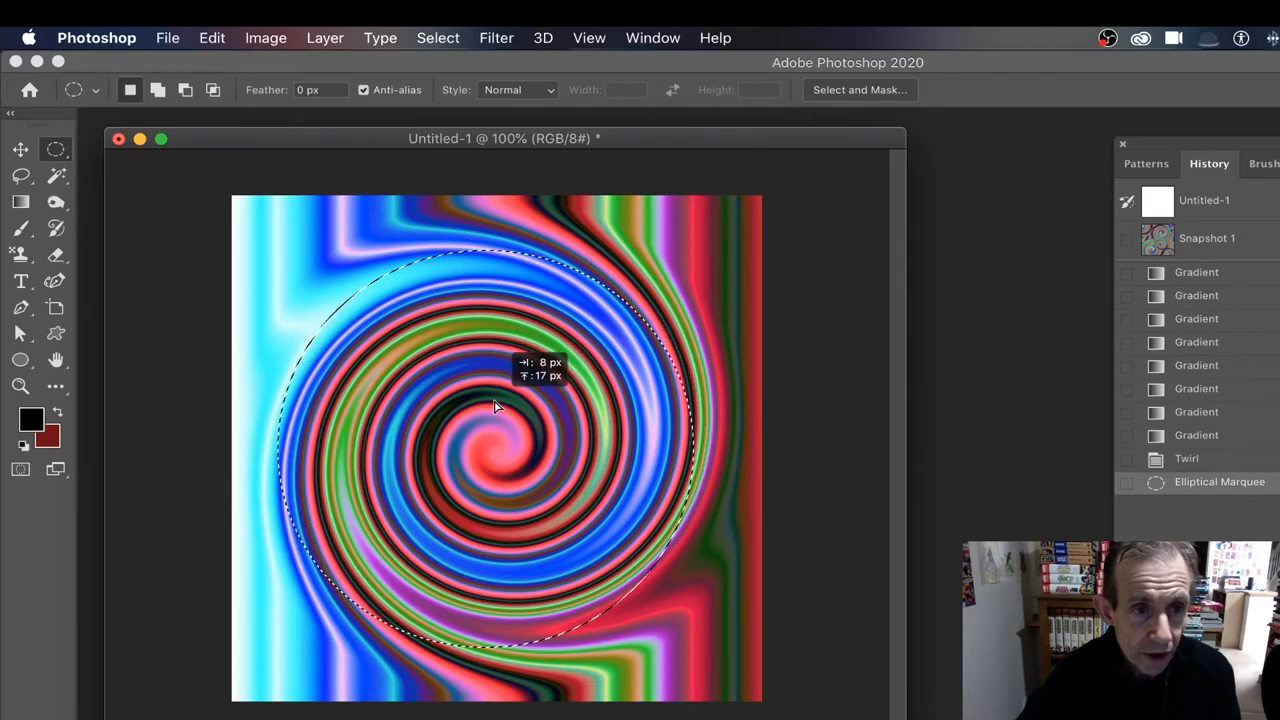
pyautogui.moveTo(500, 405); pyautogui.dragTo(308, 305)
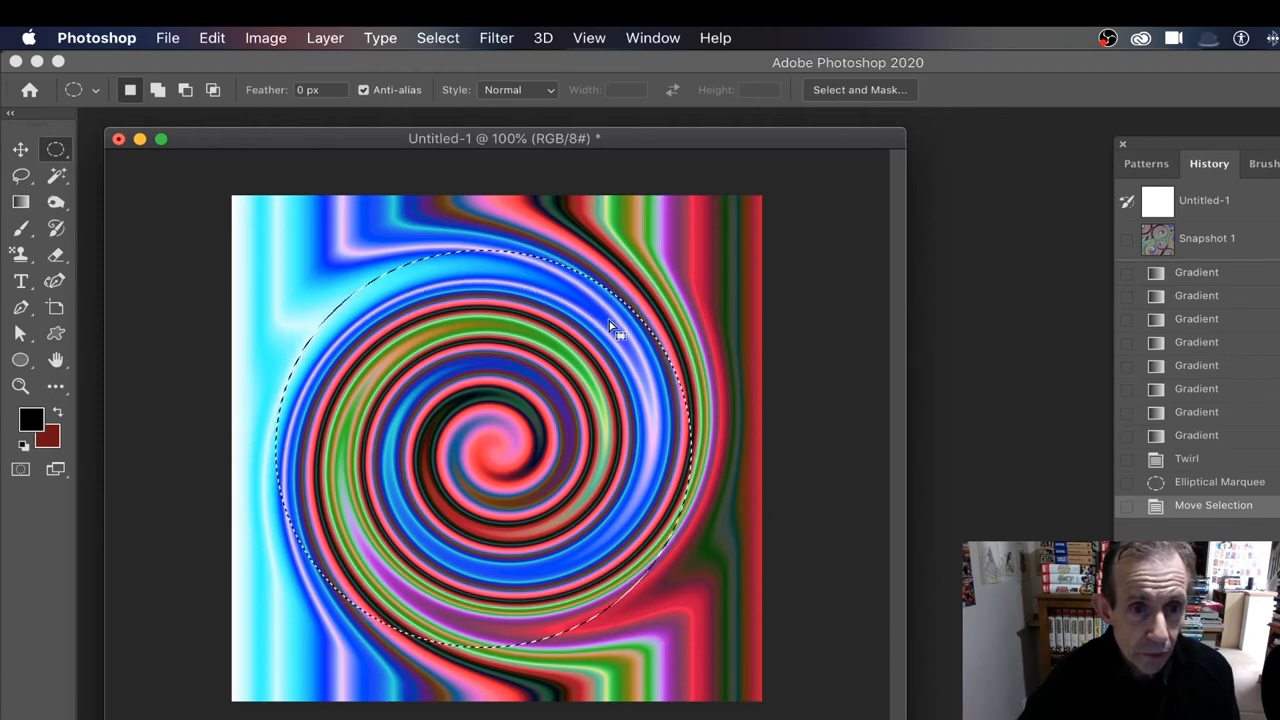
pyautogui.moveTo(238, 263)
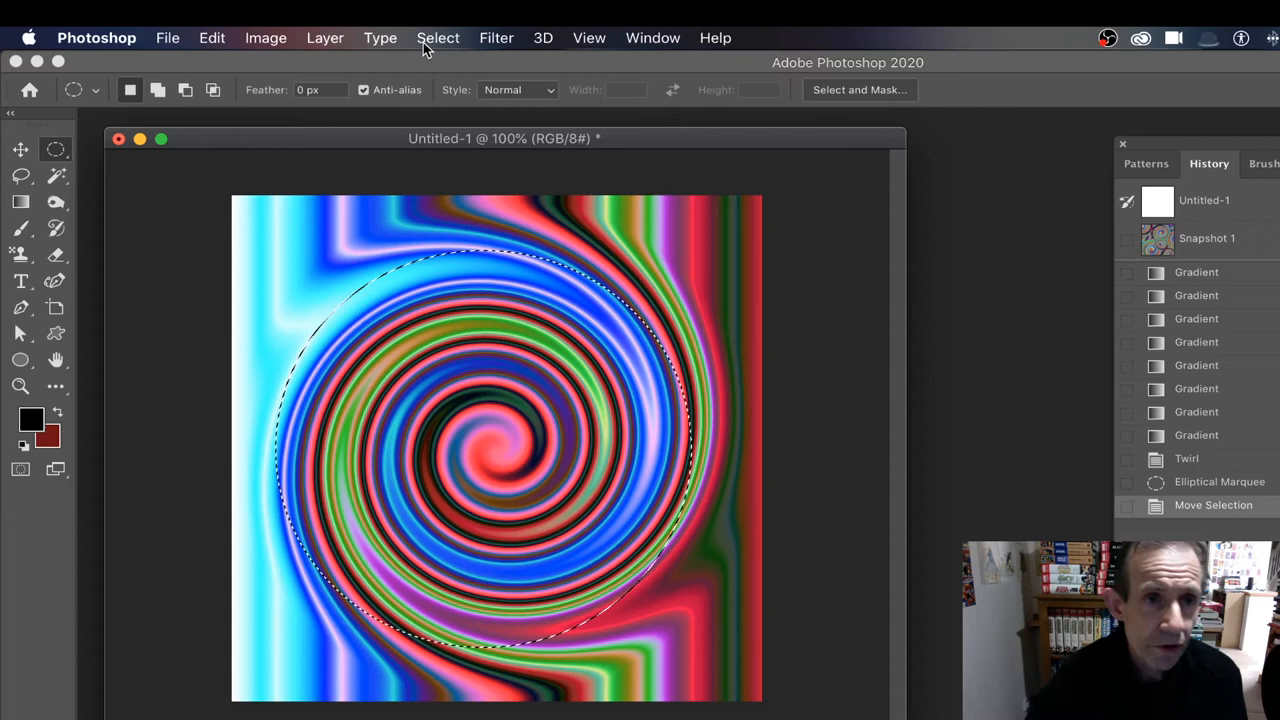
pyautogui.click(438, 37)
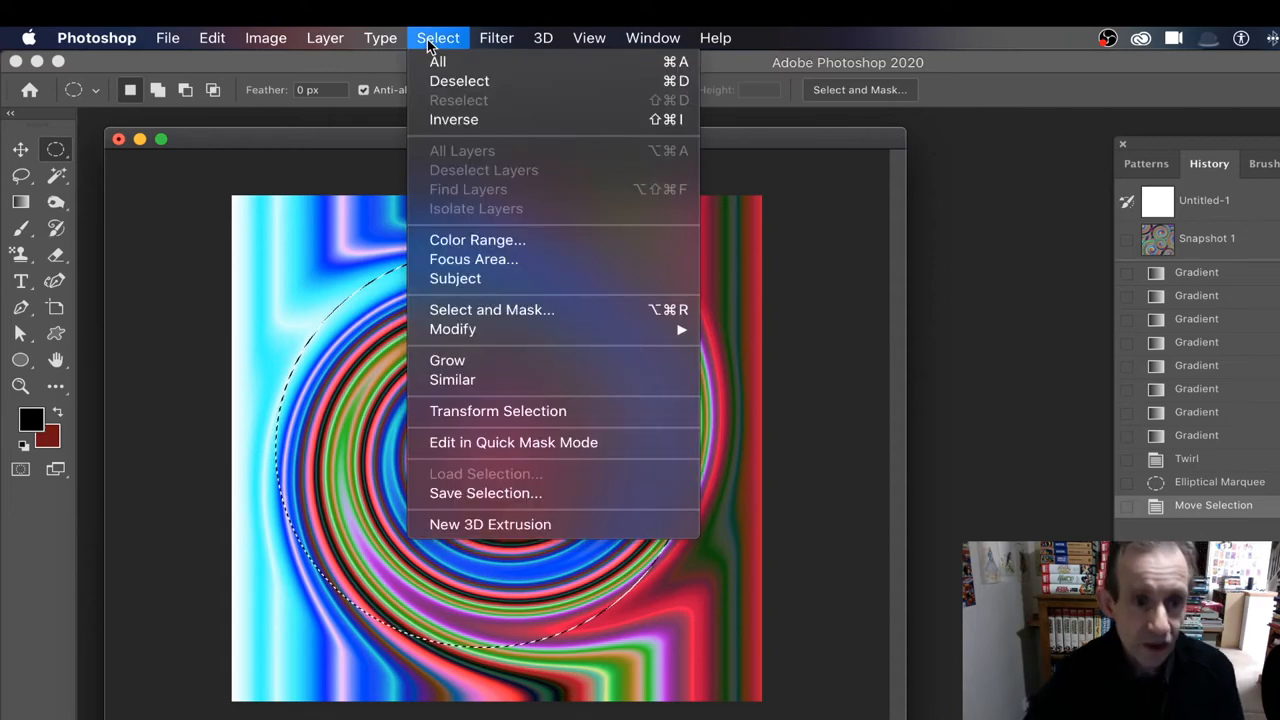
pyautogui.moveTo(453, 329)
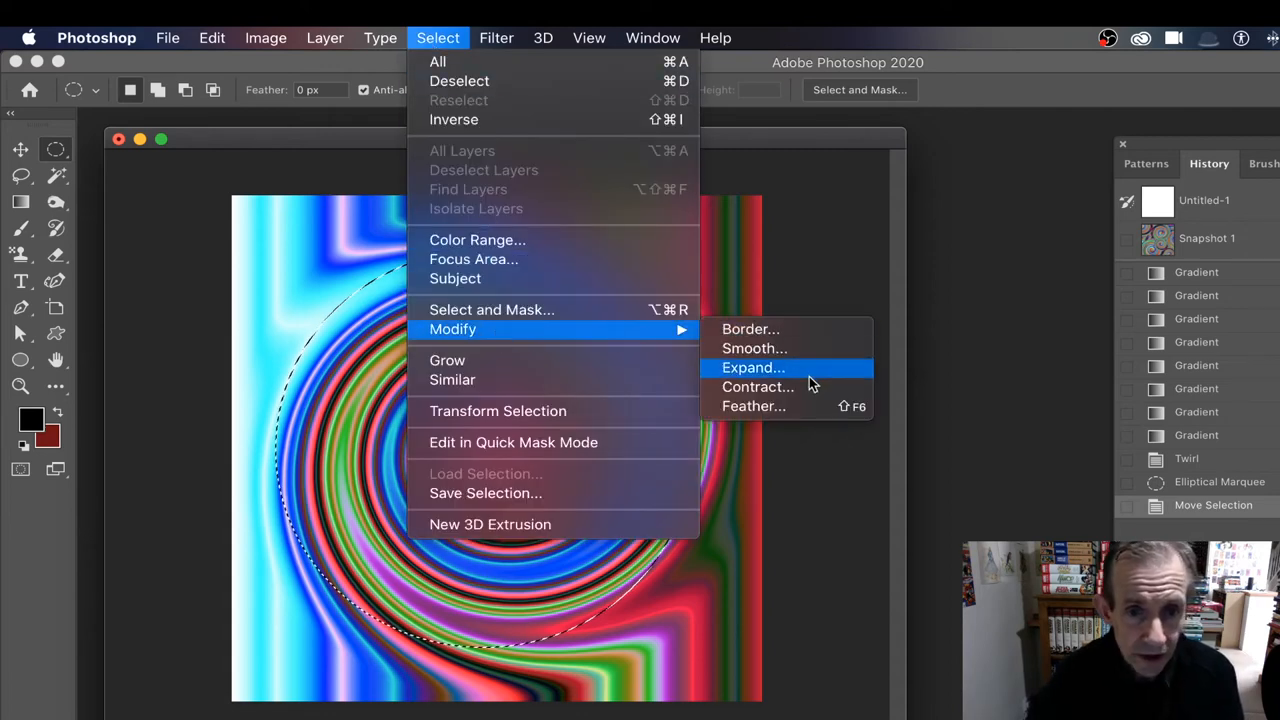
# - Feather the circular selection by 30 pixels
pyautogui.click(753, 406)
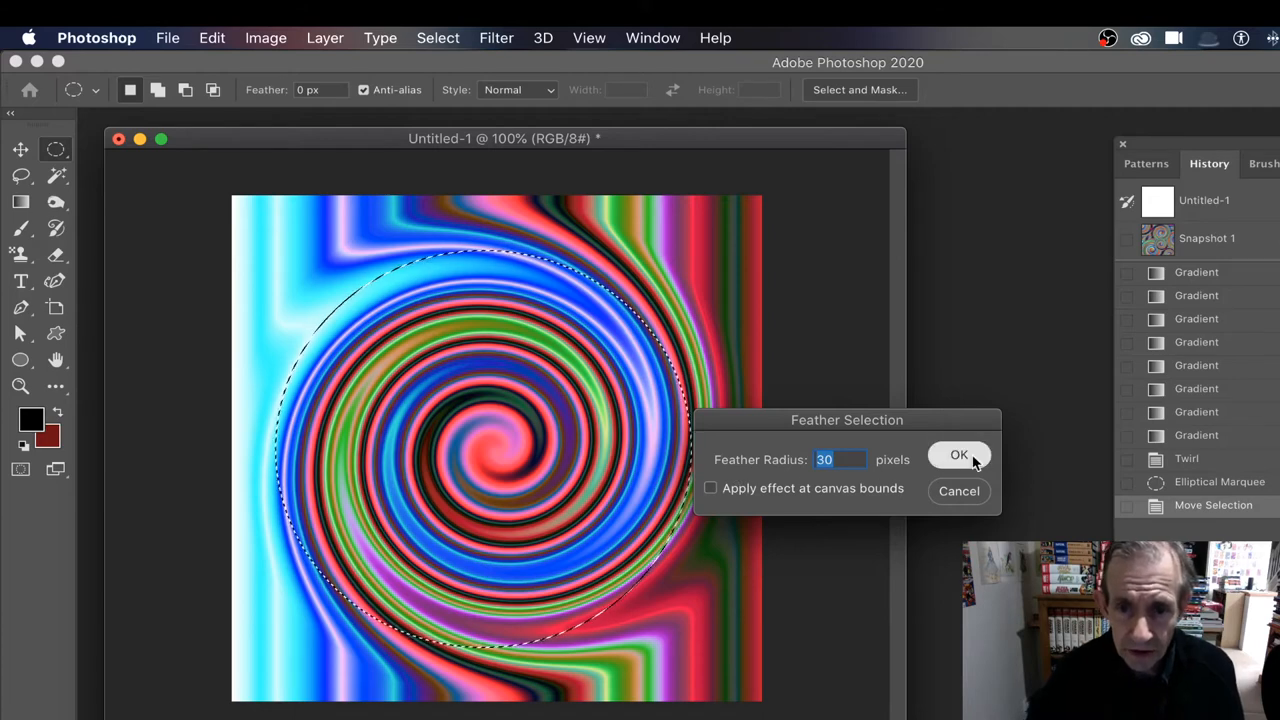
pyautogui.click(958, 454)
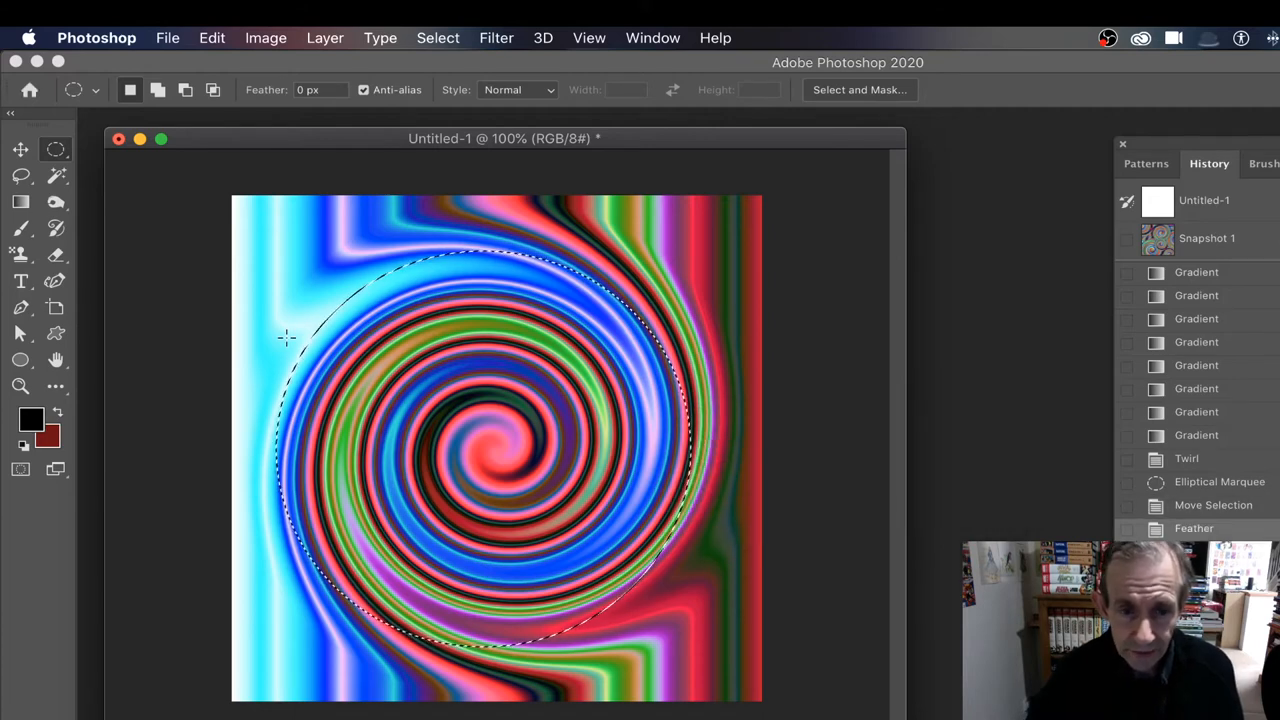
# - Copy the feathered spiral, revert to the blank Untitled-1 state, and paste it
pyautogui.click(211, 37)
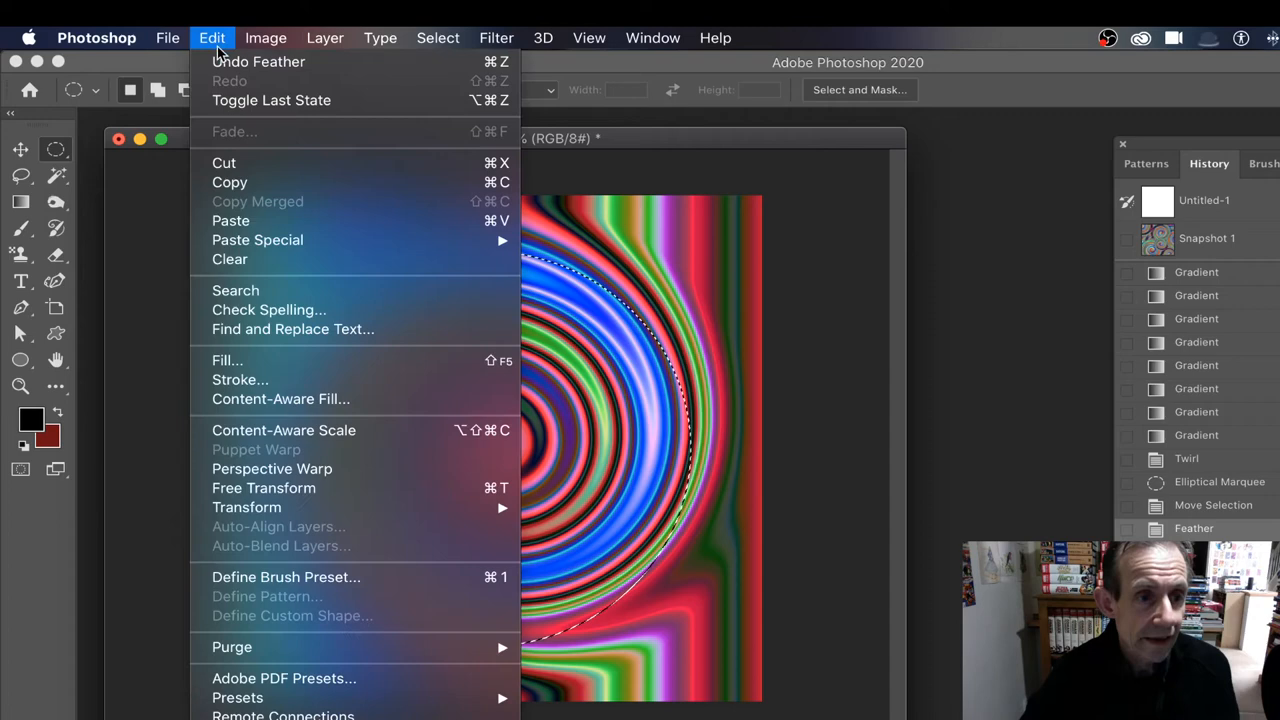
pyautogui.moveTo(243, 188)
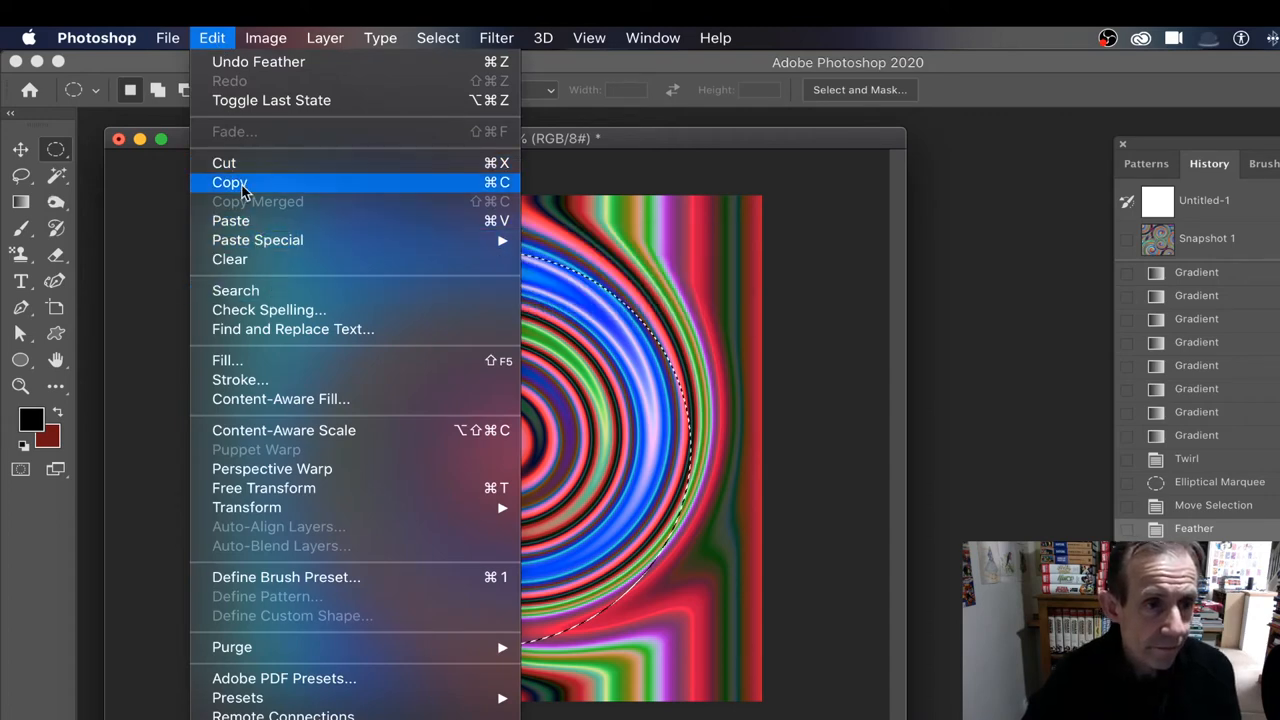
pyautogui.click(229, 182)
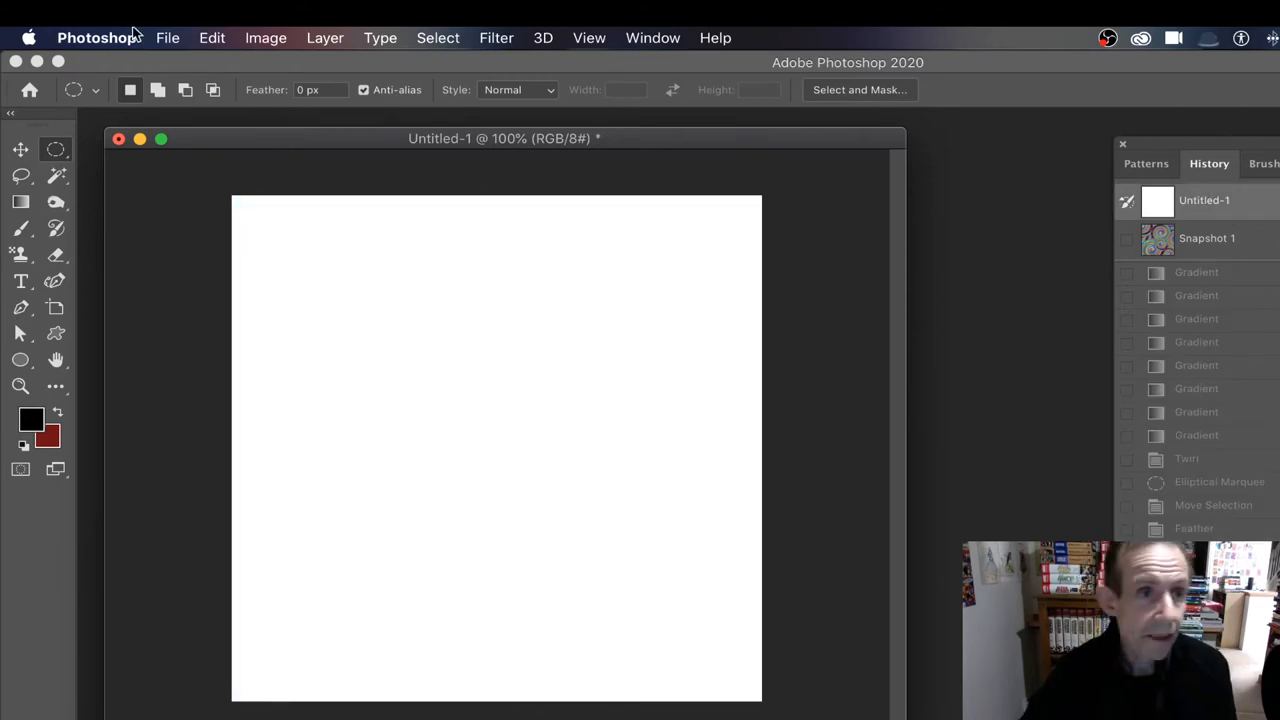
pyautogui.click(211, 37)
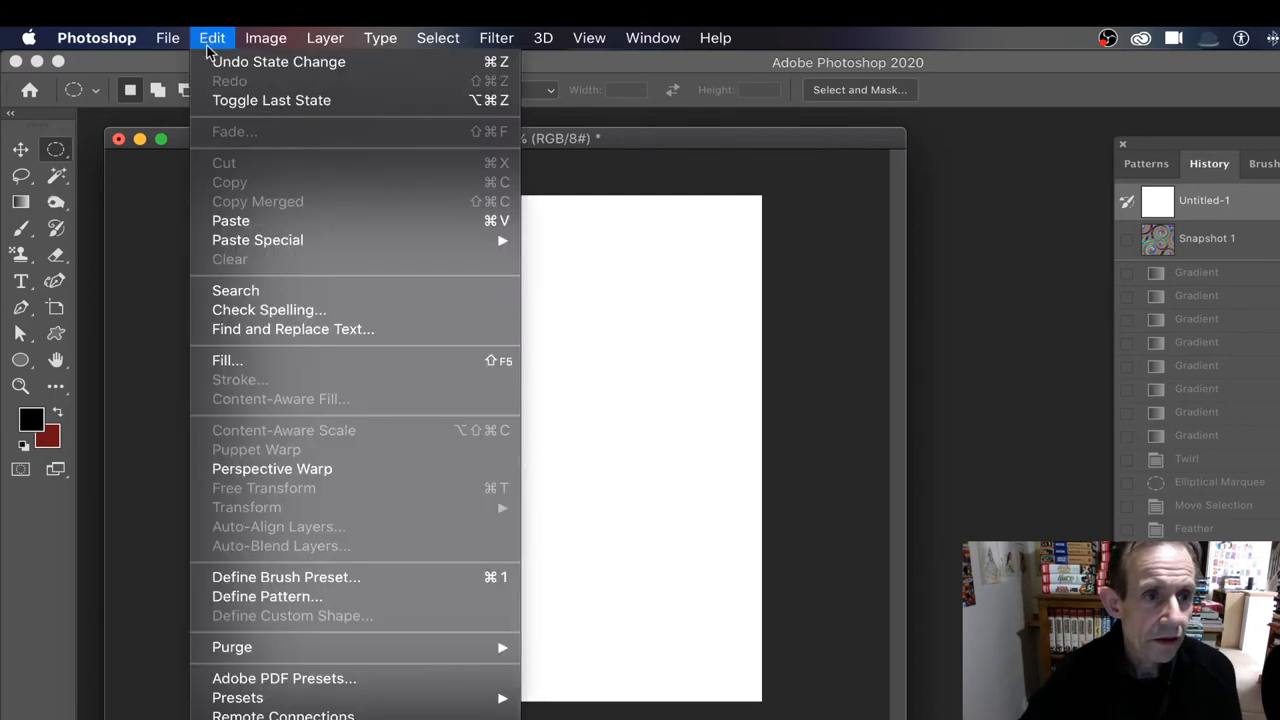
pyautogui.click(230, 220)
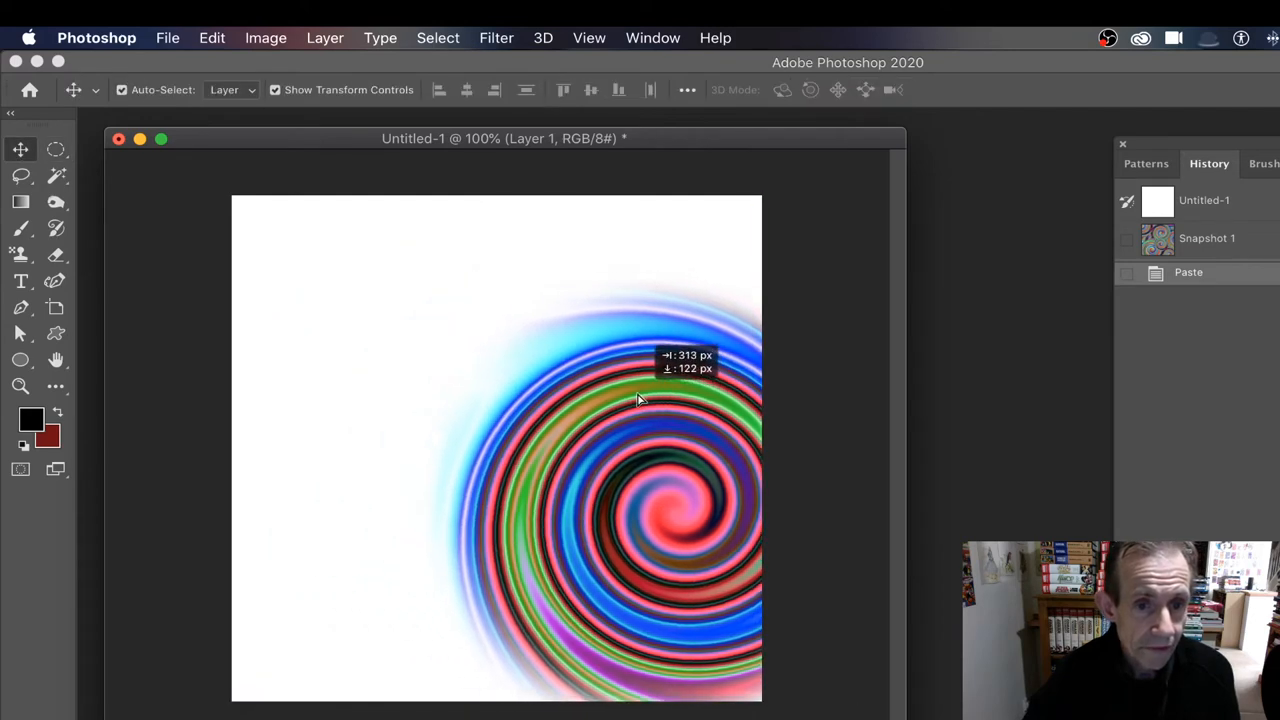
# - Option-drag a duplicate of the spiral and flip the copy through Edit > Transform
pyautogui.moveTo(640, 400); pyautogui.dragTo(420, 390)
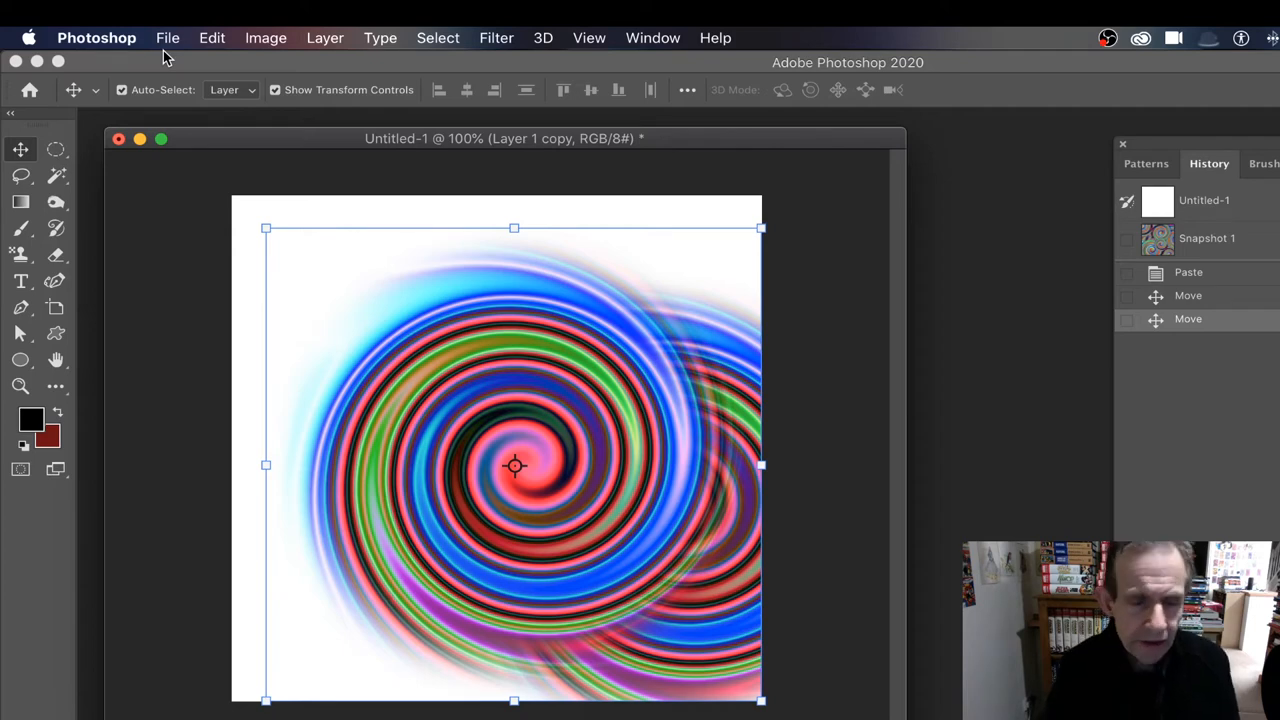
pyautogui.click(211, 37)
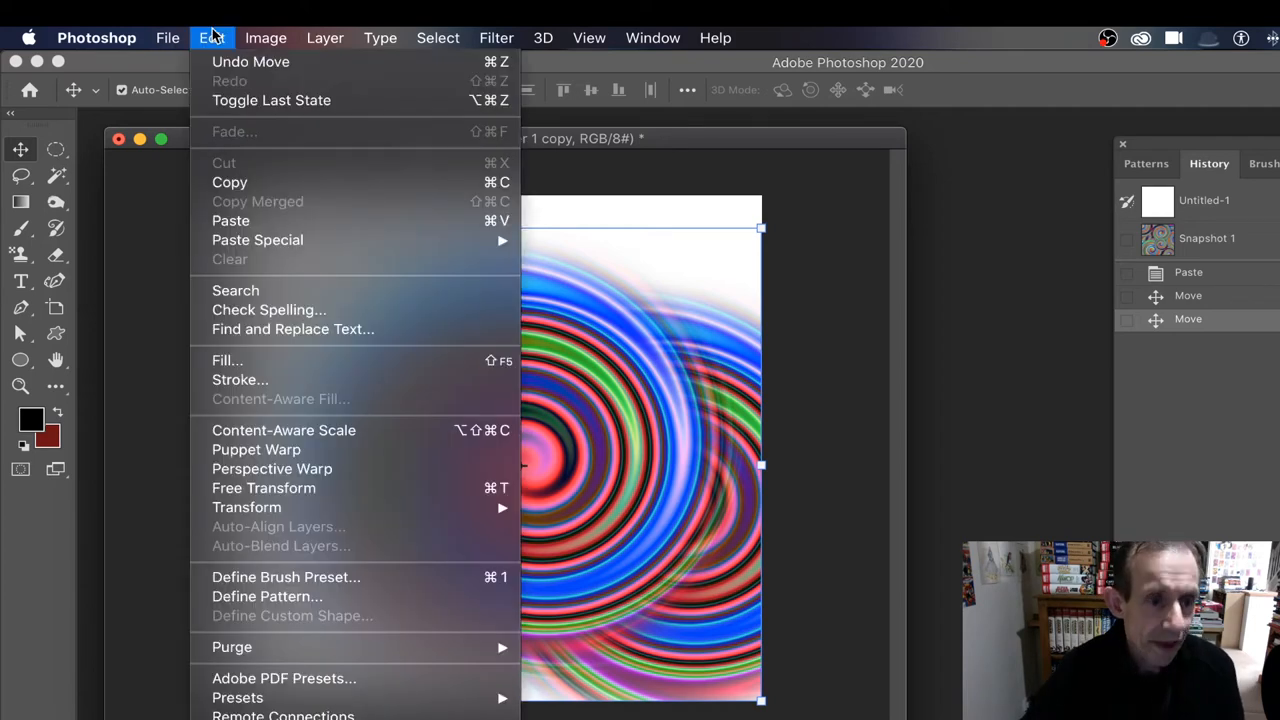
pyautogui.moveTo(247, 507)
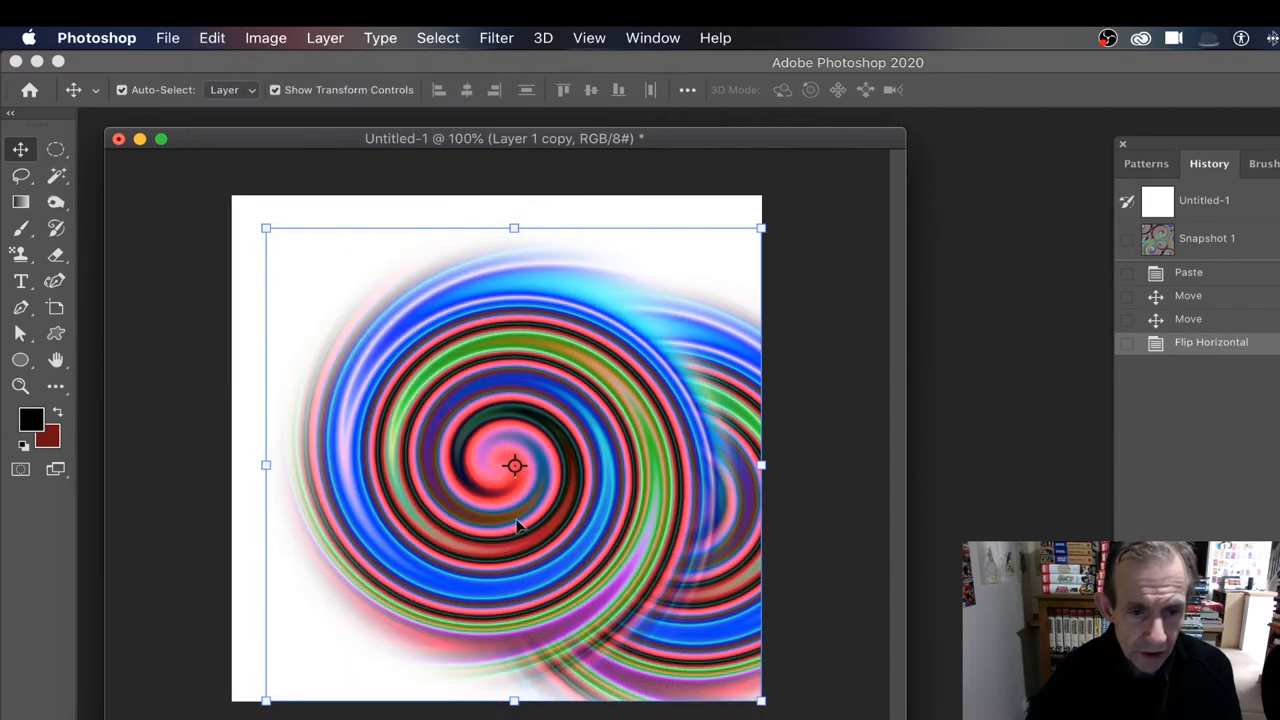
pyautogui.click(209, 37)
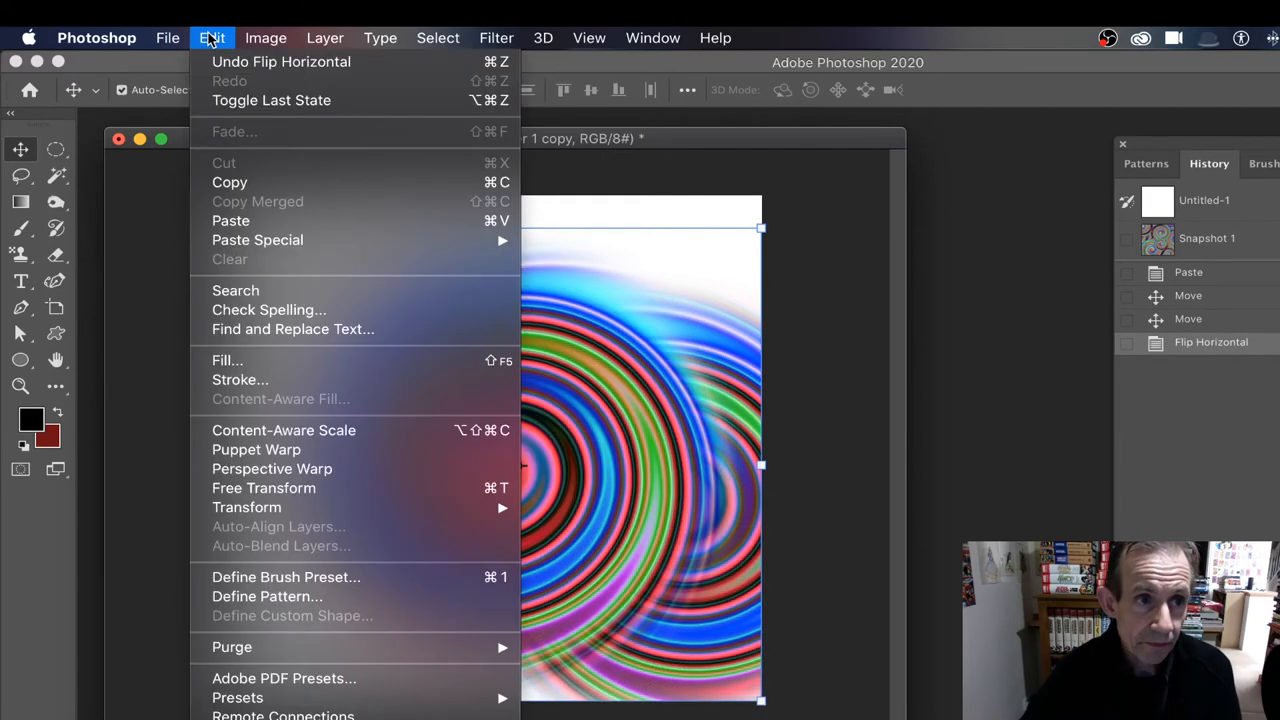
pyautogui.moveTo(247, 507)
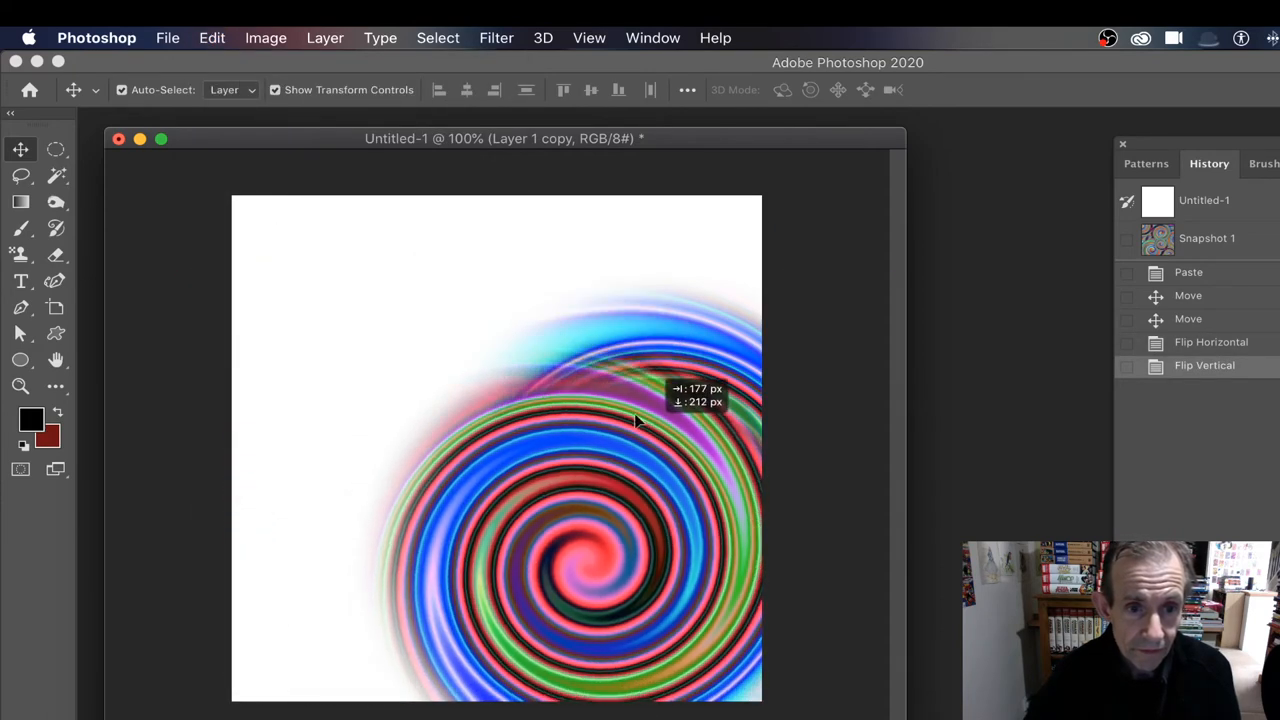
# - Drag the flipped spiral copy into the upper-left corner and fine-tune its position
pyautogui.moveTo(635, 420); pyautogui.dragTo(480, 305)
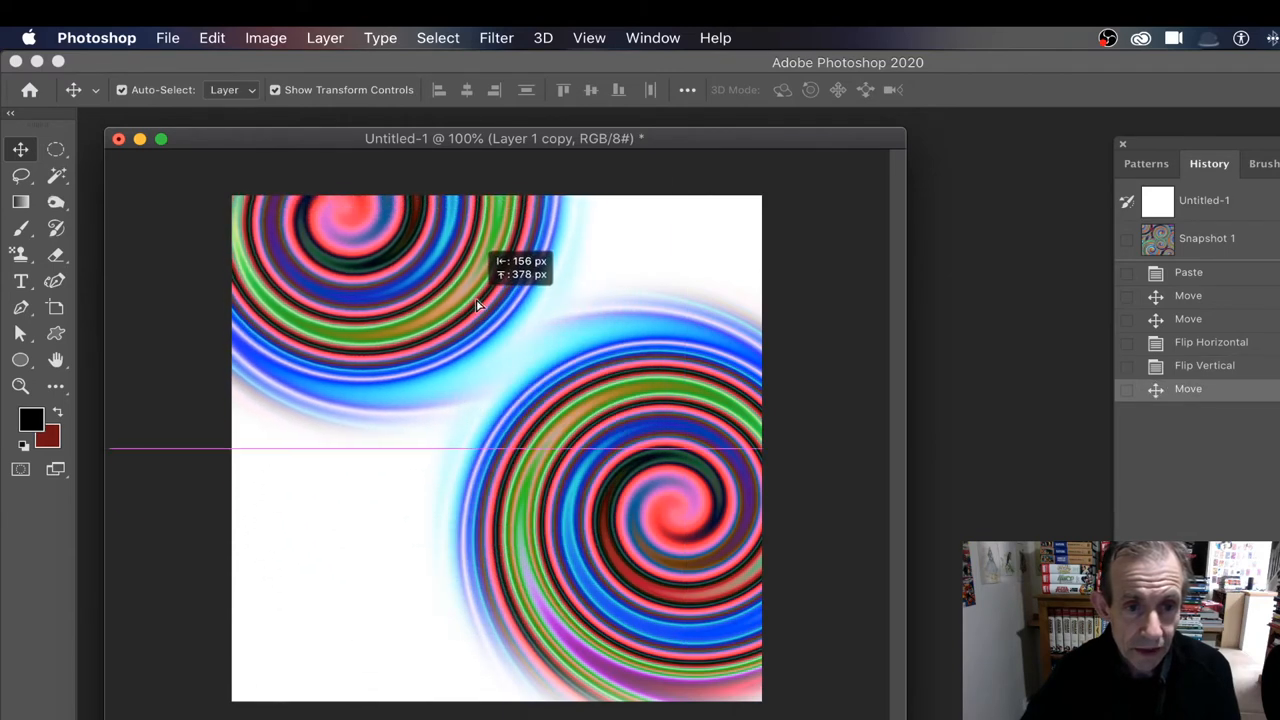
pyautogui.moveTo(475, 305); pyautogui.dragTo(505, 298)
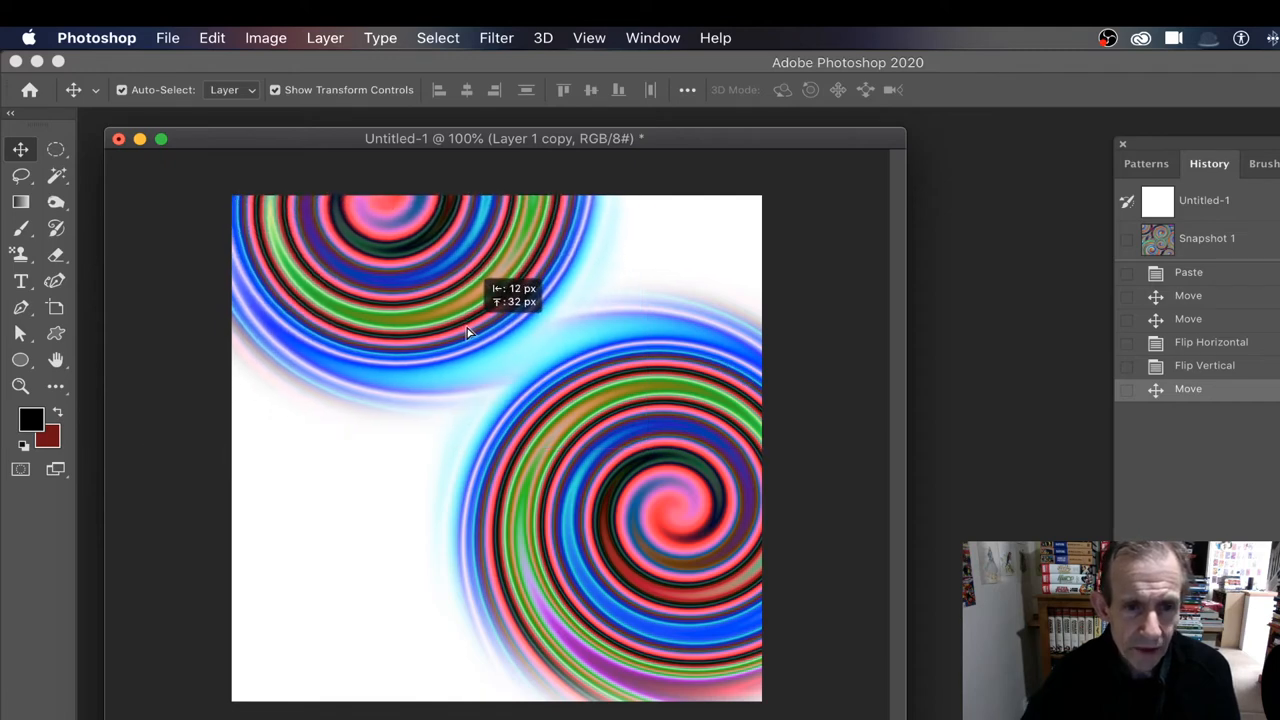
pyautogui.moveTo(470, 330); pyautogui.dragTo(490, 330)
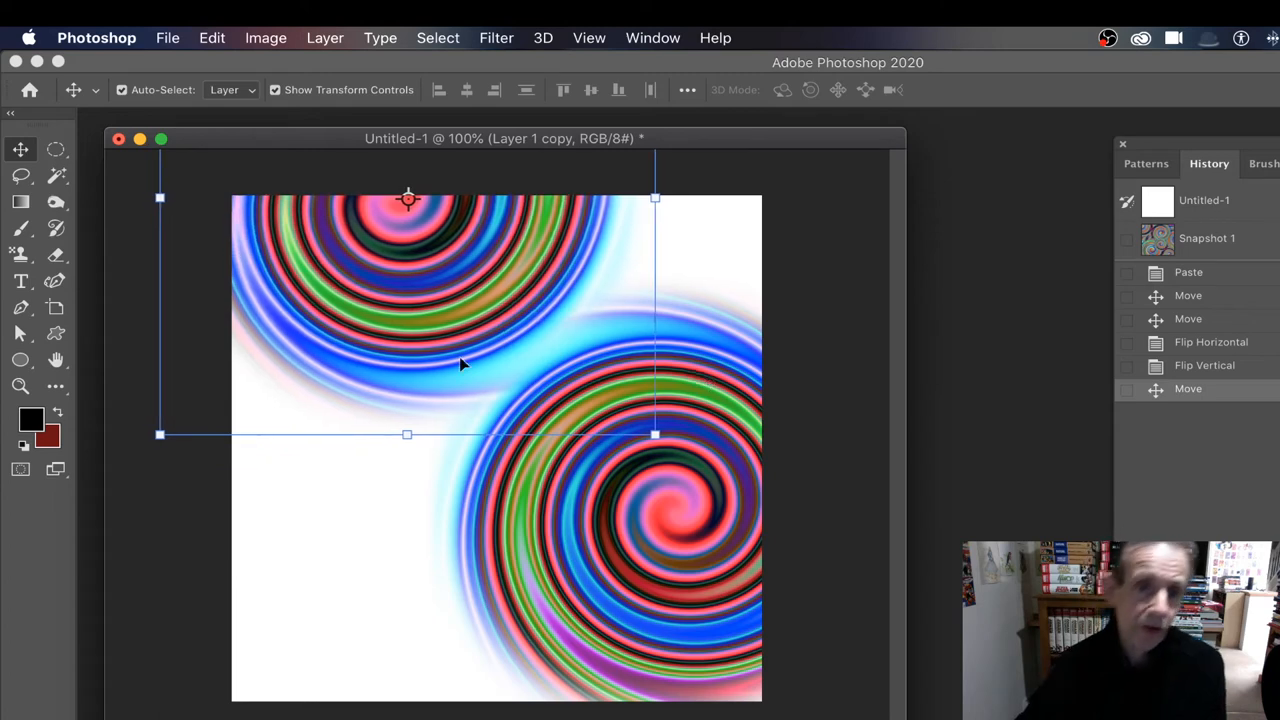
pyautogui.moveTo(303, 351)
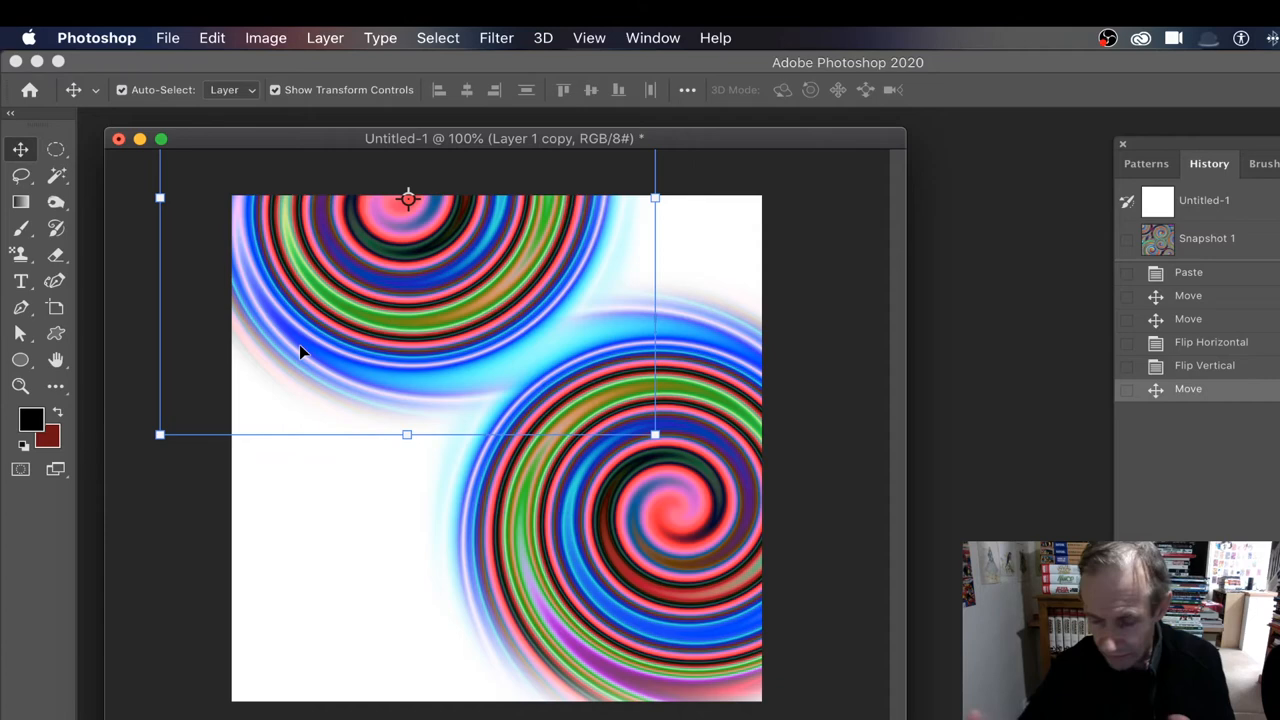
pyautogui.moveTo(690, 184)
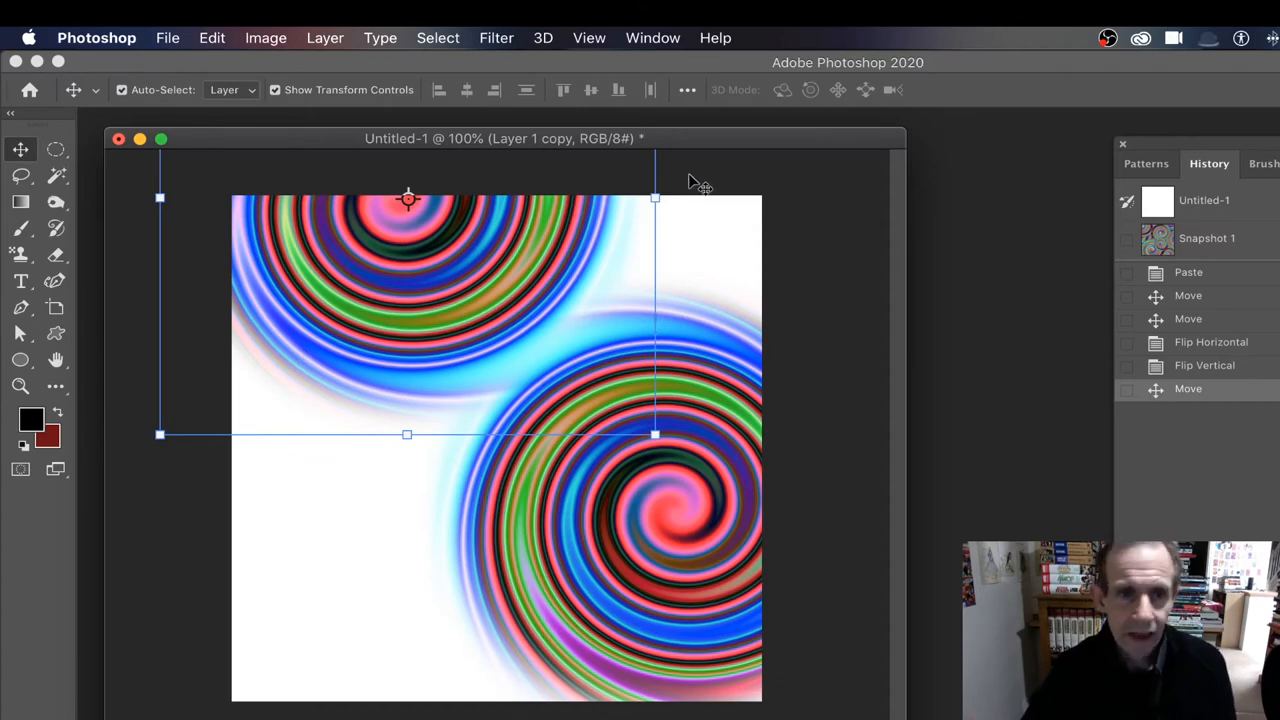
pyautogui.moveTo(672, 495)
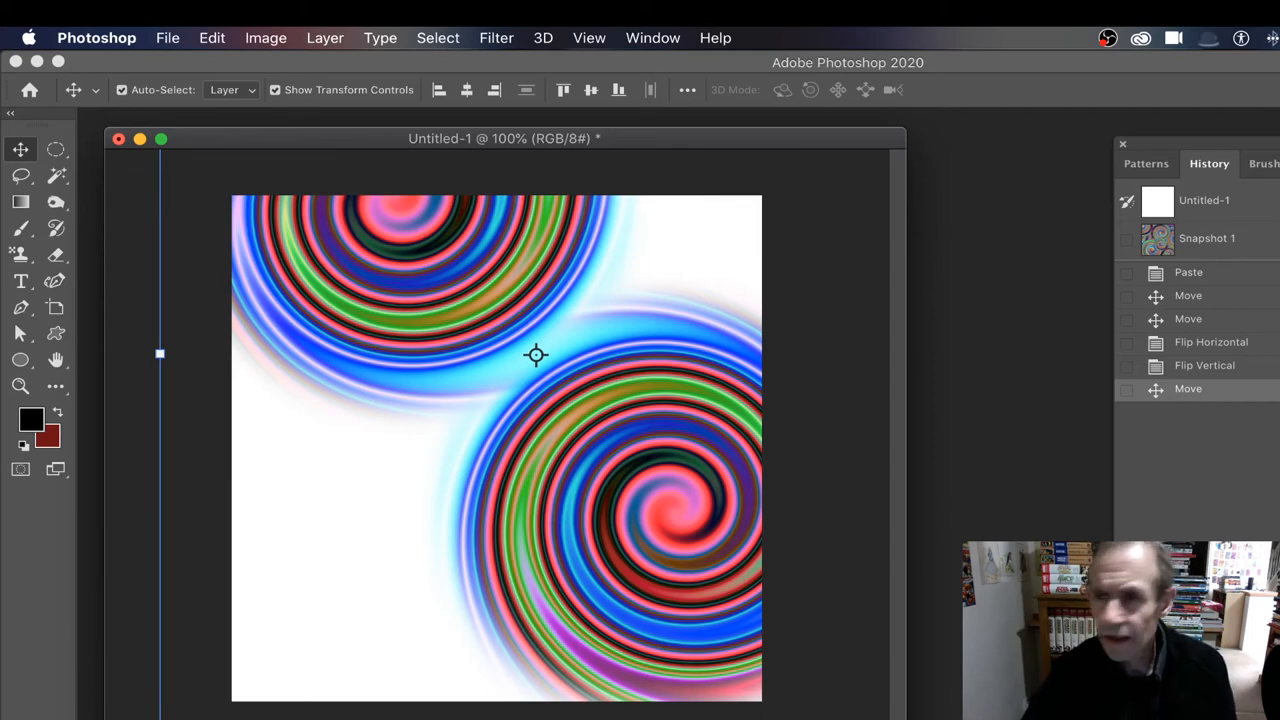
# - Select both spiral layers and convert them into one smart object
pyautogui.click(652, 38)
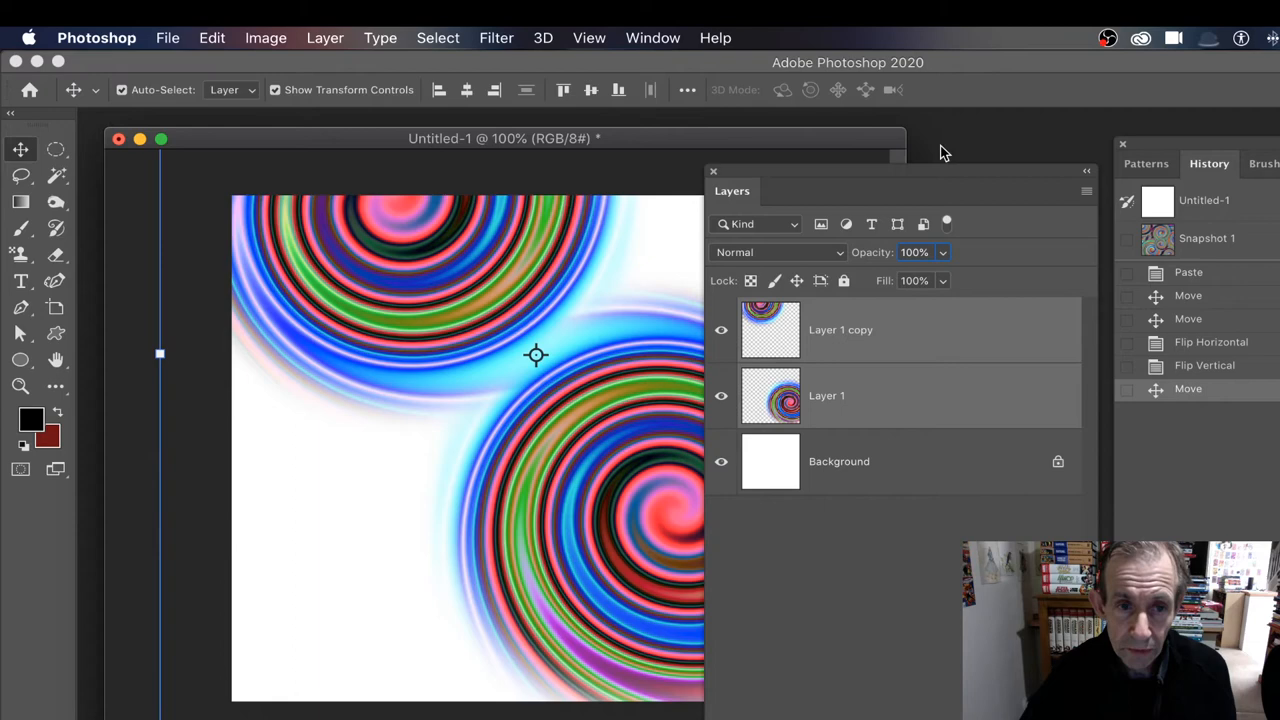
pyautogui.click(324, 37)
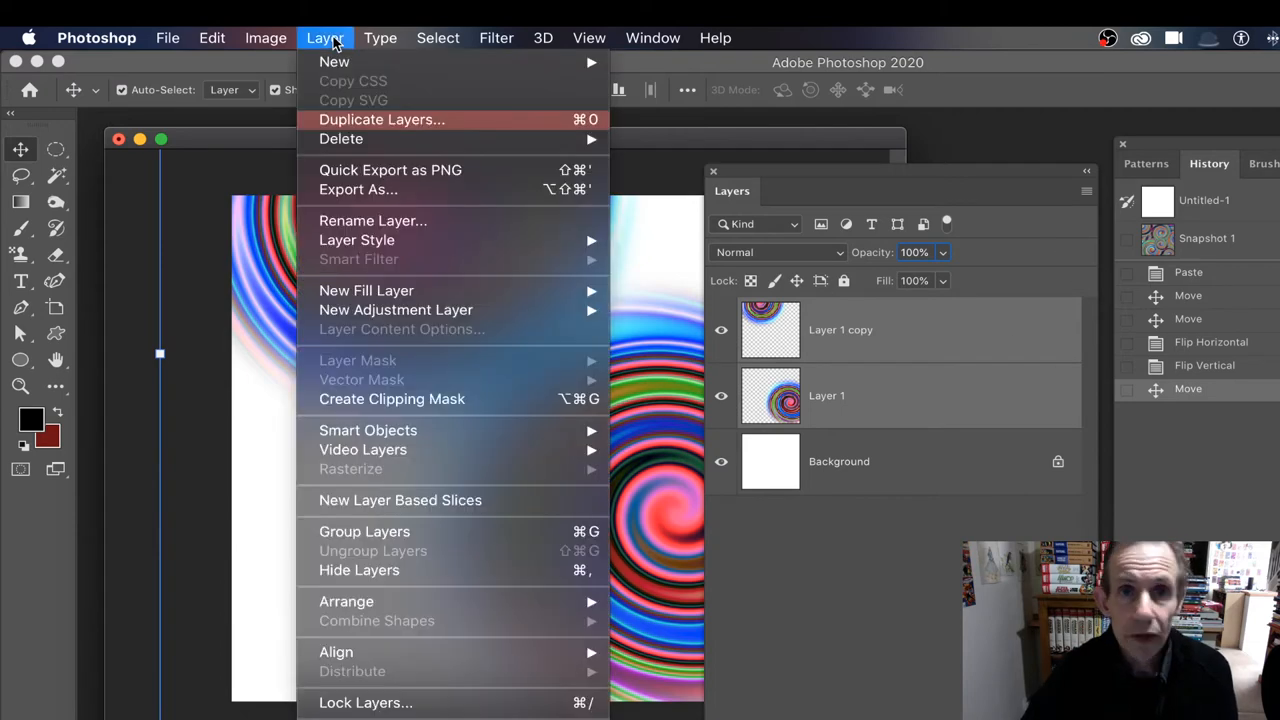
pyautogui.moveTo(364, 531)
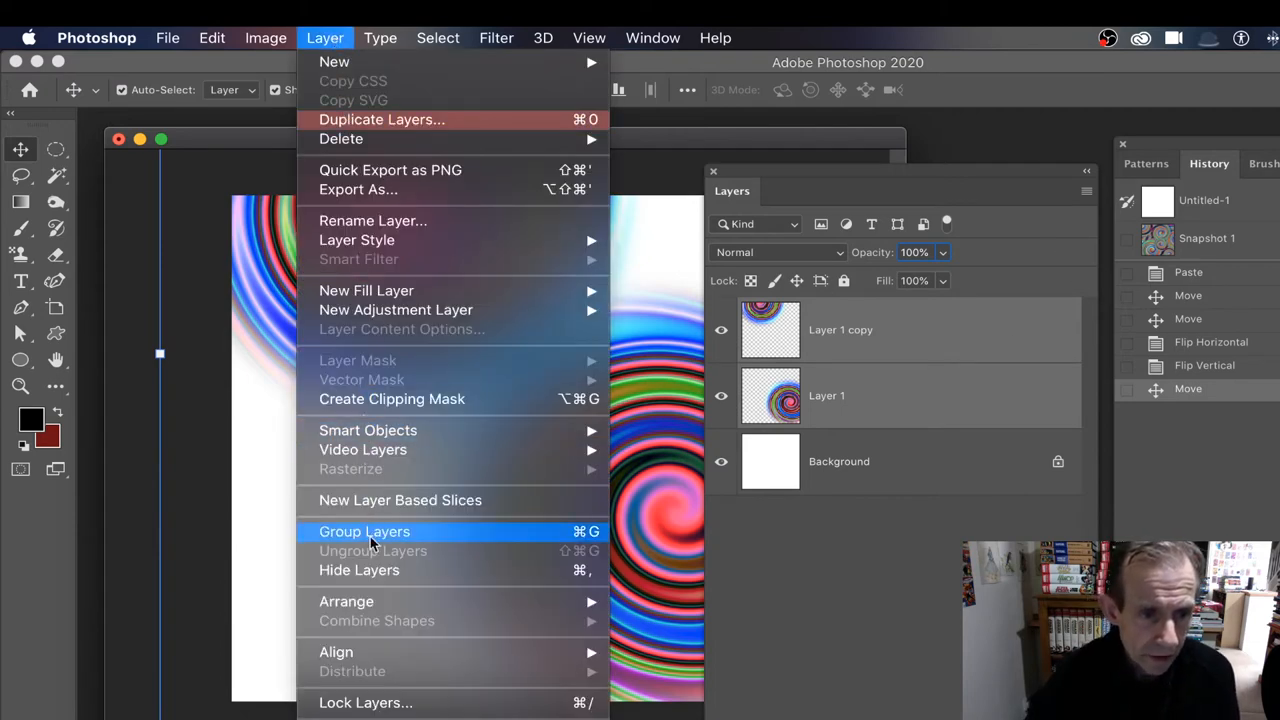
pyautogui.moveTo(368, 430)
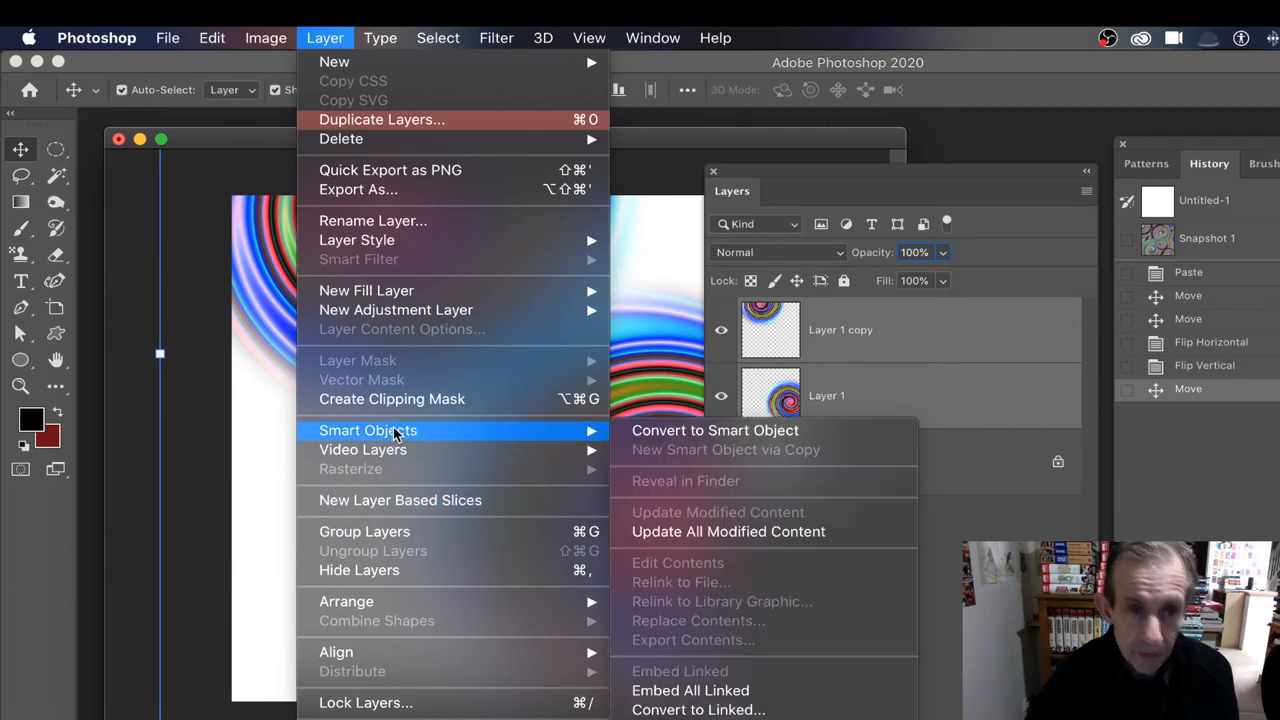
pyautogui.moveTo(725, 432)
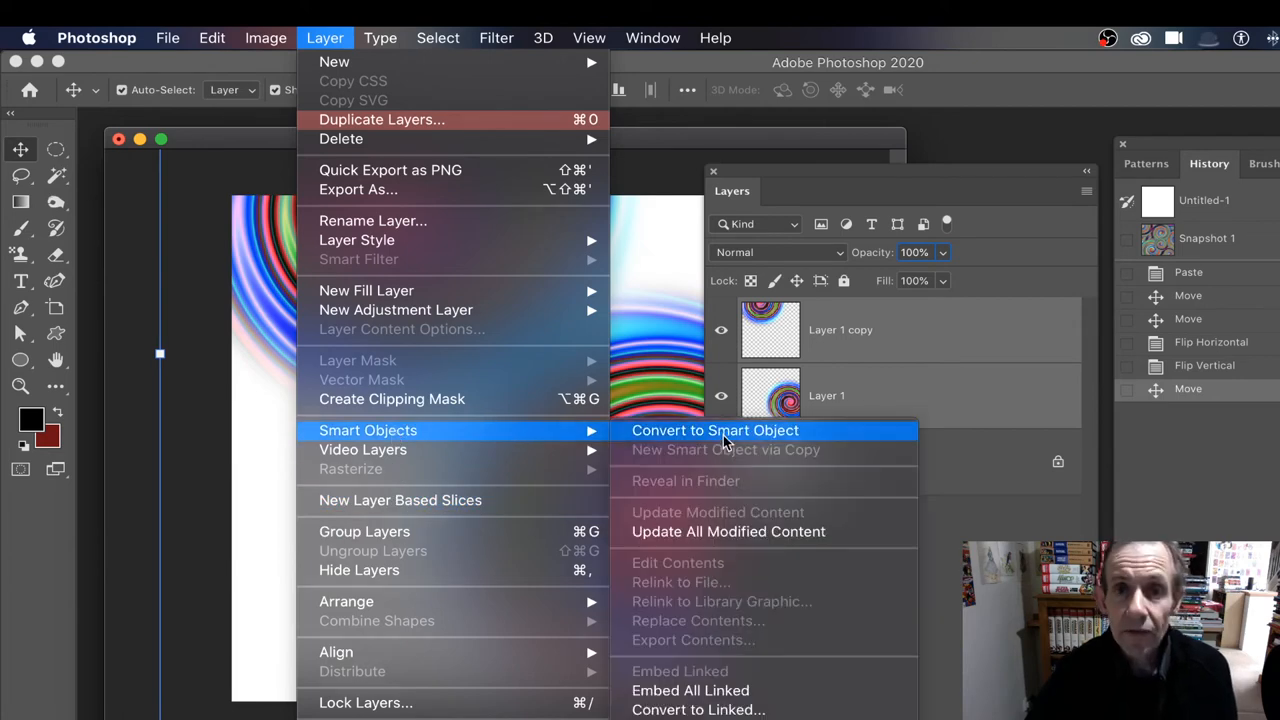
pyautogui.click(715, 430)
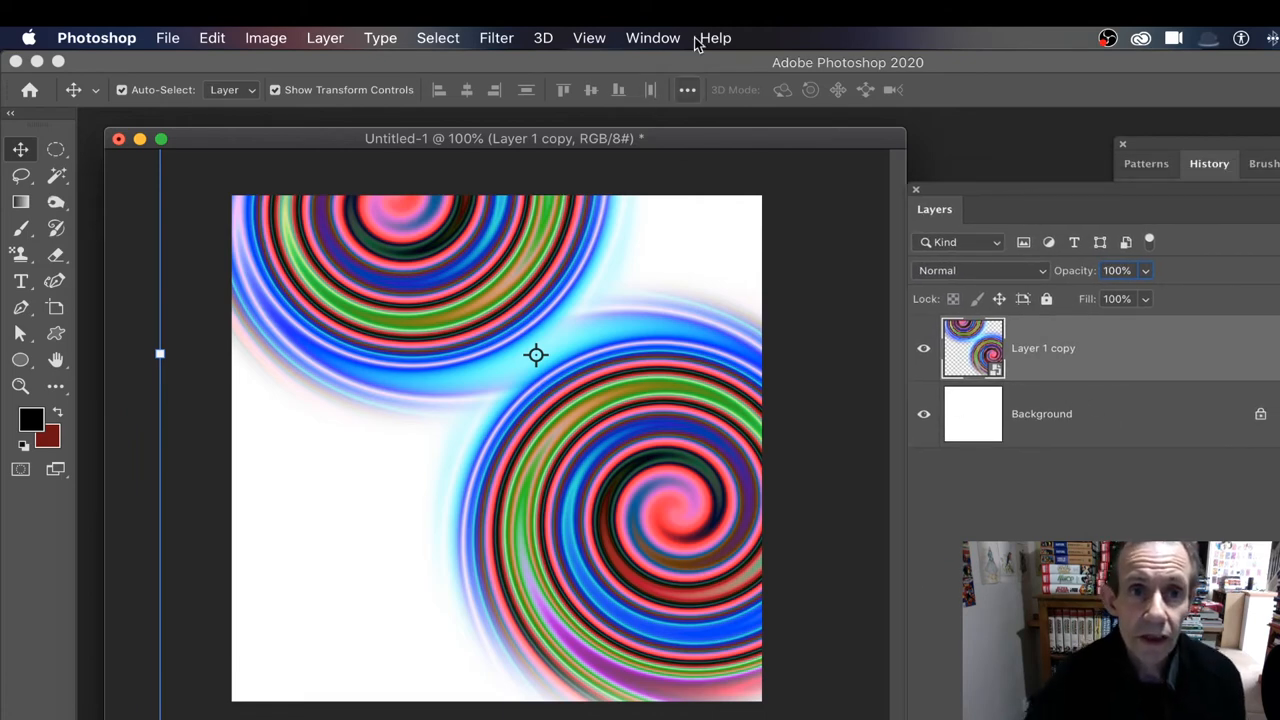
pyautogui.click(652, 38)
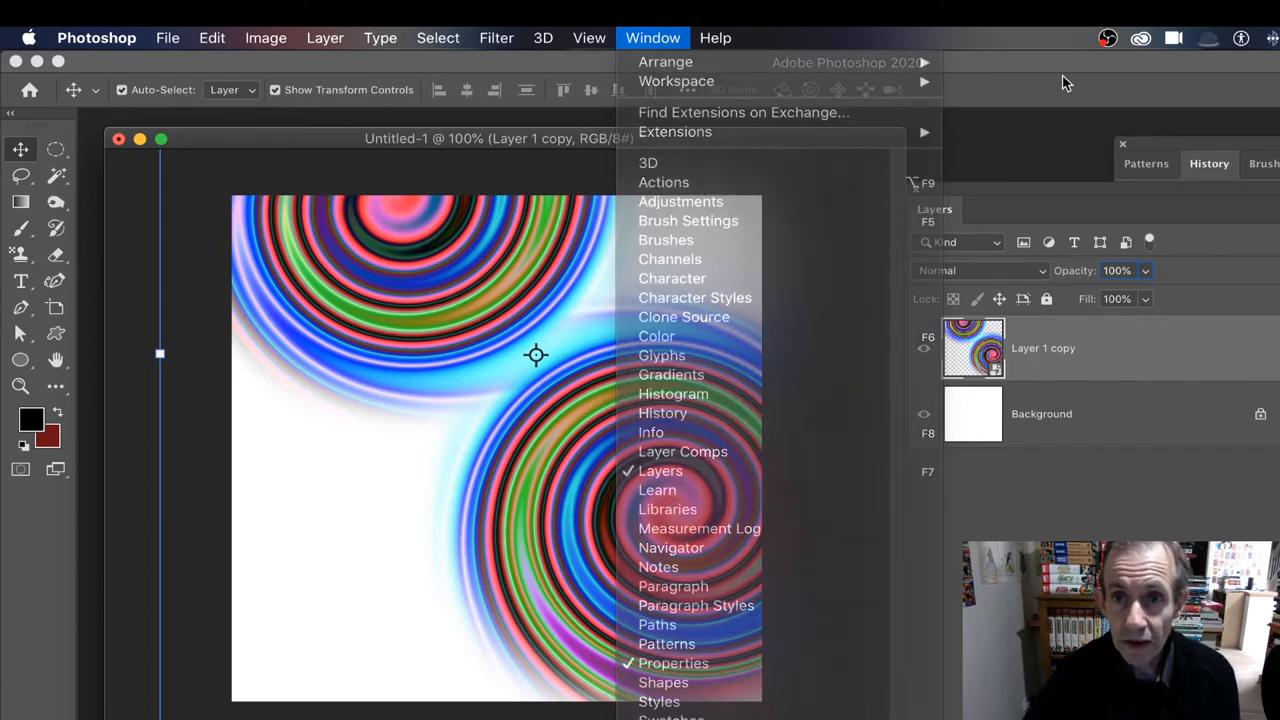
pyautogui.click(661, 470)
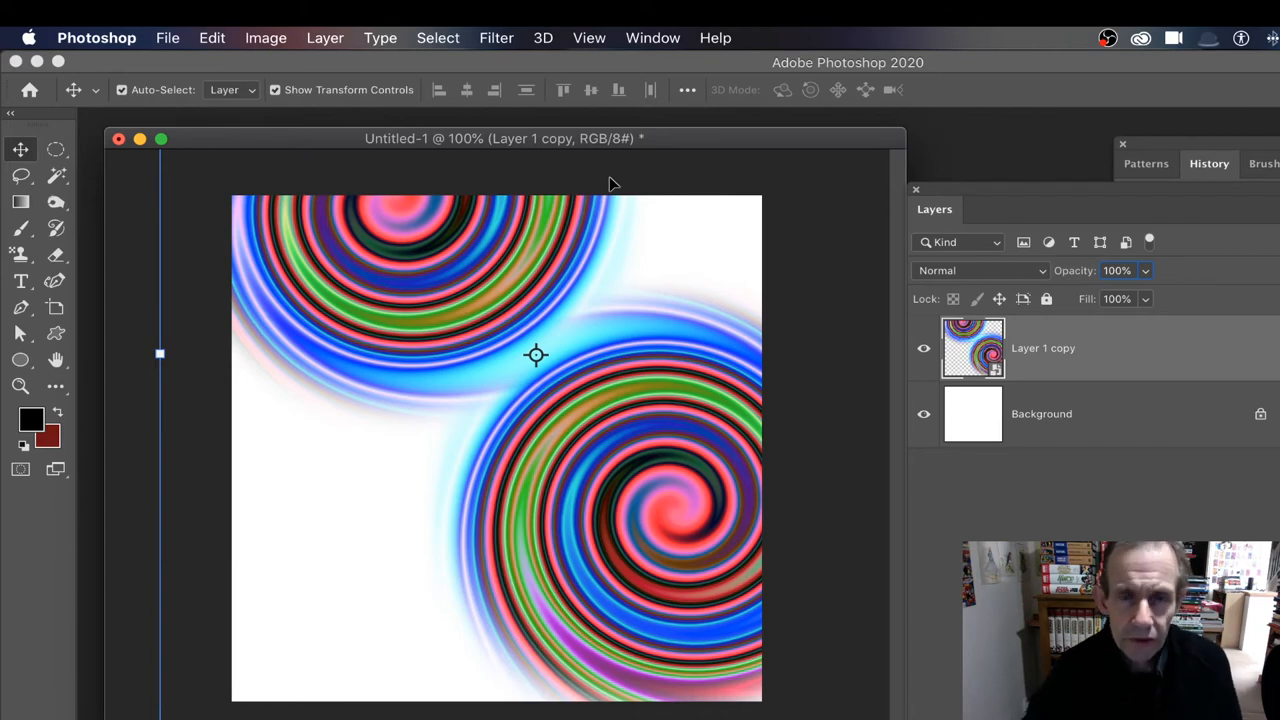
pyautogui.moveTo(622, 440)
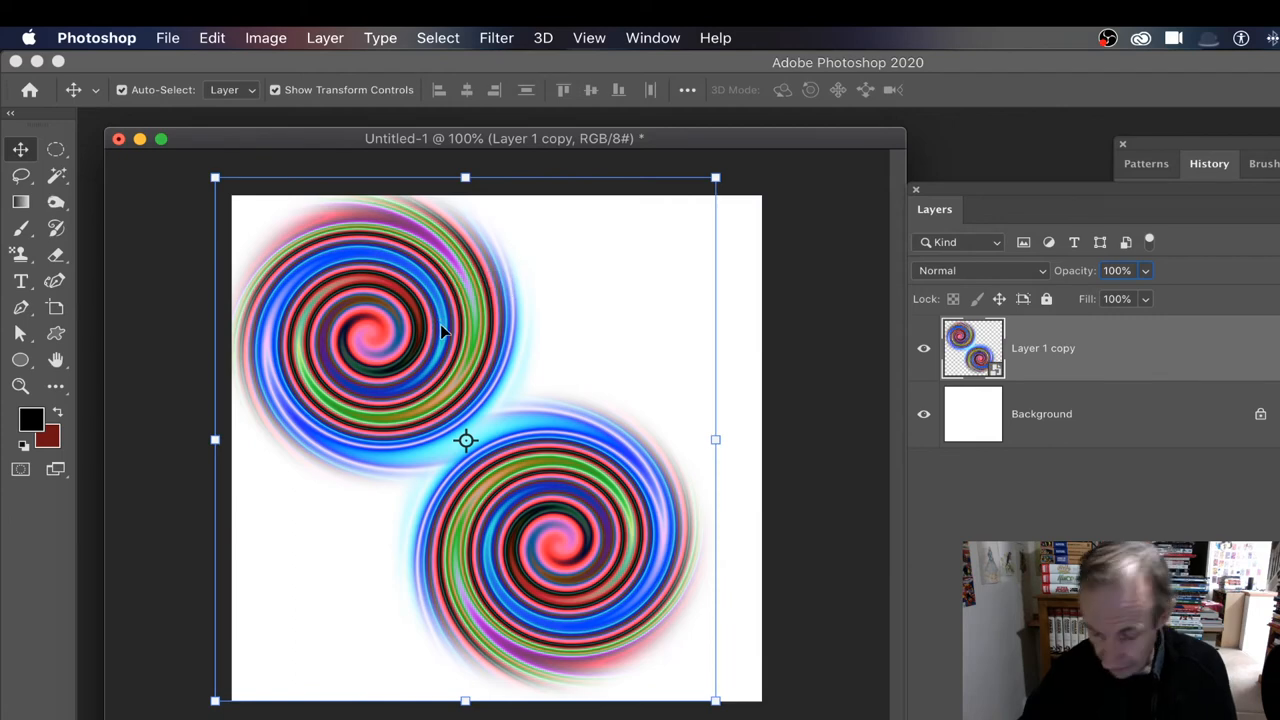
pyautogui.moveTo(437, 330)
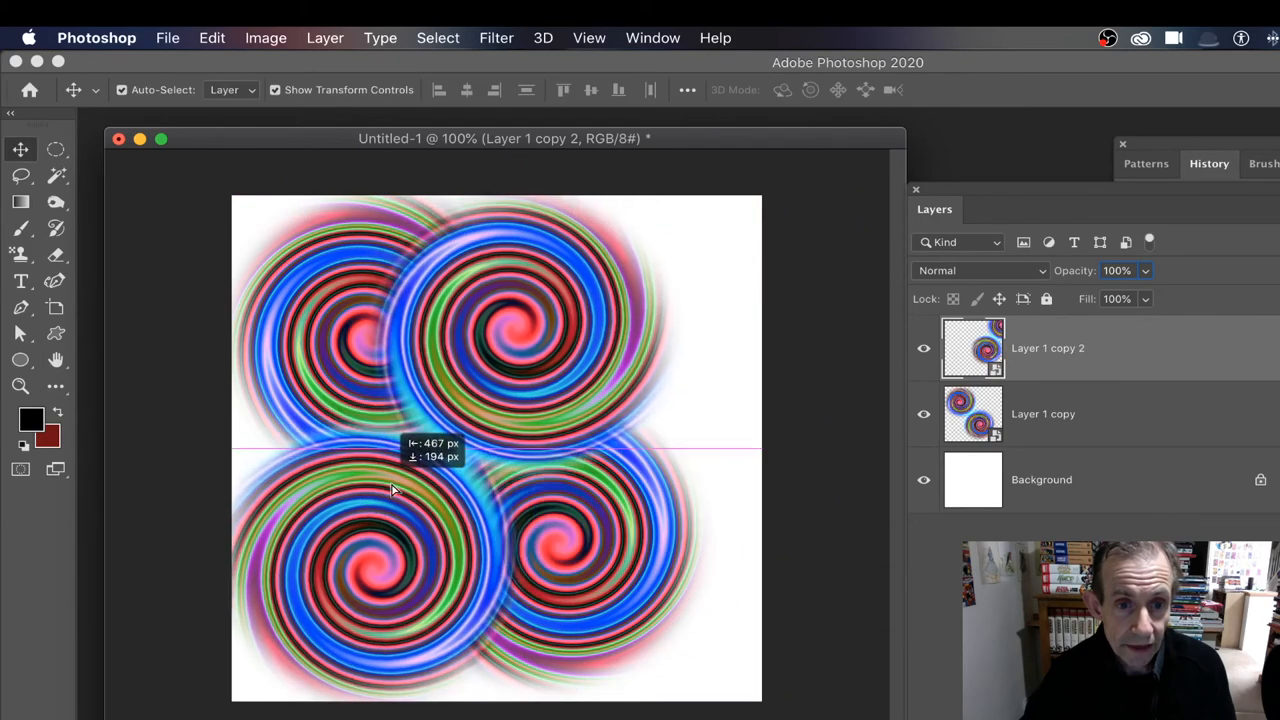
# - Finish placing the scaled, duplicated spiral pair to make four overlapping swirls
pyautogui.click(324, 37)
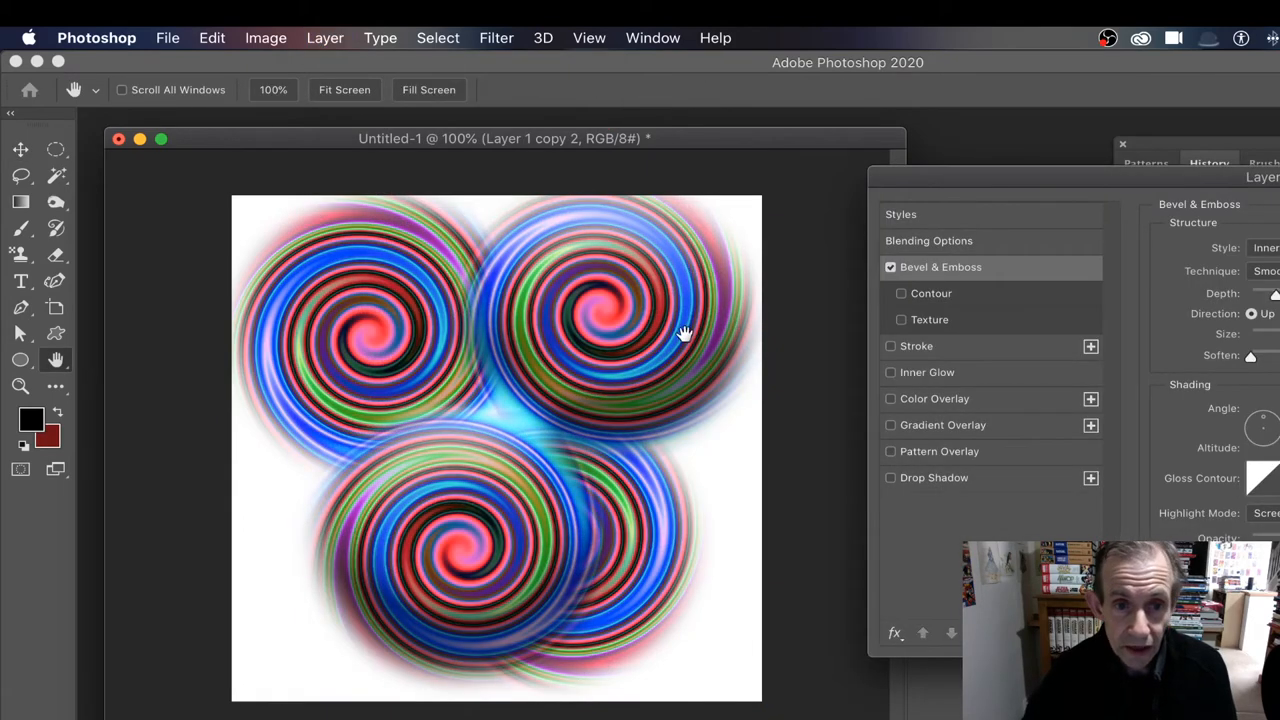
pyautogui.moveTo(1065, 461)
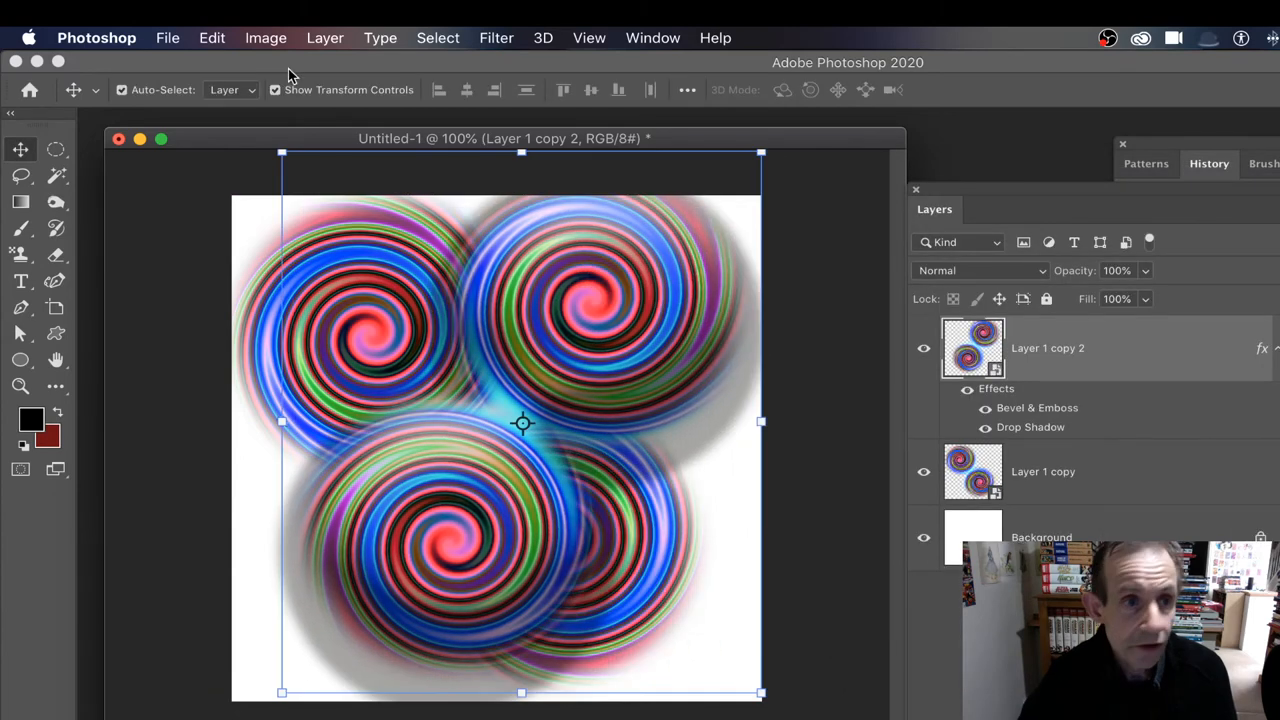
# - Bring up the Image menu commands for the top spiral pair
pyautogui.click(265, 38)
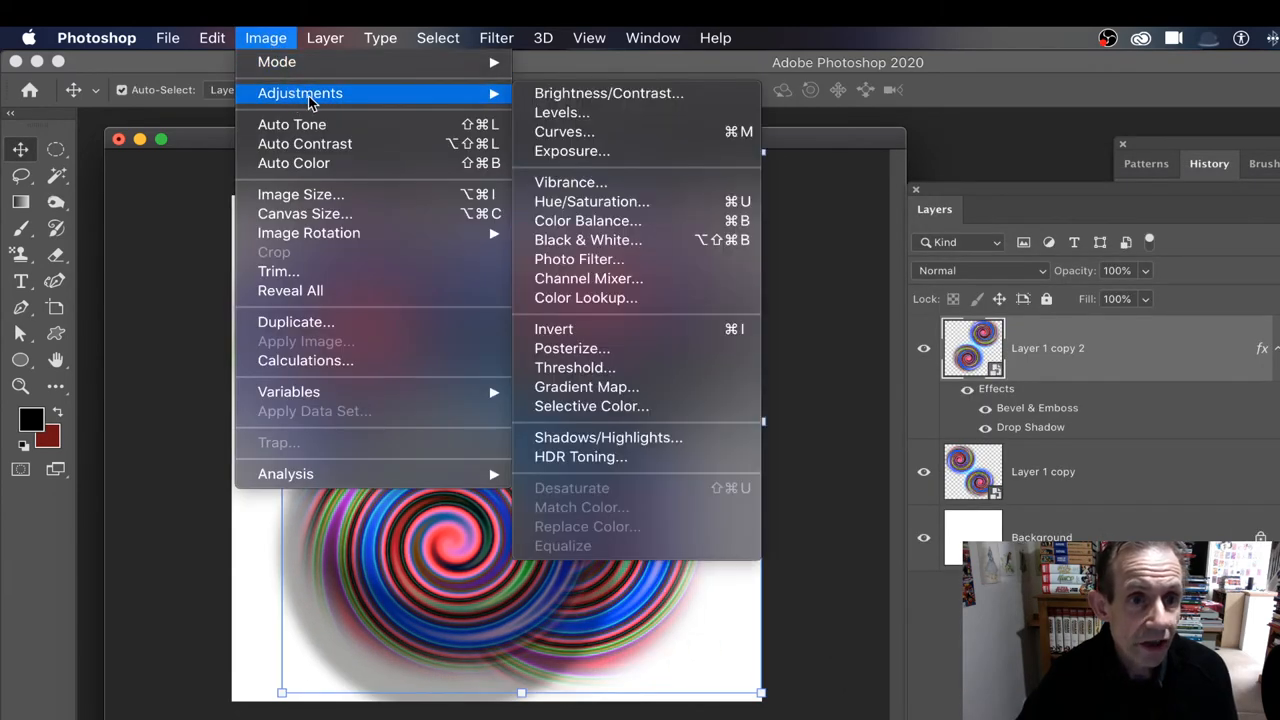
# - Shift the top spiral pair's hue to about +178, giving teal, orange and purple tones
pyautogui.click(591, 201)
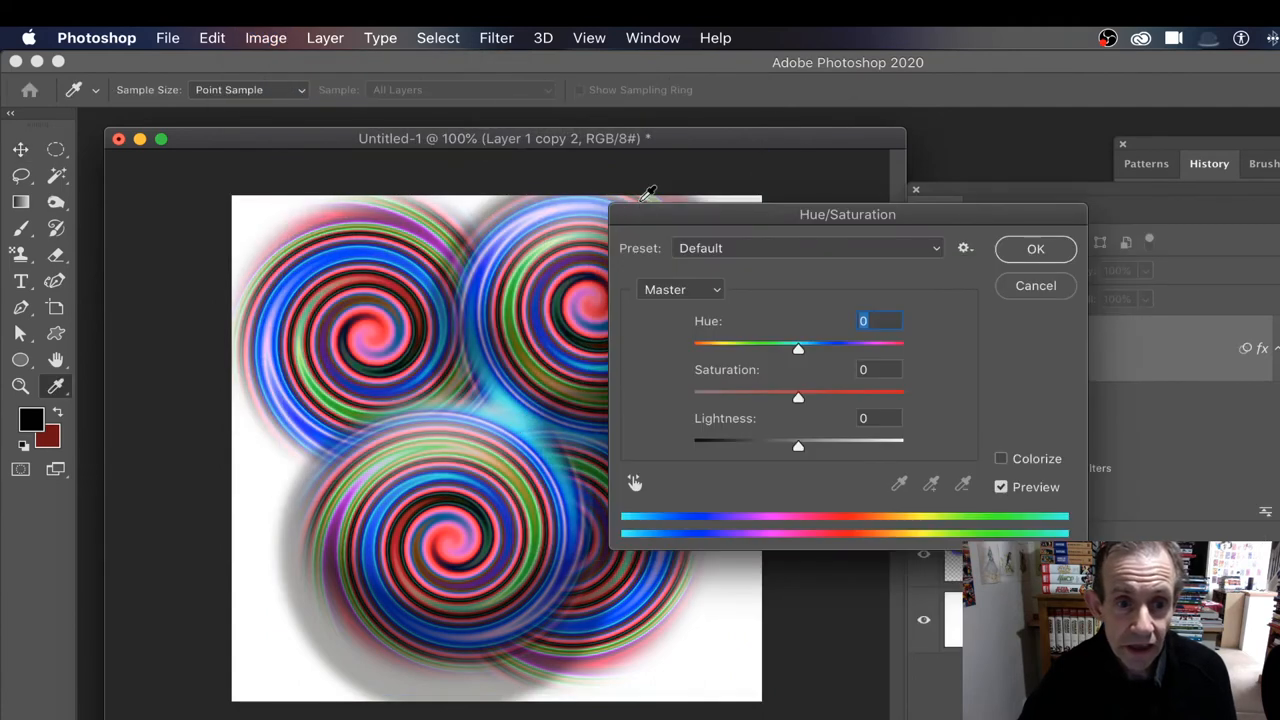
pyautogui.moveTo(798, 348); pyautogui.dragTo(846, 348)
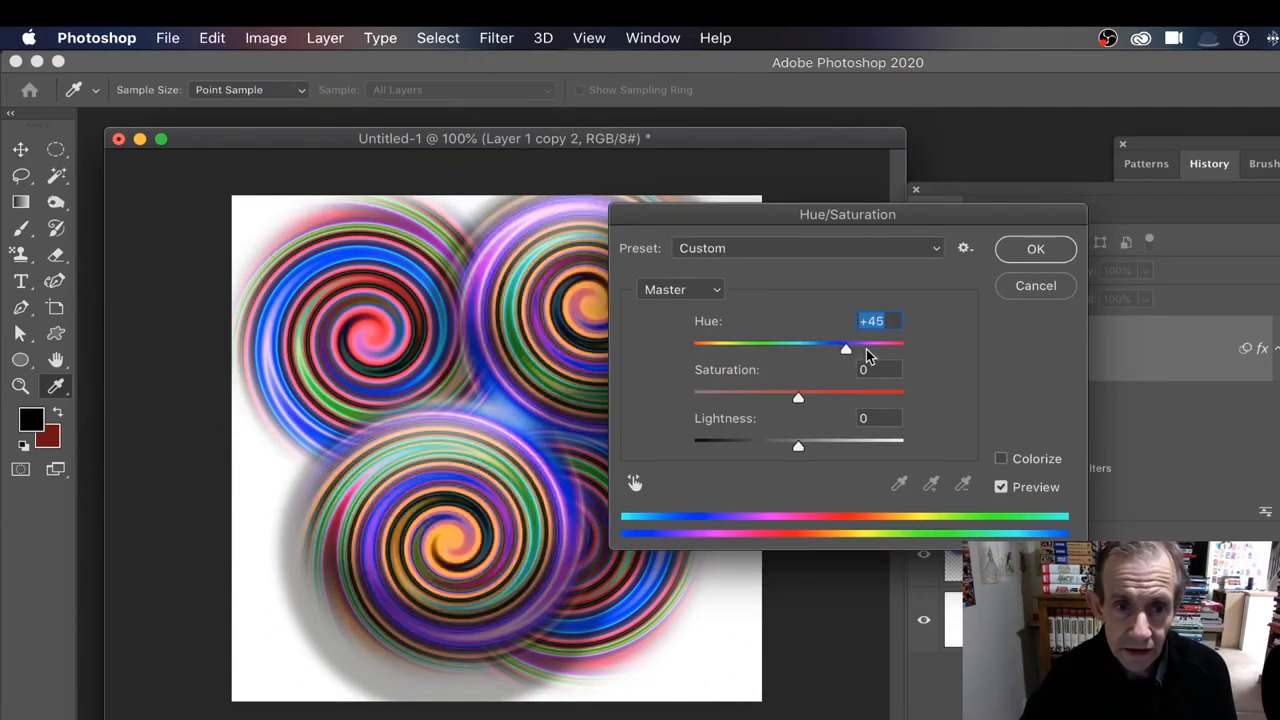
pyautogui.moveTo(845, 347); pyautogui.dragTo(902, 347)
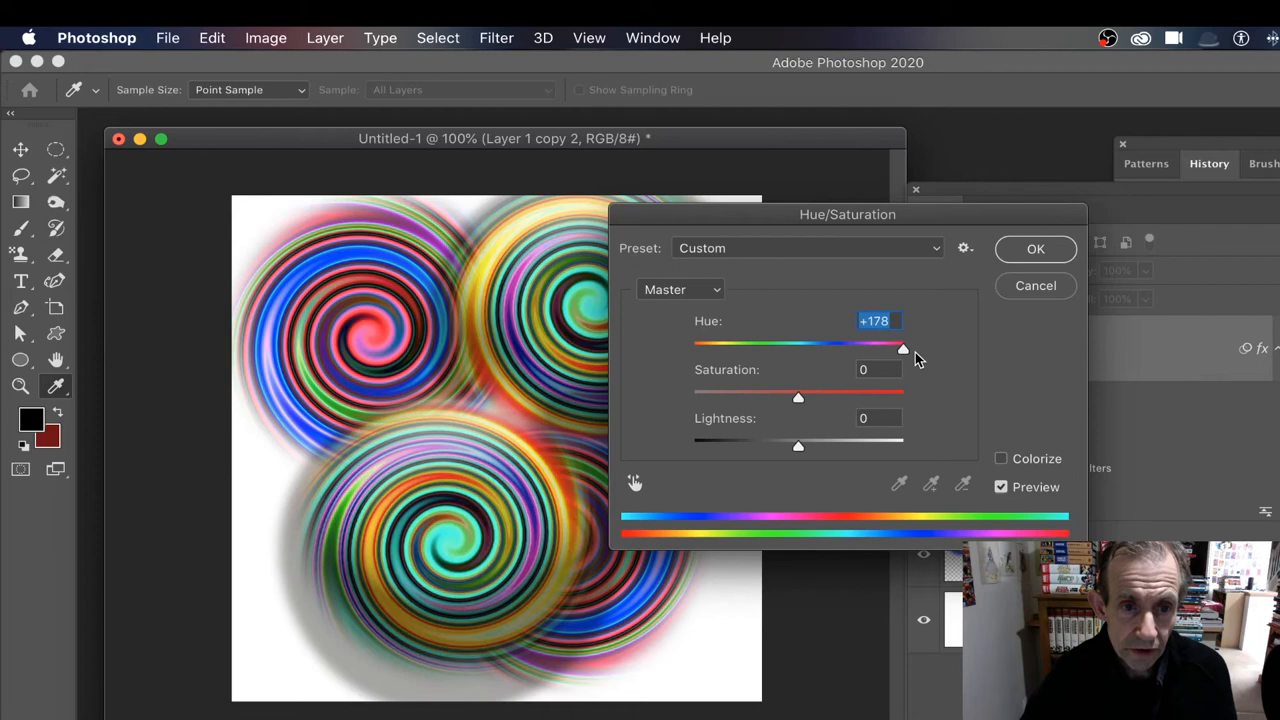
pyautogui.click(1035, 248)
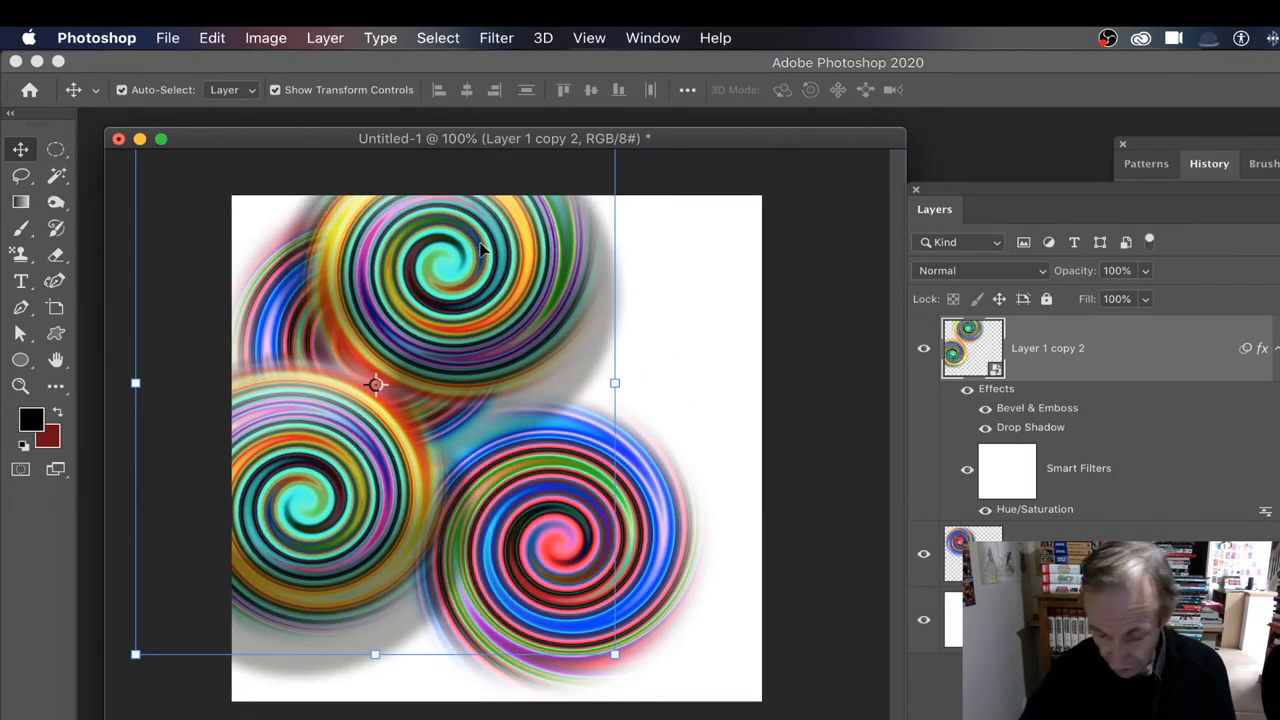
pyautogui.click(495, 37)
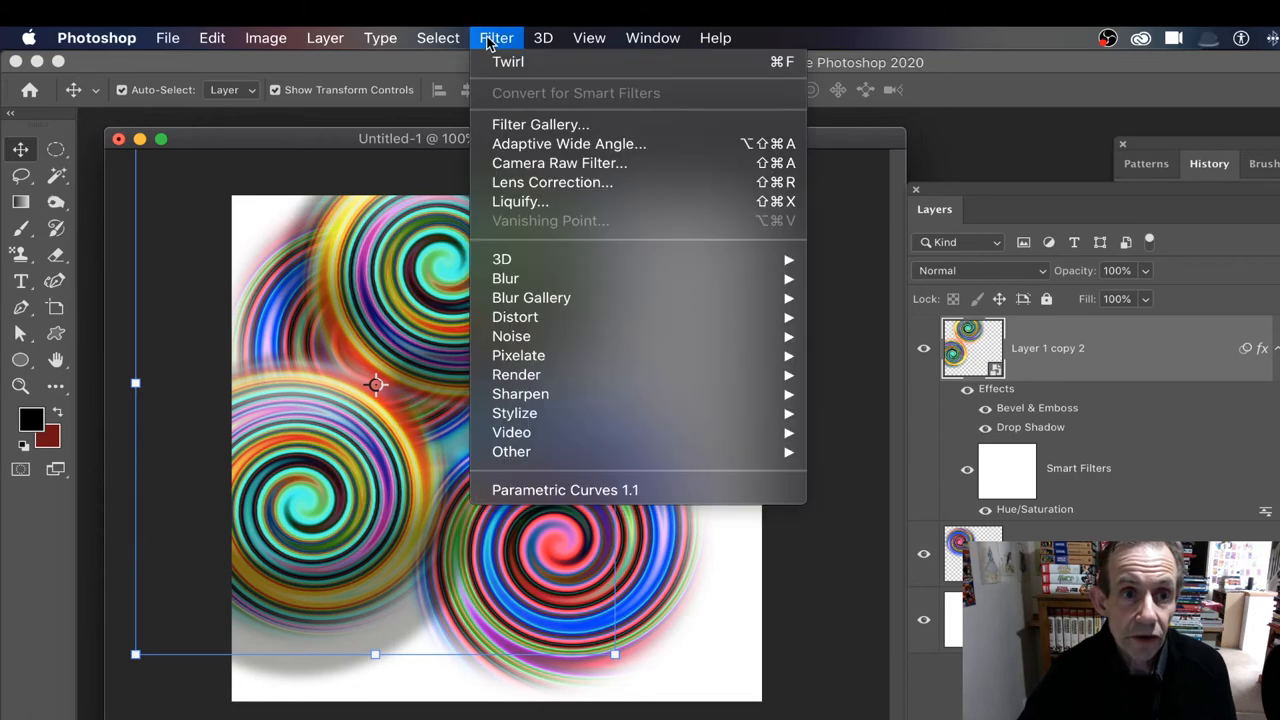
pyautogui.moveTo(538, 289)
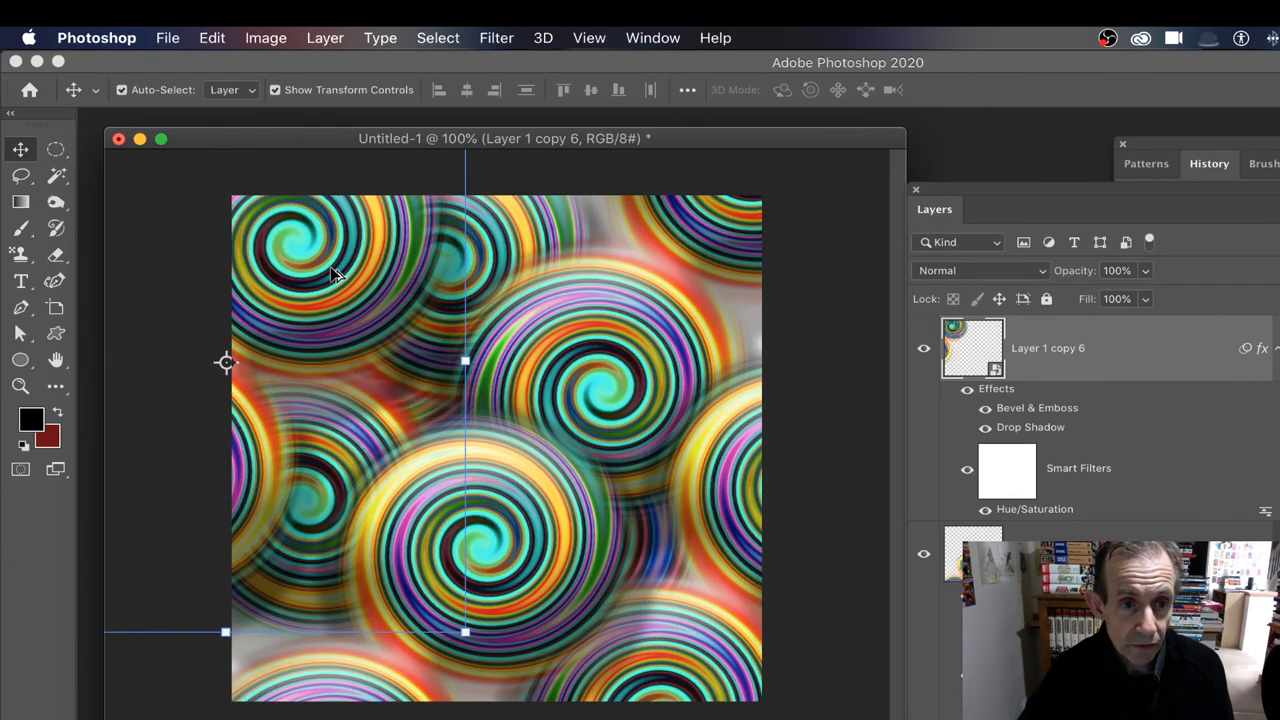
# - Bring up the Layer menu to flatten the stacked spiral copies
pyautogui.click(325, 37)
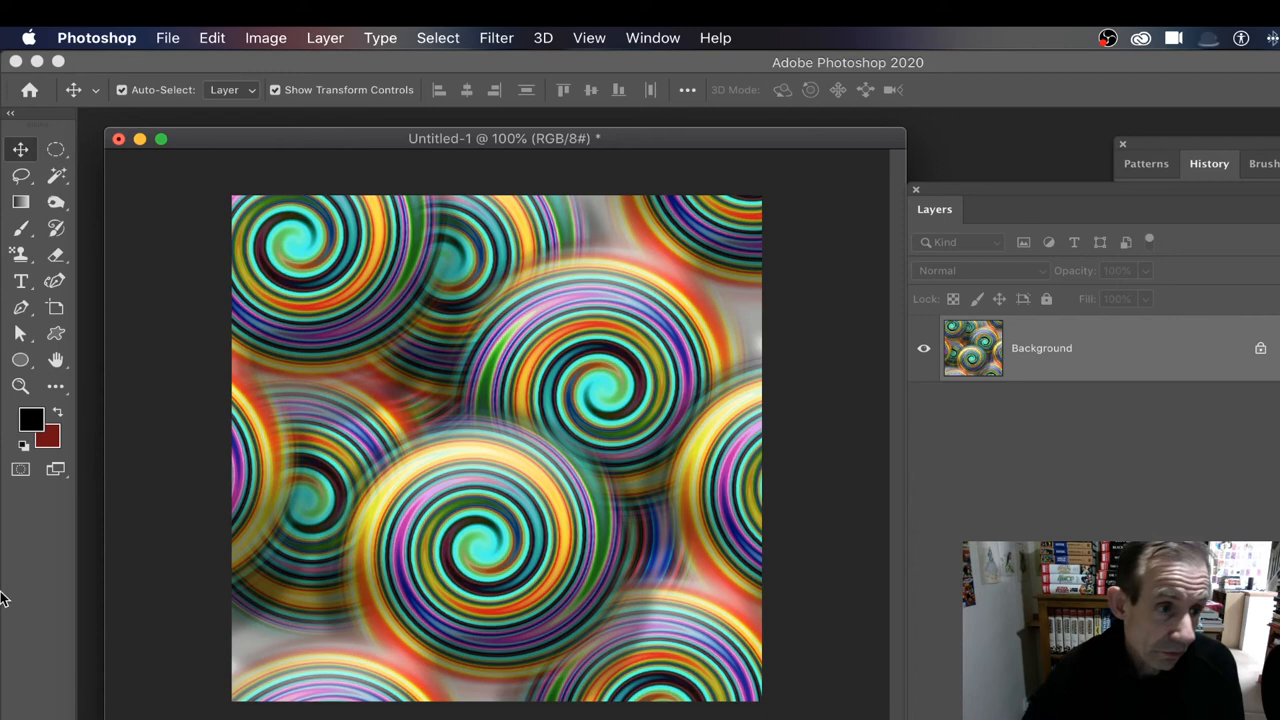
pyautogui.moveTo(20, 360)
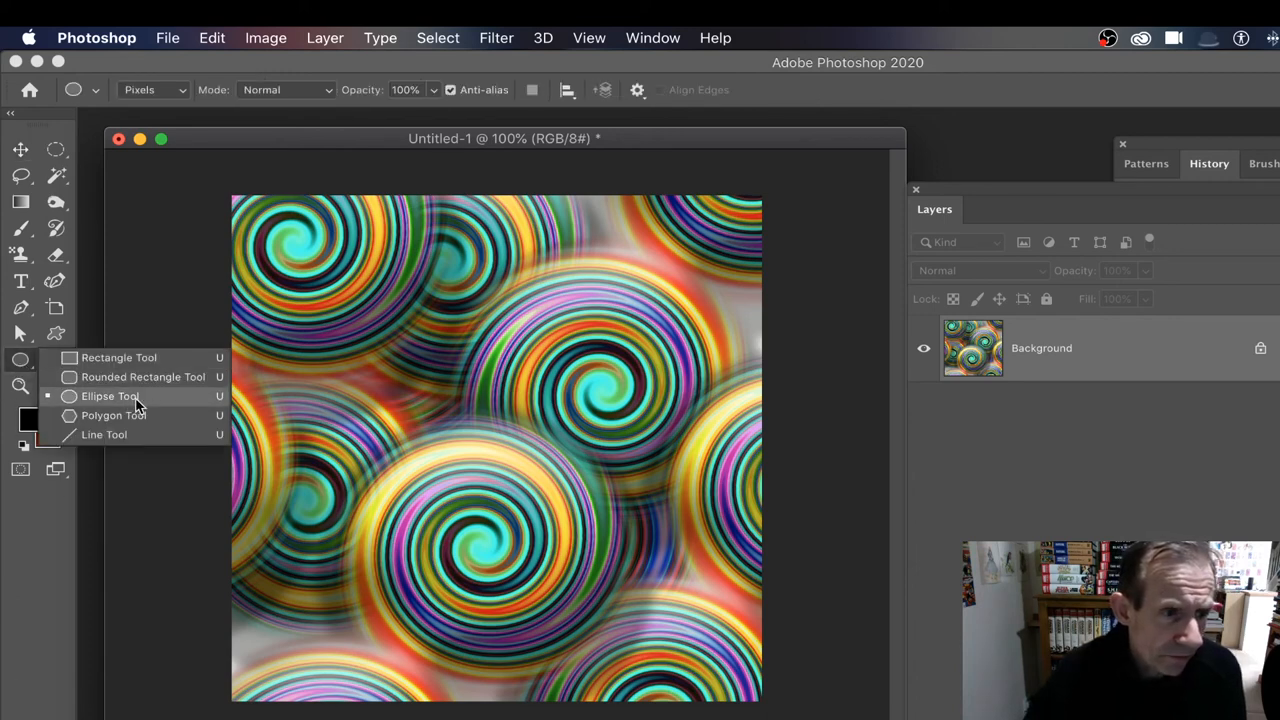
# - Select the Ellipse tool and set white as the foreground drawing colour
pyautogui.click(110, 396)
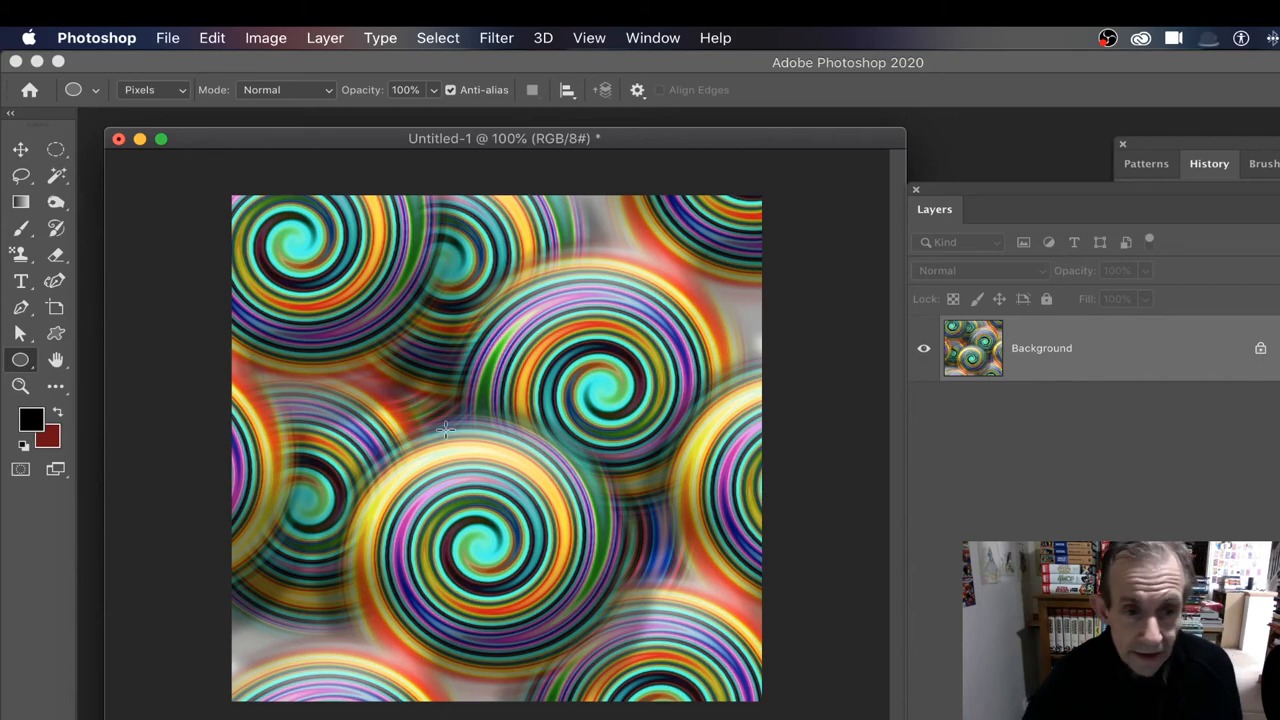
pyautogui.moveTo(30, 422)
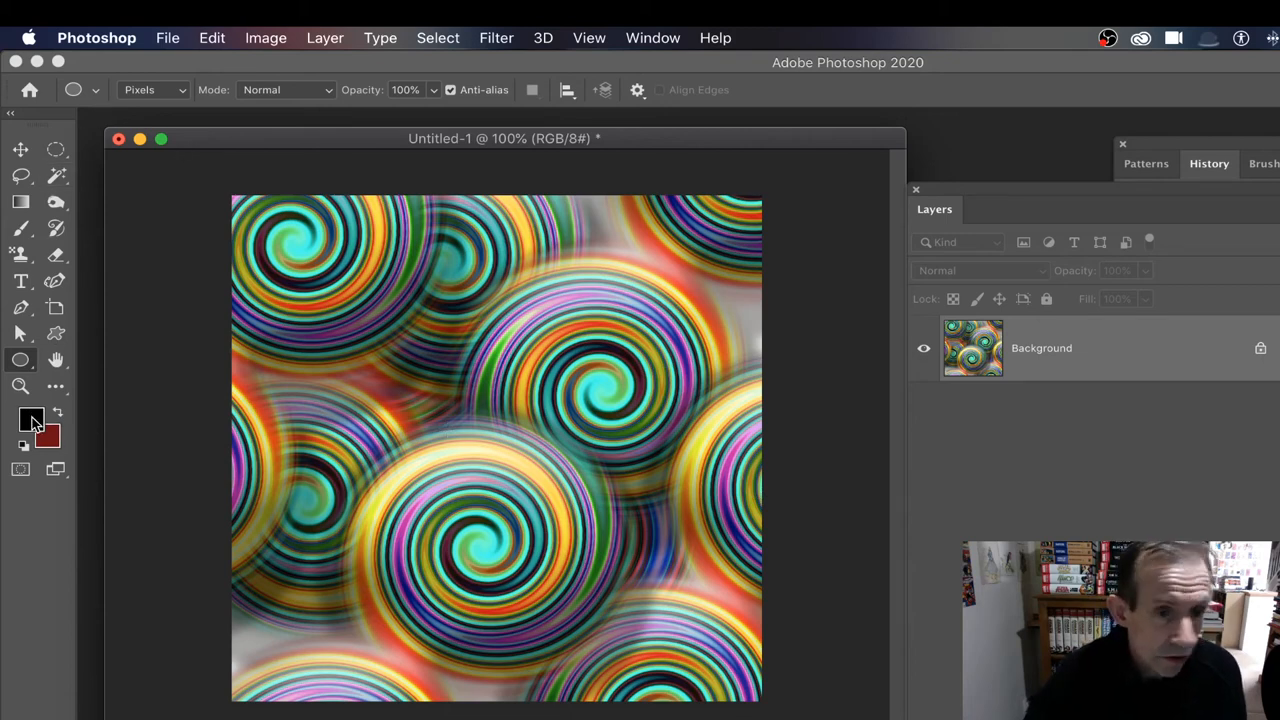
pyautogui.click(22, 423)
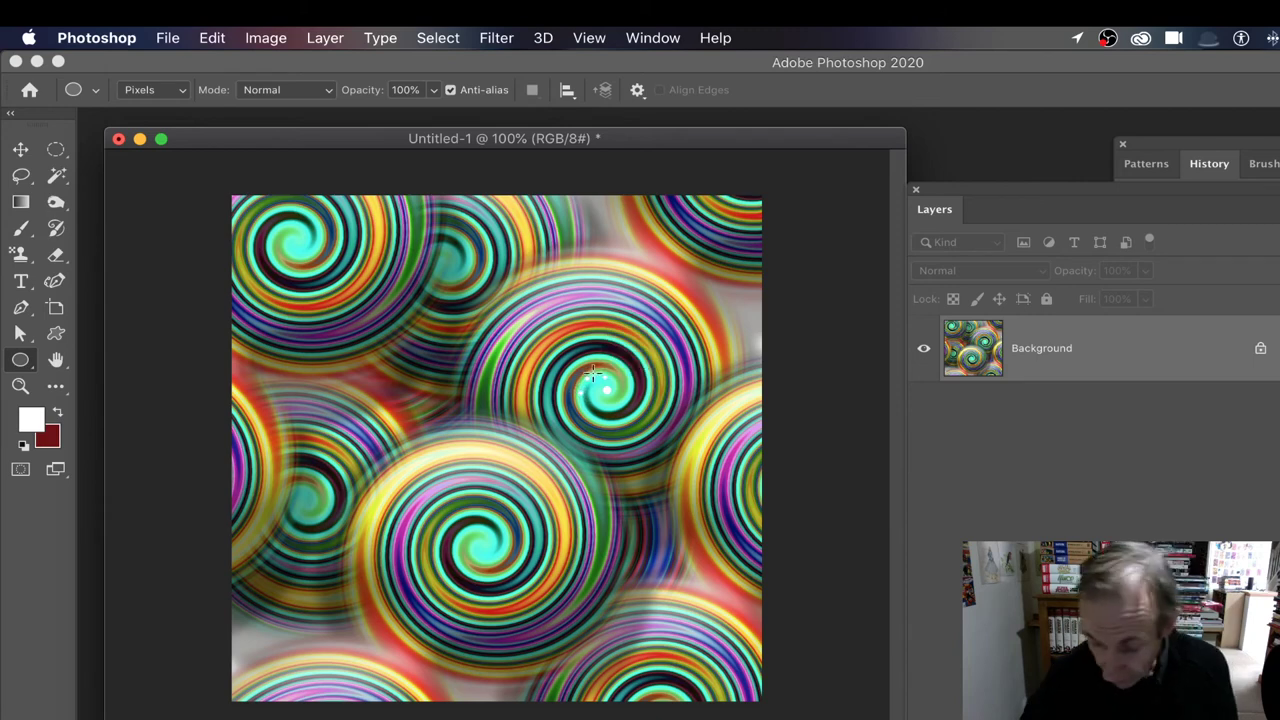
pyautogui.moveTo(324, 40)
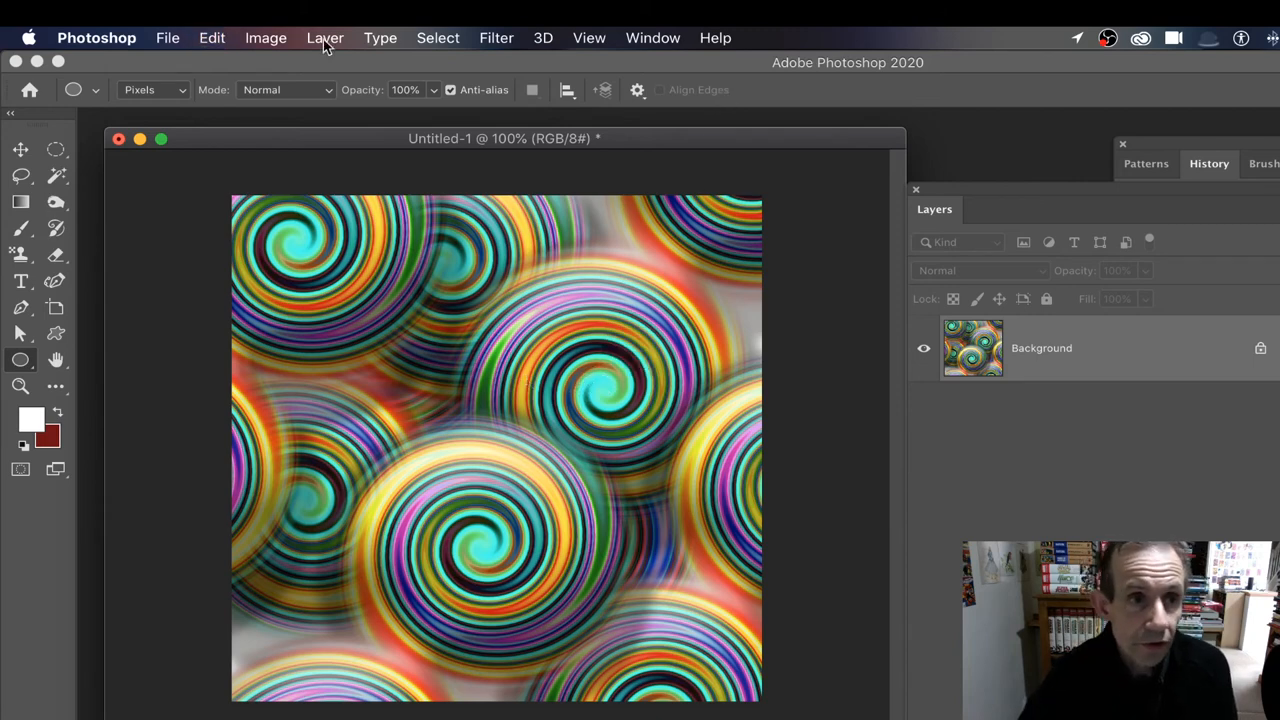
# - On new Layer 1, draw white dots growing larger along the spiral, then make it a smart object
pyautogui.click(324, 37)
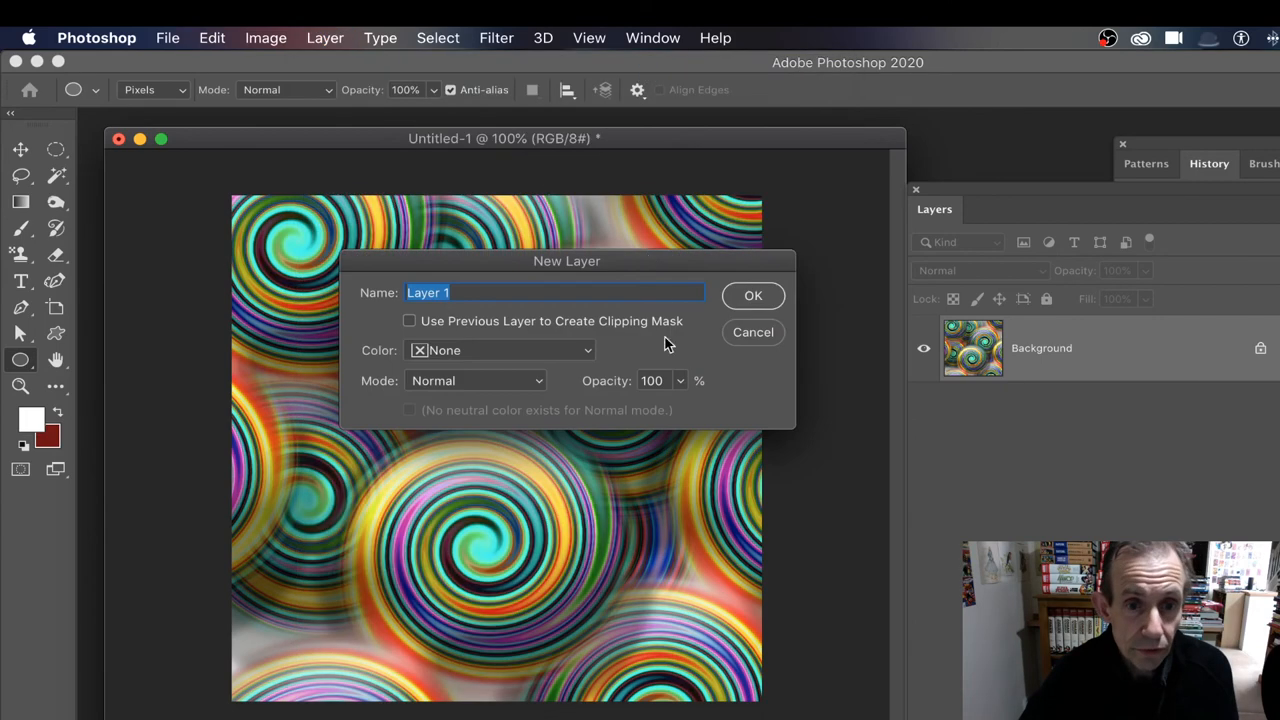
pyautogui.click(752, 295)
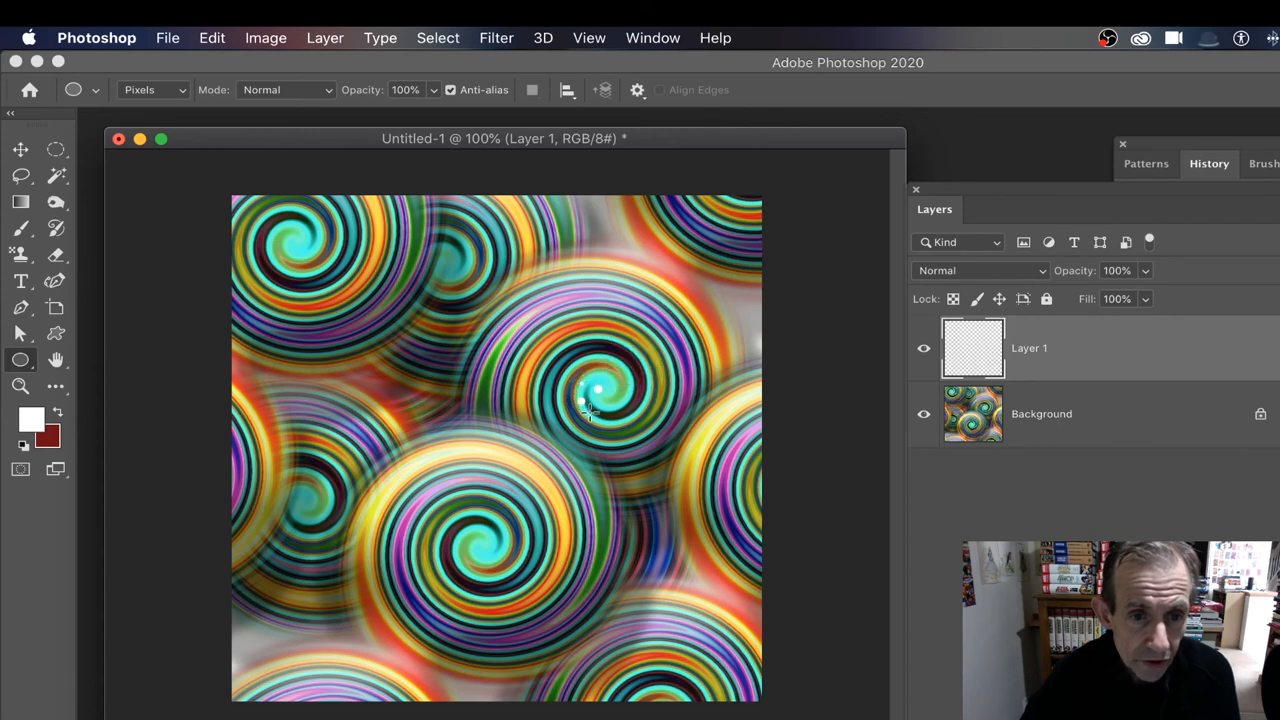
pyautogui.moveTo(583, 397); pyautogui.dragTo(610, 420)
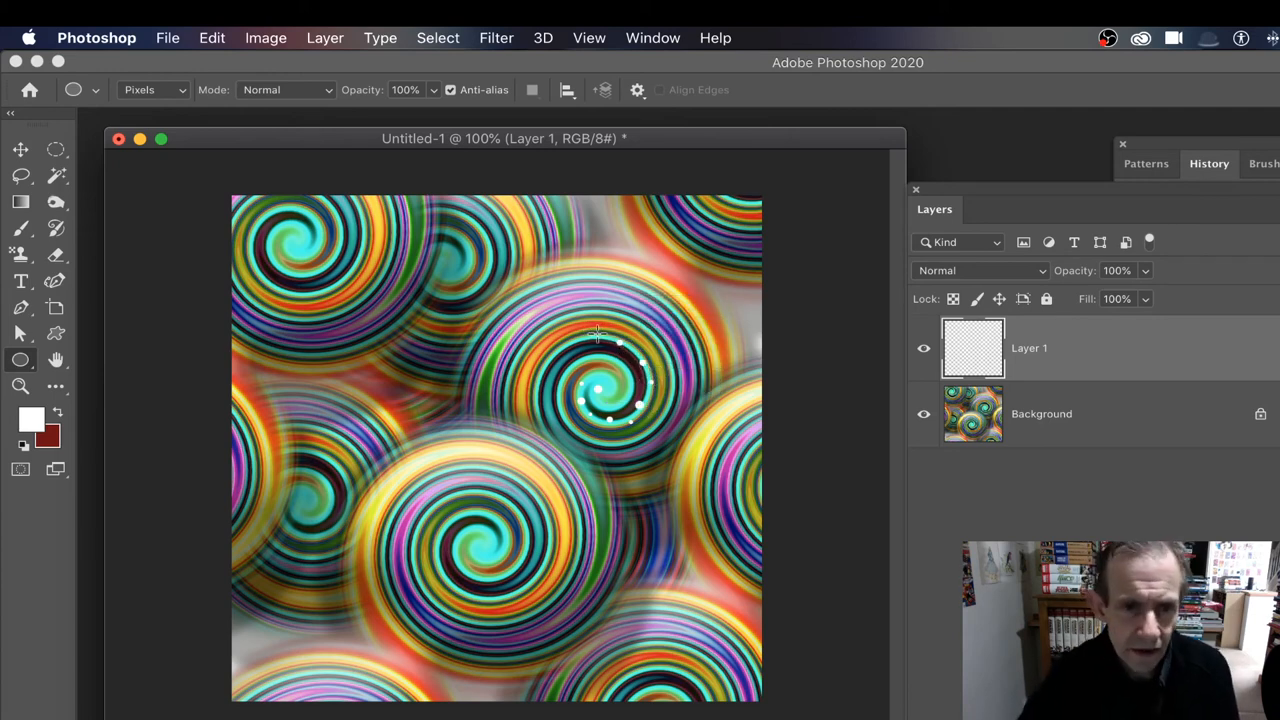
pyautogui.moveTo(568, 342)
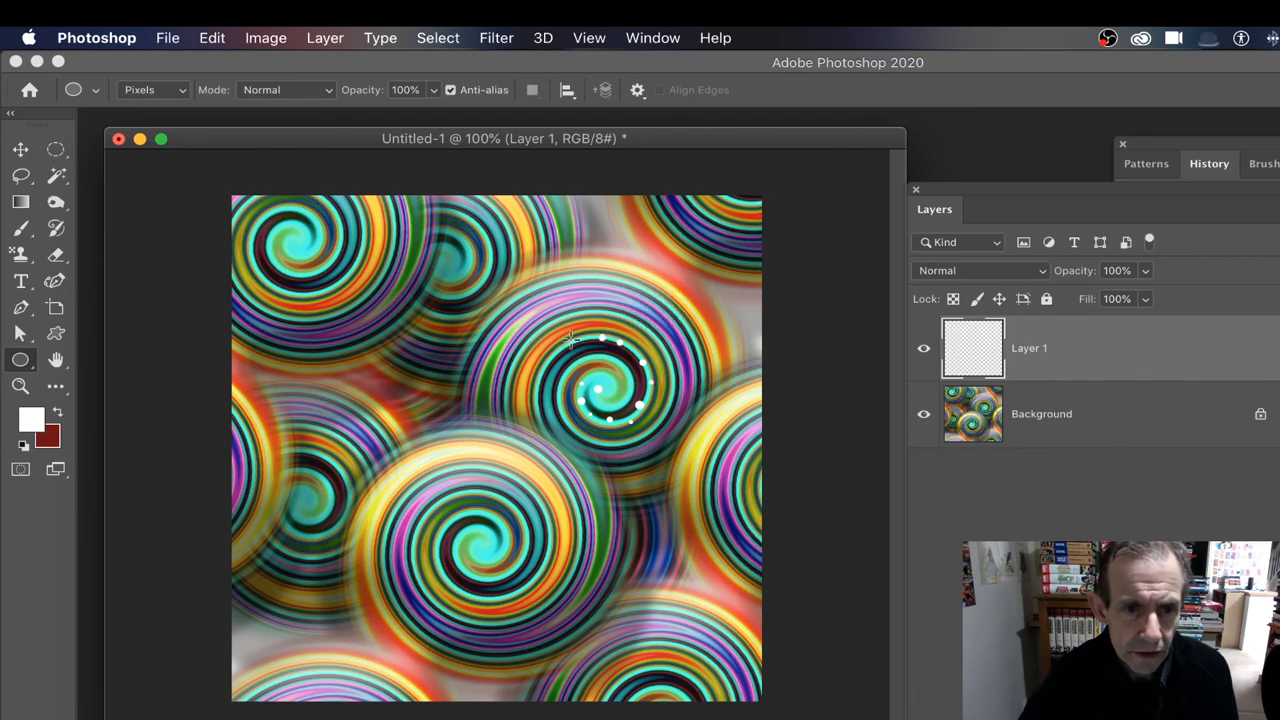
pyautogui.moveTo(538, 388)
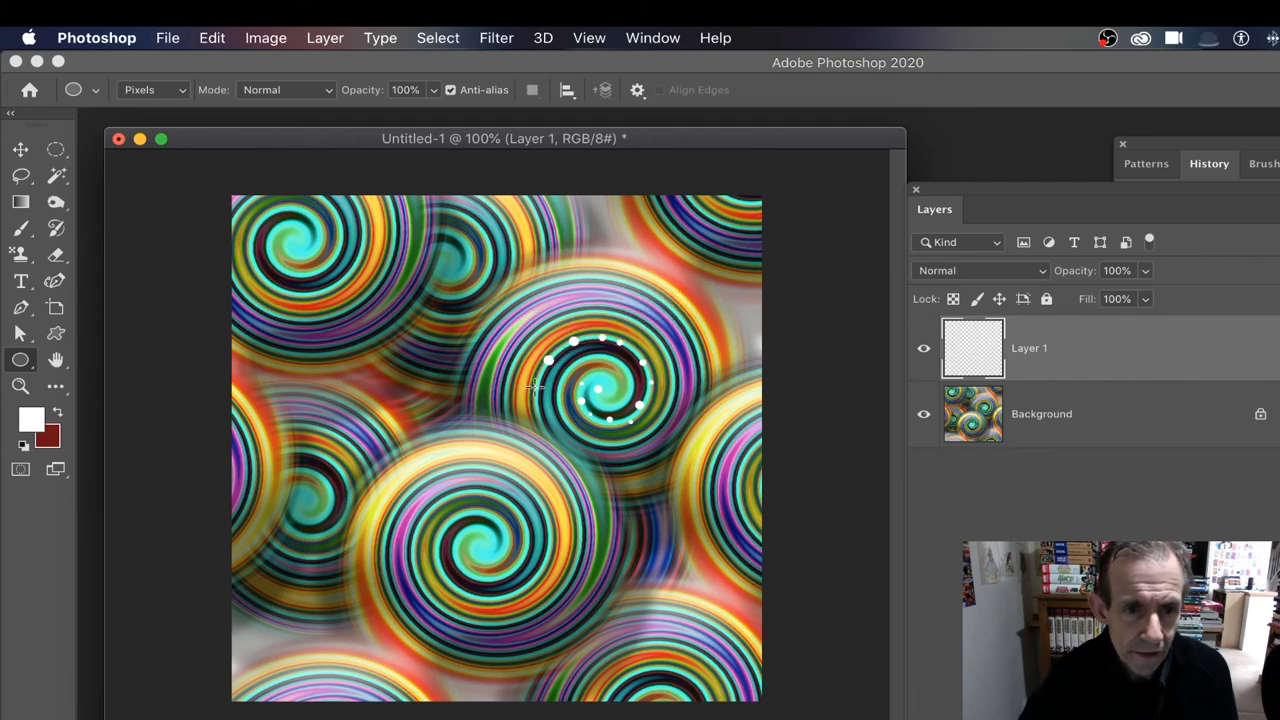
pyautogui.moveTo(547, 438)
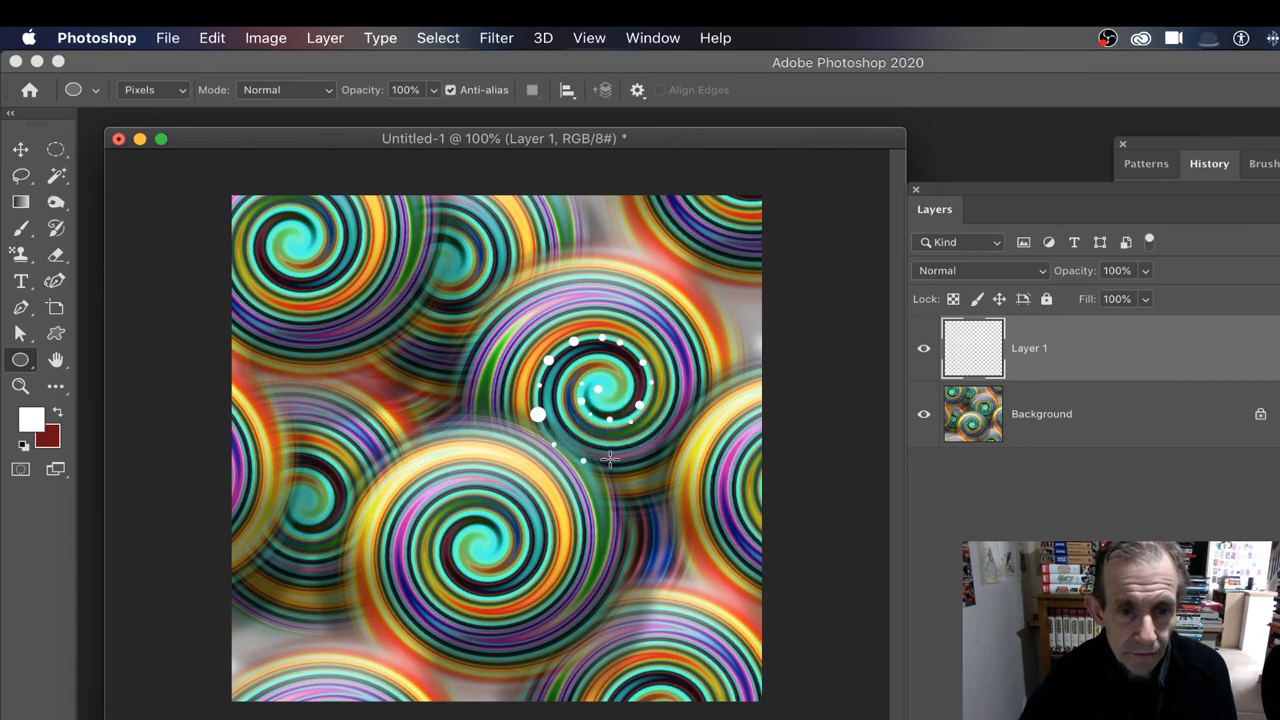
pyautogui.moveTo(610, 445); pyautogui.dragTo(668, 443)
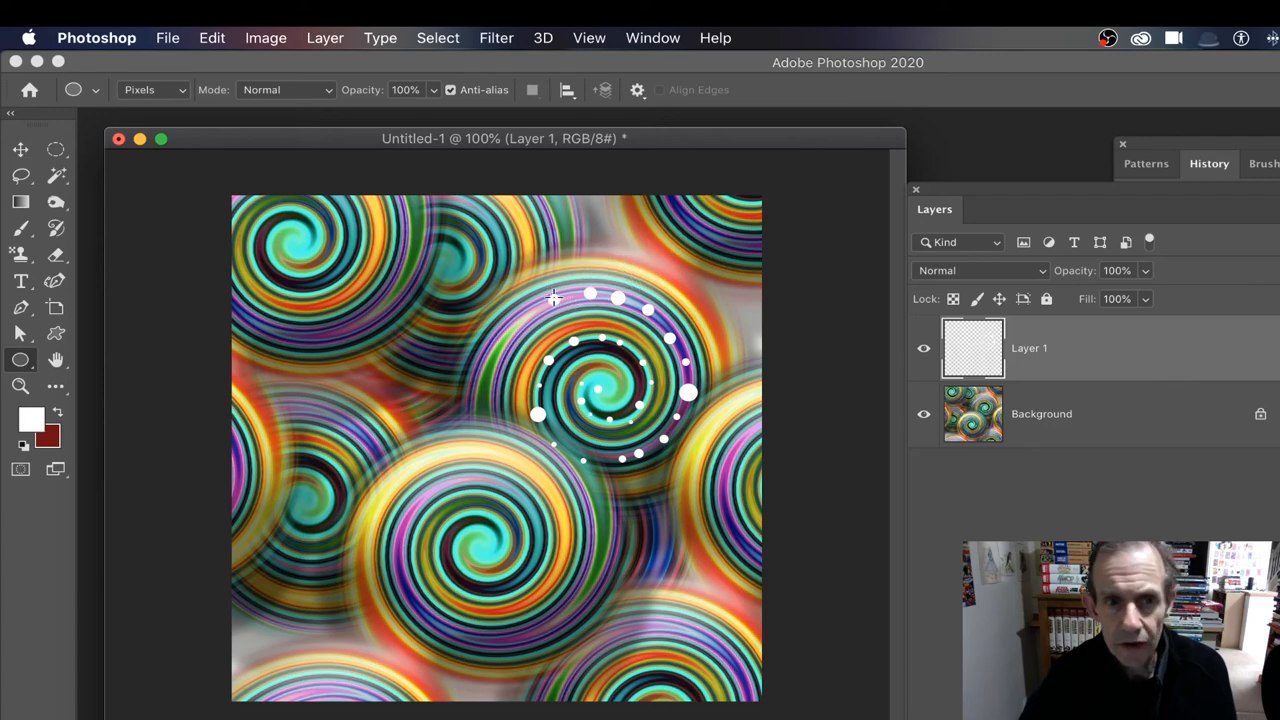
pyautogui.moveTo(780, 332)
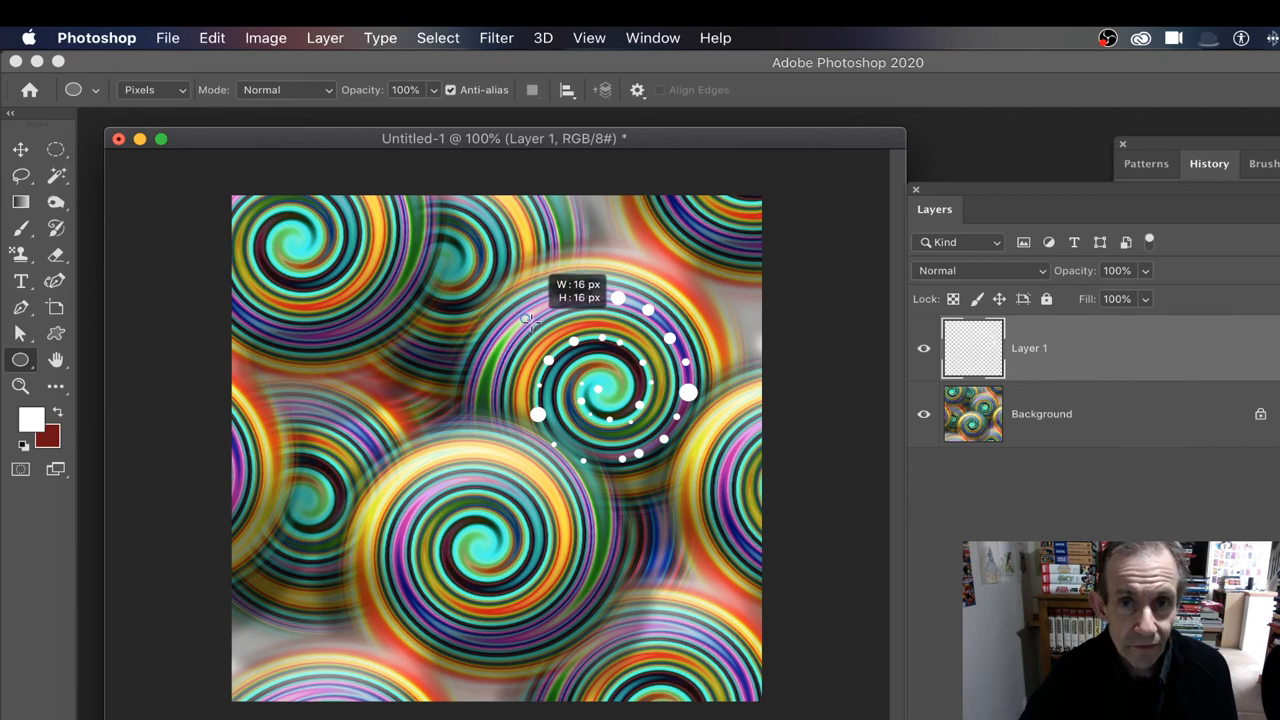
pyautogui.moveTo(468, 368)
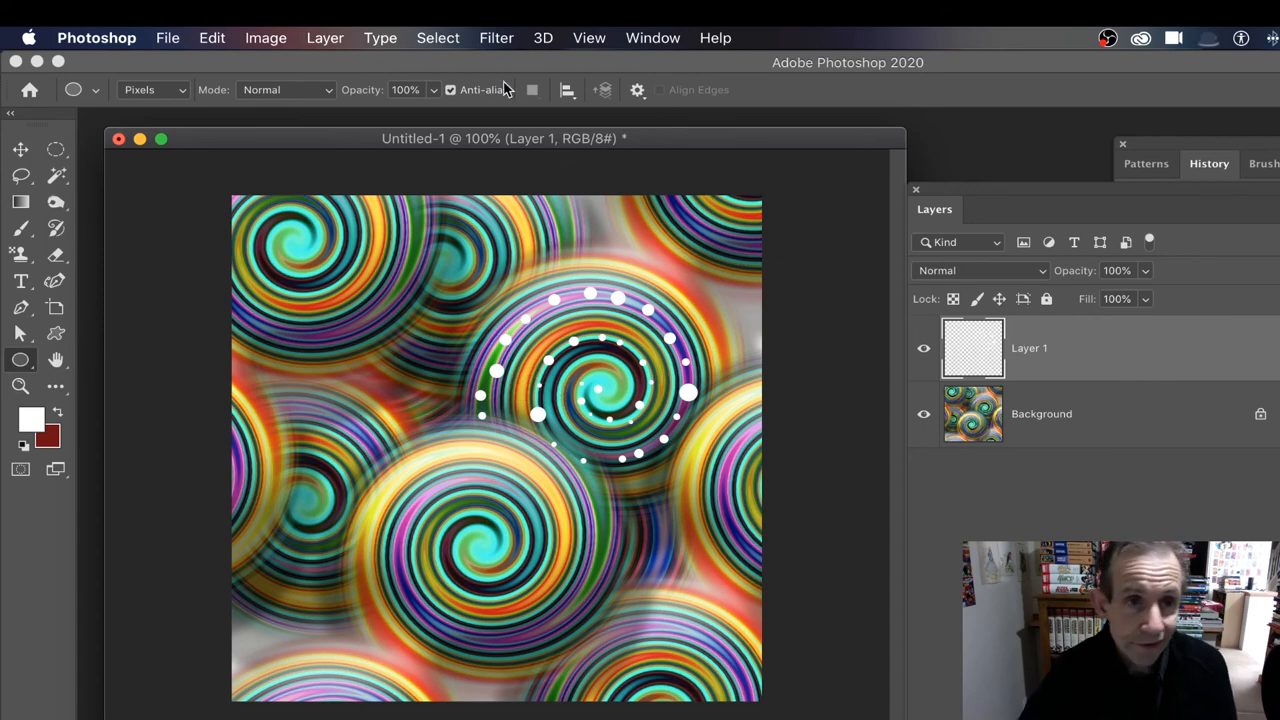
pyautogui.click(325, 38)
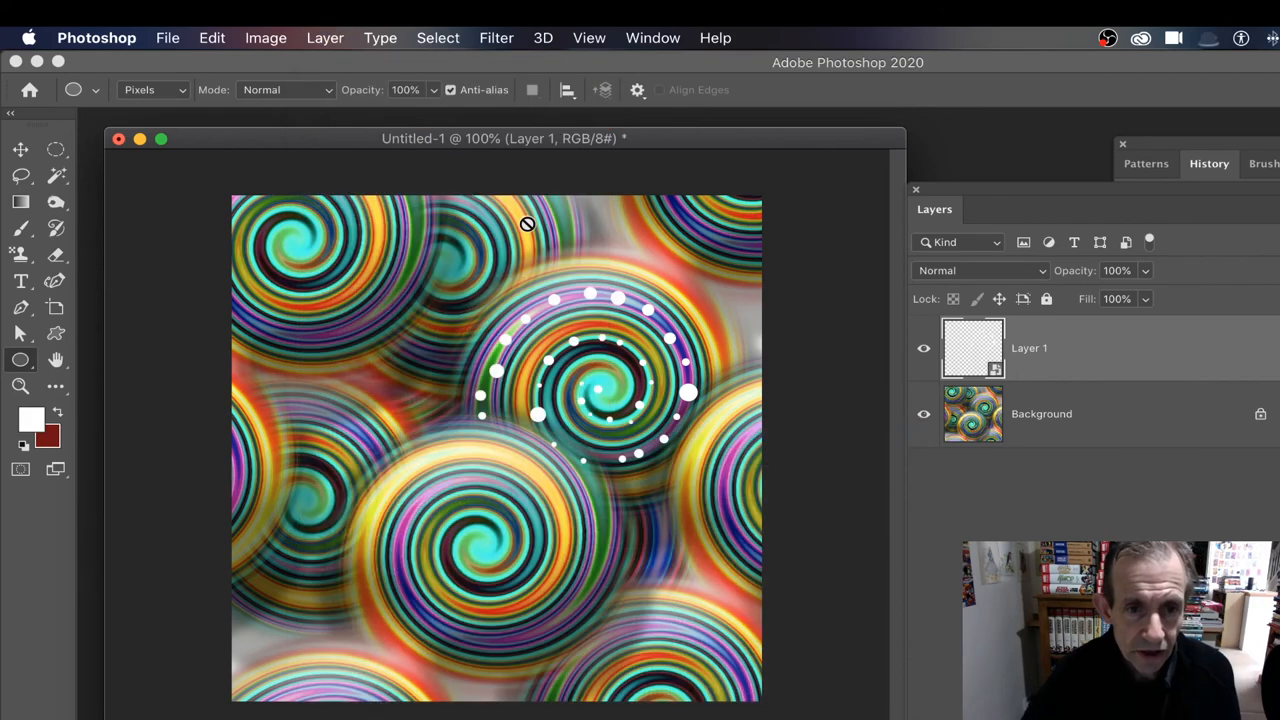
# - Soften the white dot spiral with a 4.2-pixel Gaussian Blur smart filter
pyautogui.click(495, 38)
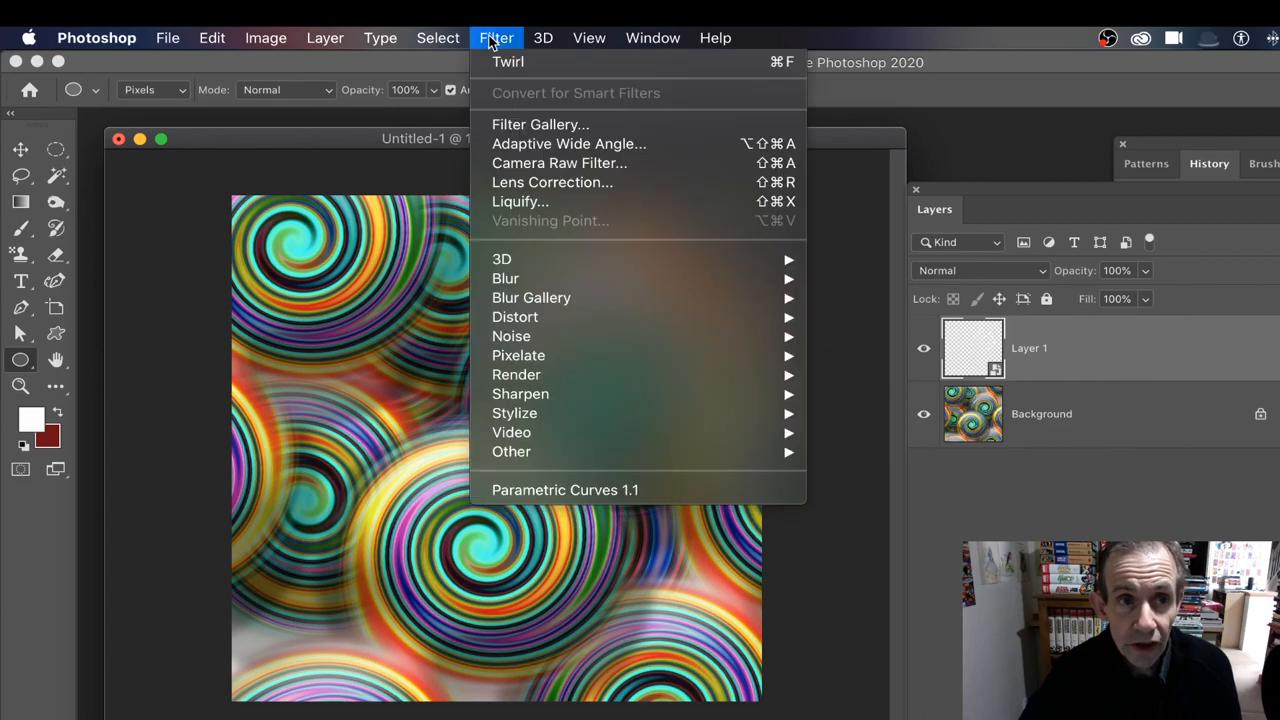
pyautogui.moveTo(505, 278)
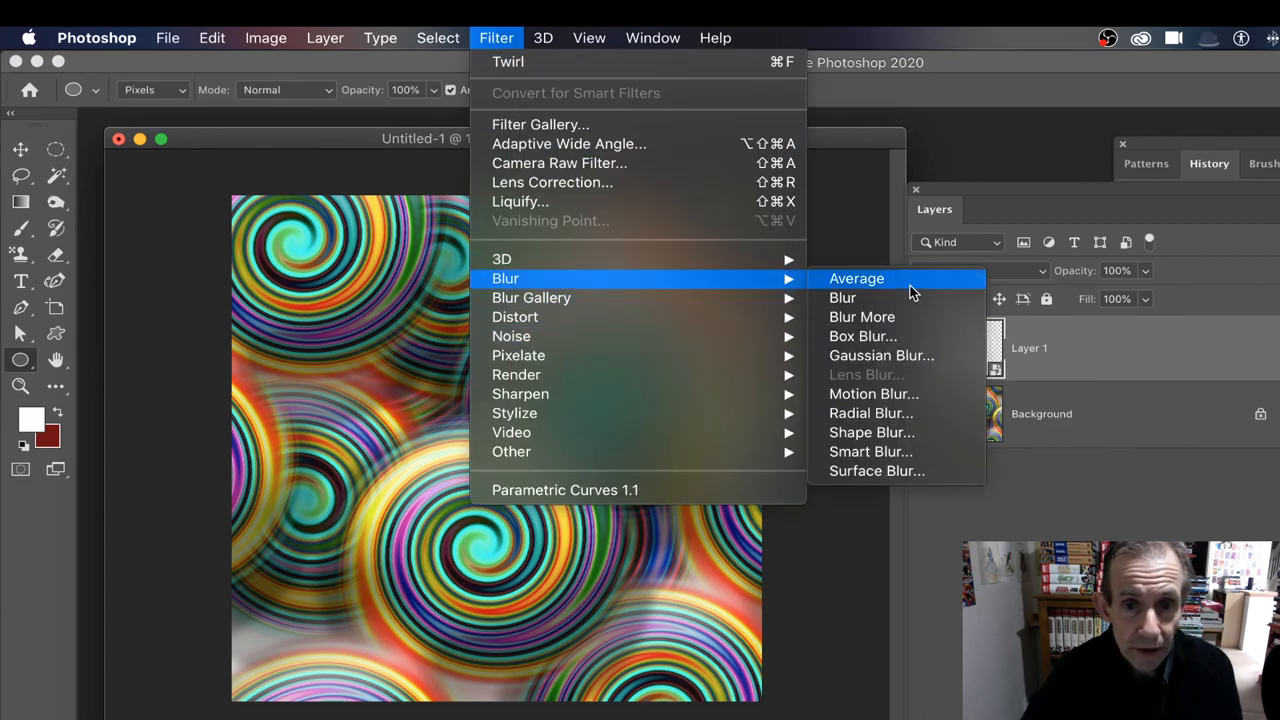
pyautogui.click(881, 355)
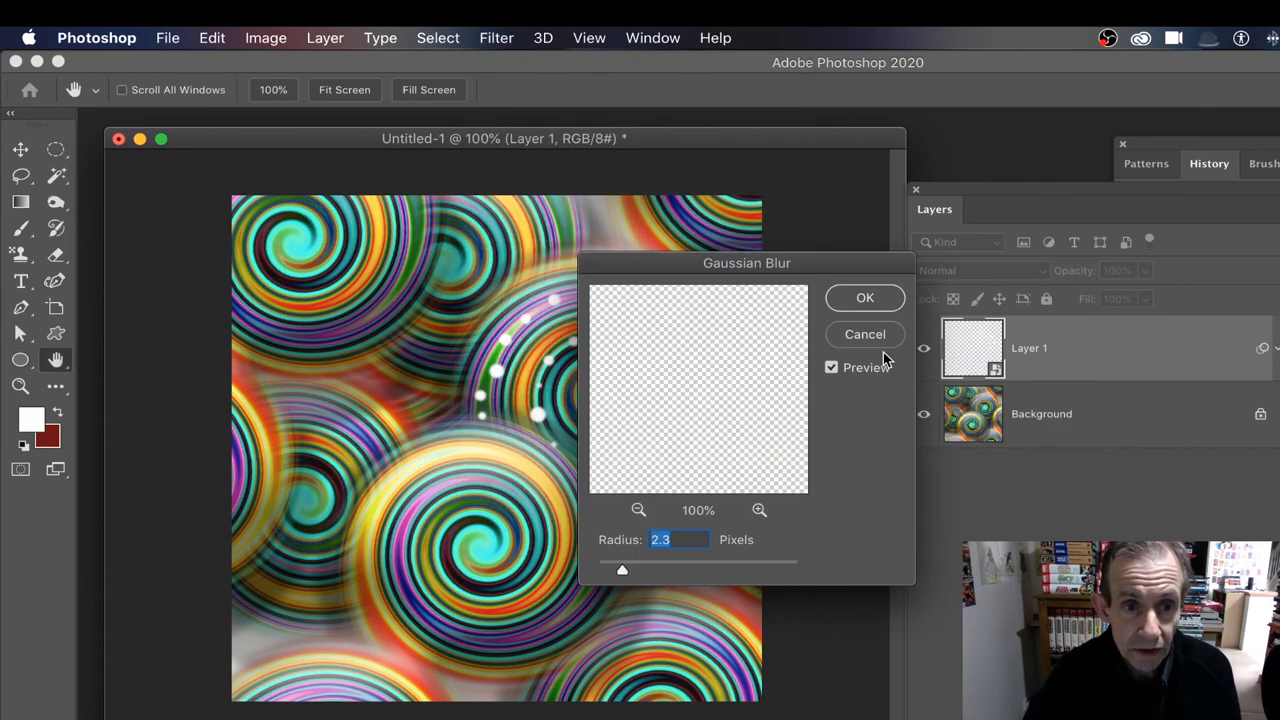
pyautogui.moveTo(622, 570); pyautogui.dragTo(641, 570)
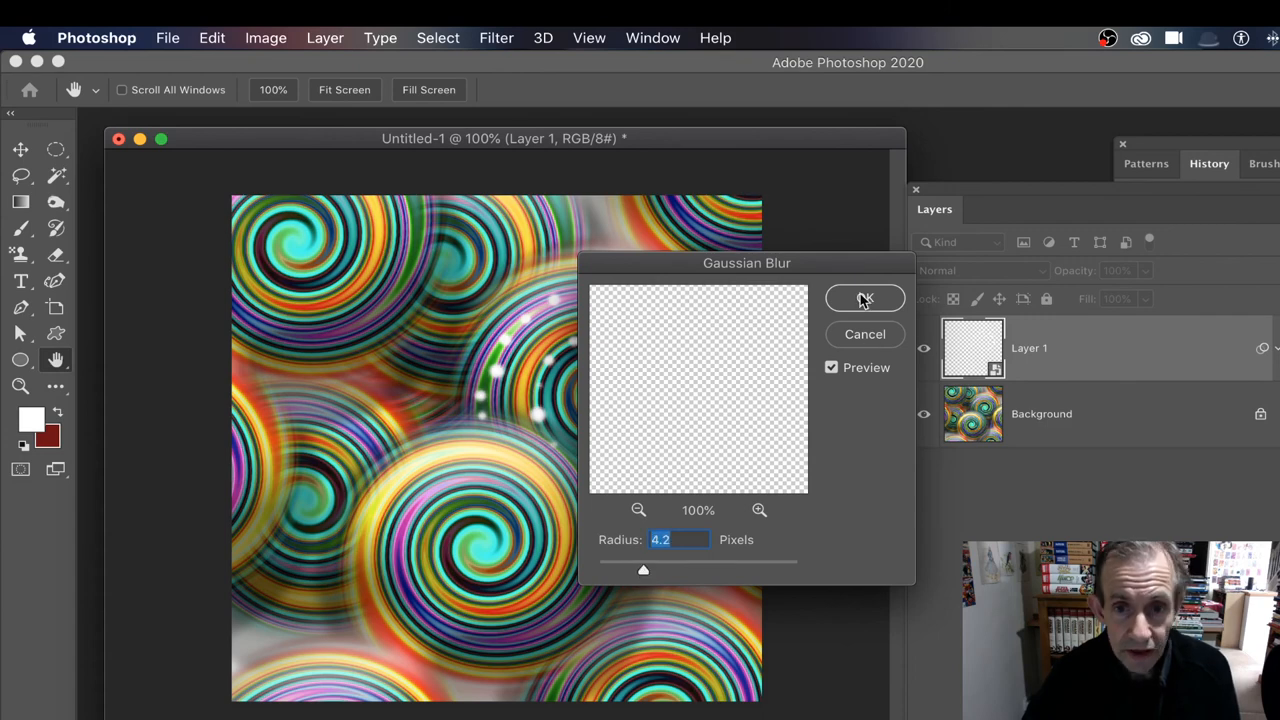
pyautogui.click(864, 298)
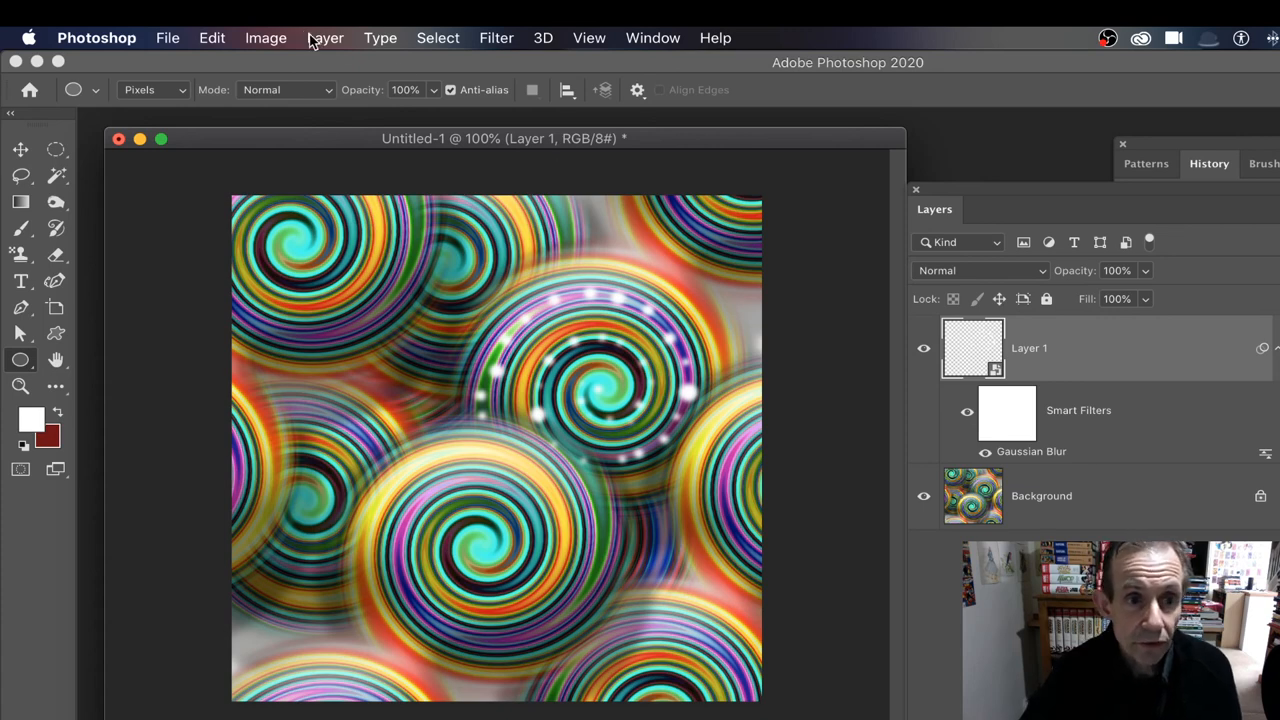
# - Browse the Filter, Image and Layer menus to find the layer style effects
pyautogui.click(495, 37)
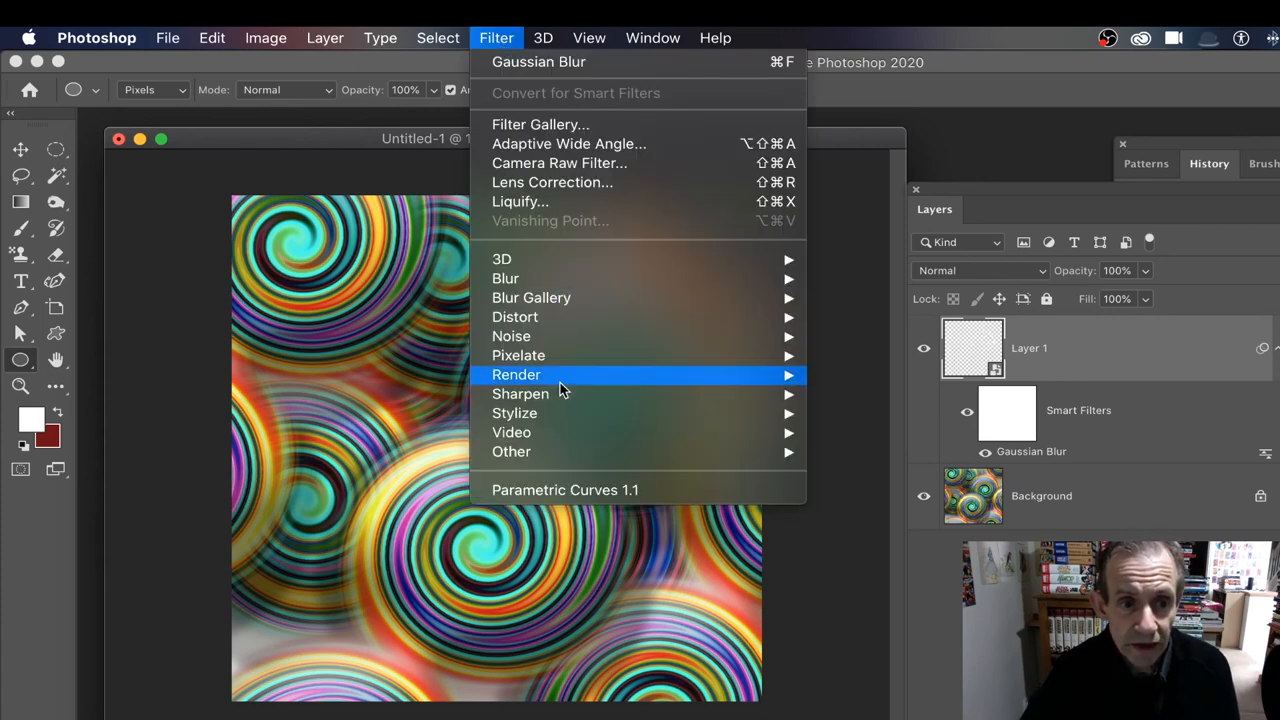
pyautogui.click(265, 37)
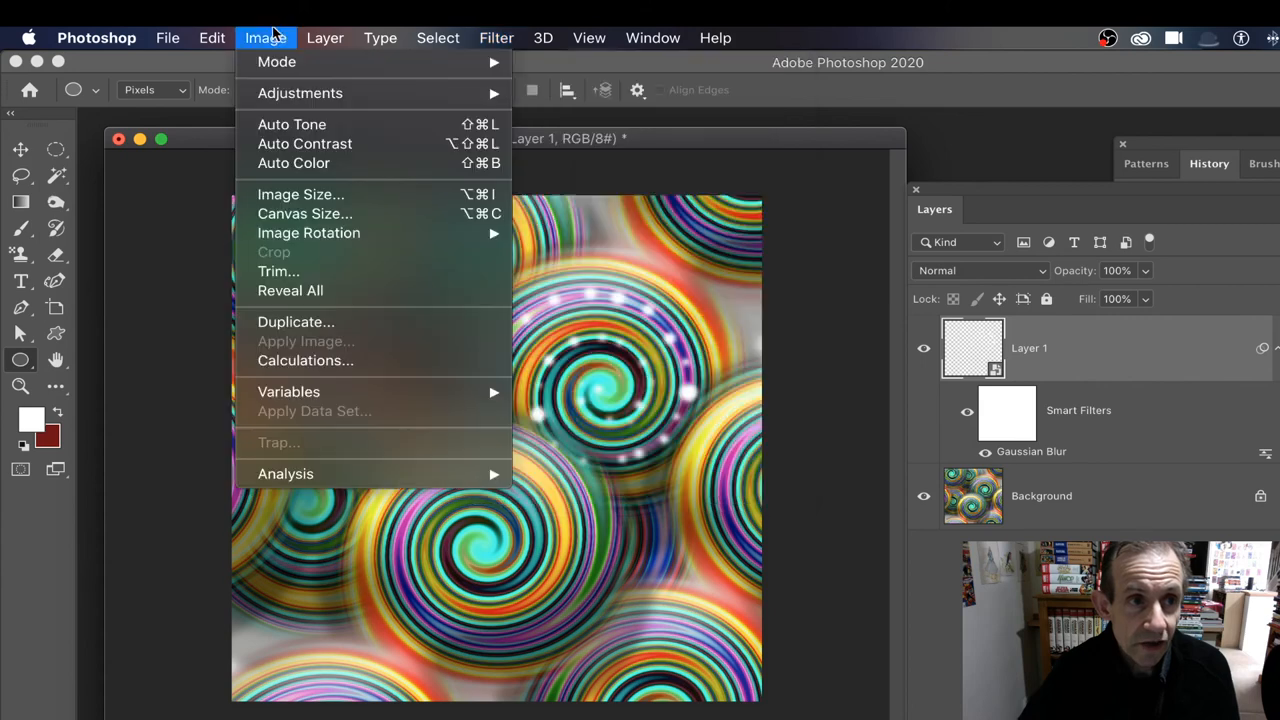
pyautogui.click(325, 37)
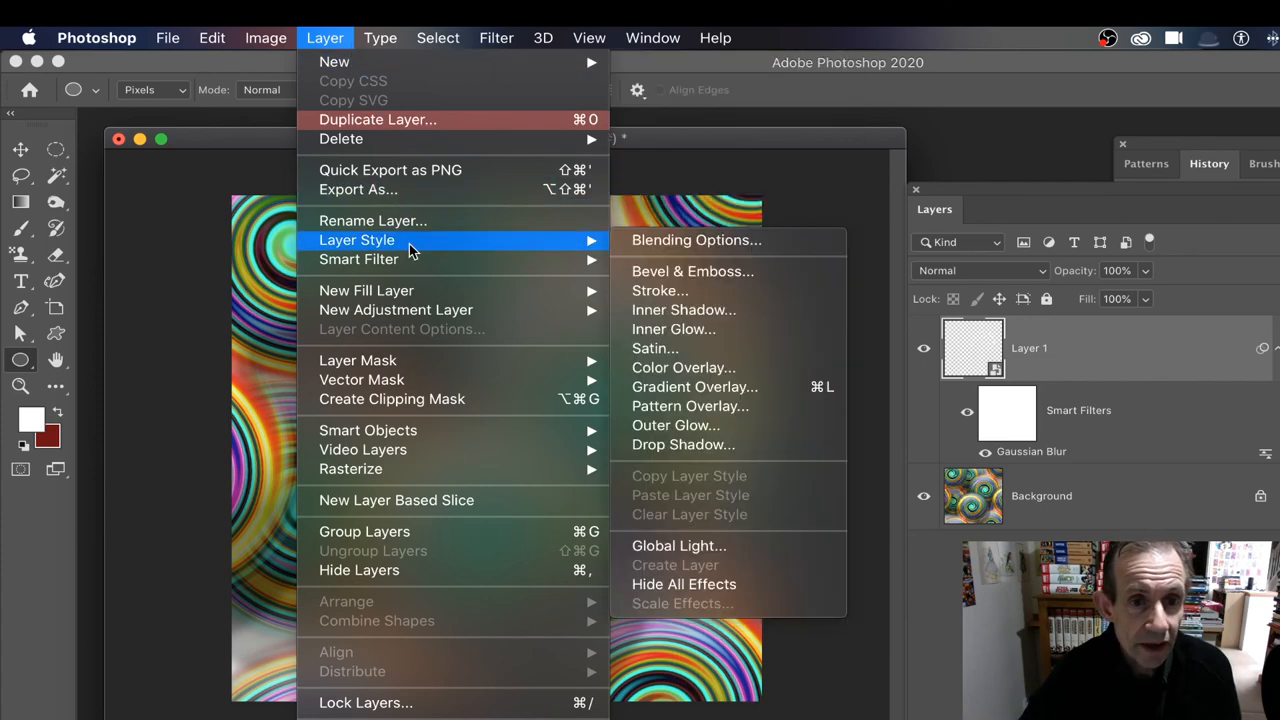
# - Give the dots a 65 px Bevel & Emboss and a yellow Color Overlay
pyautogui.click(691, 271)
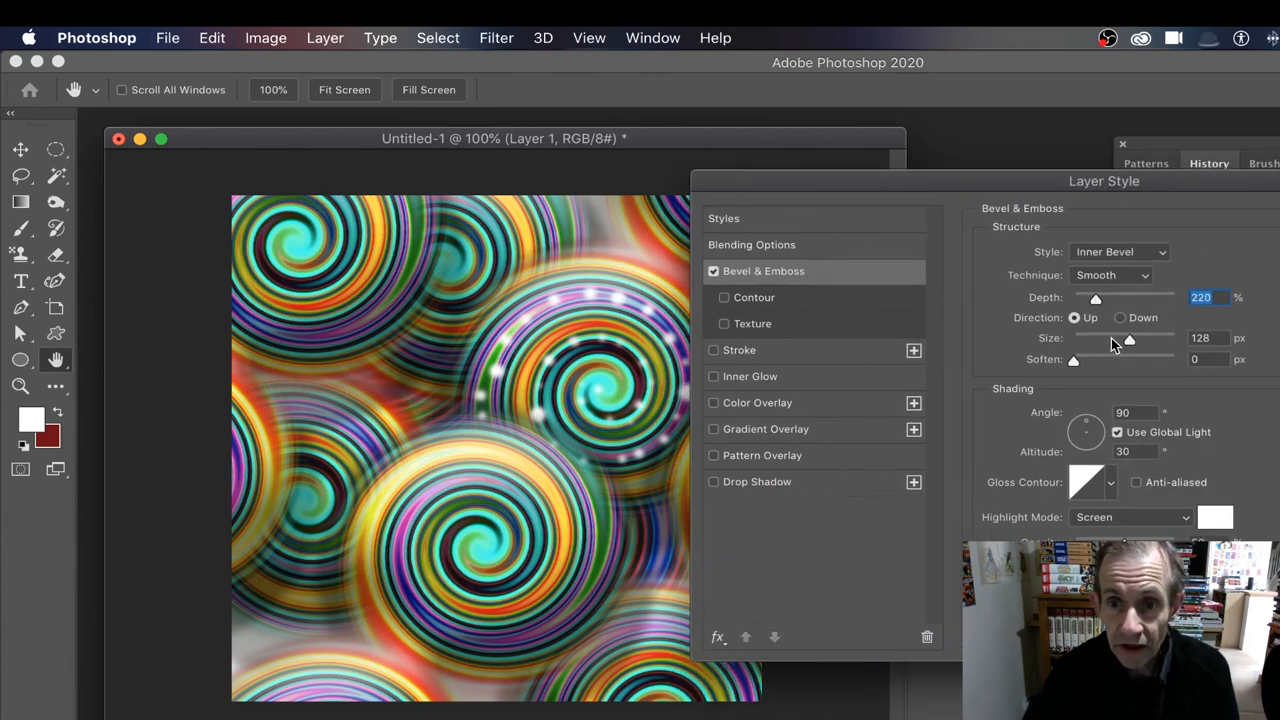
pyautogui.moveTo(1129, 338); pyautogui.dragTo(1099, 338)
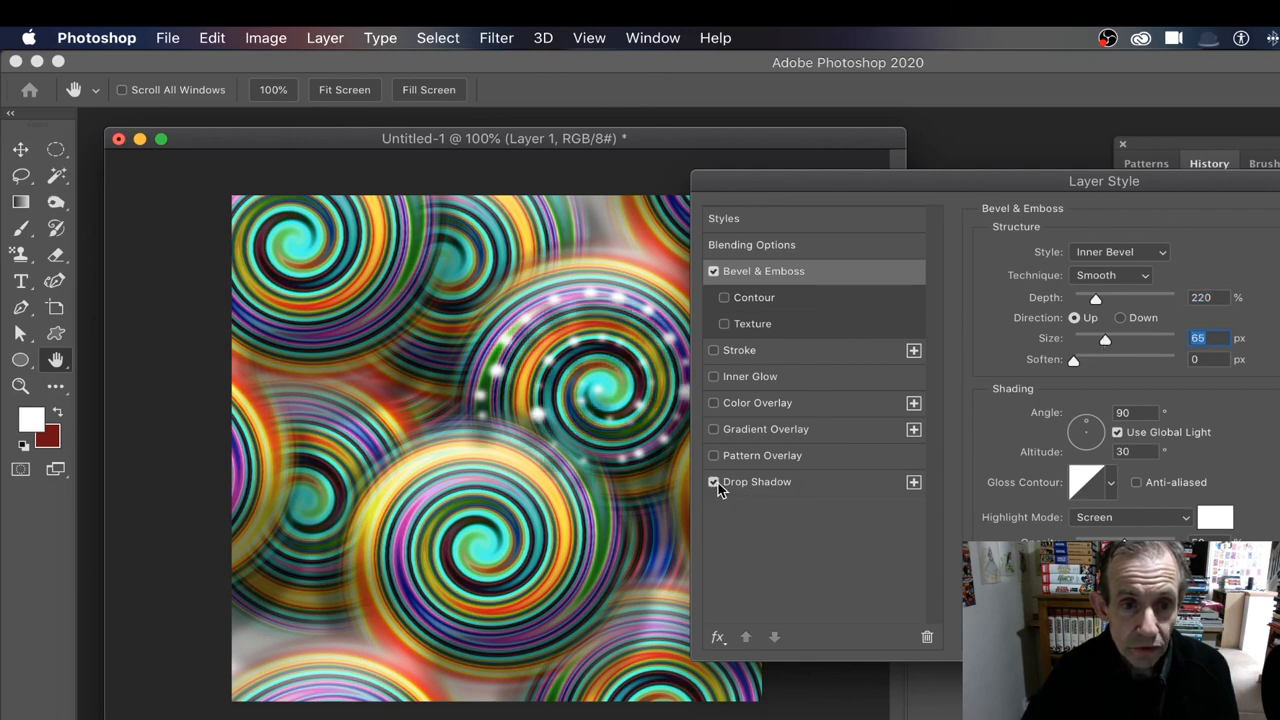
pyautogui.click(713, 482)
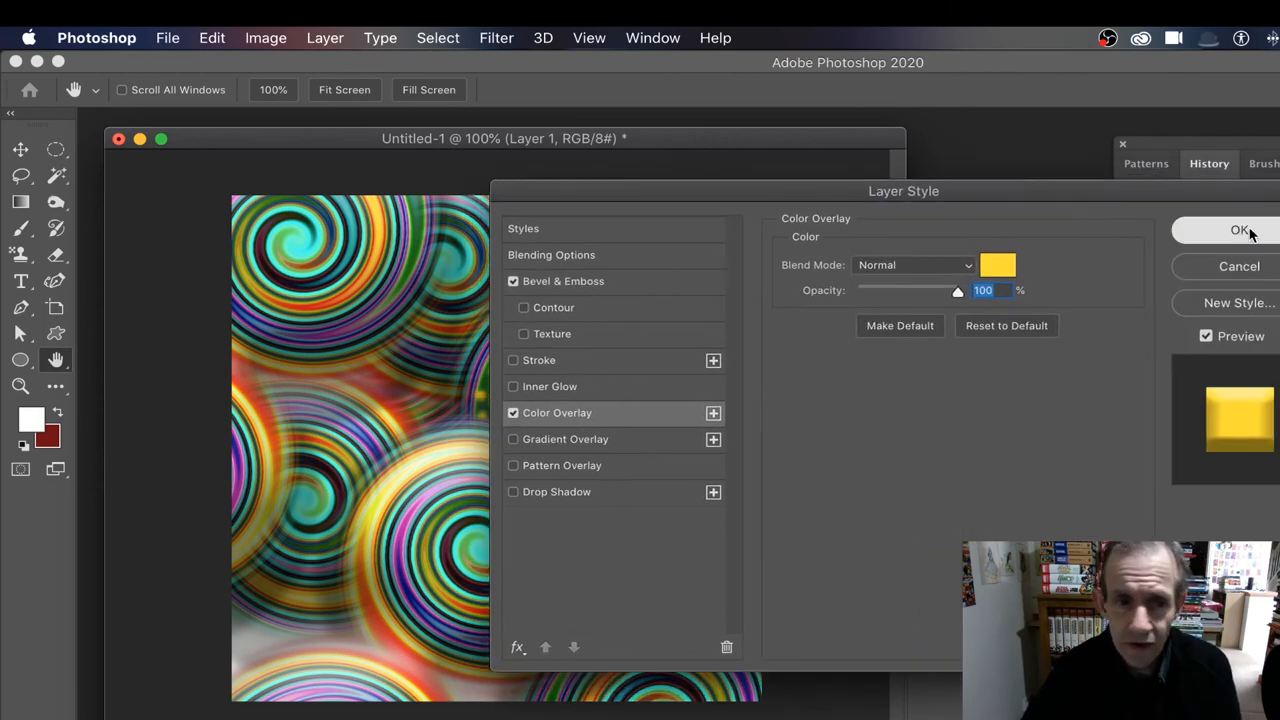
pyautogui.click(1221, 230)
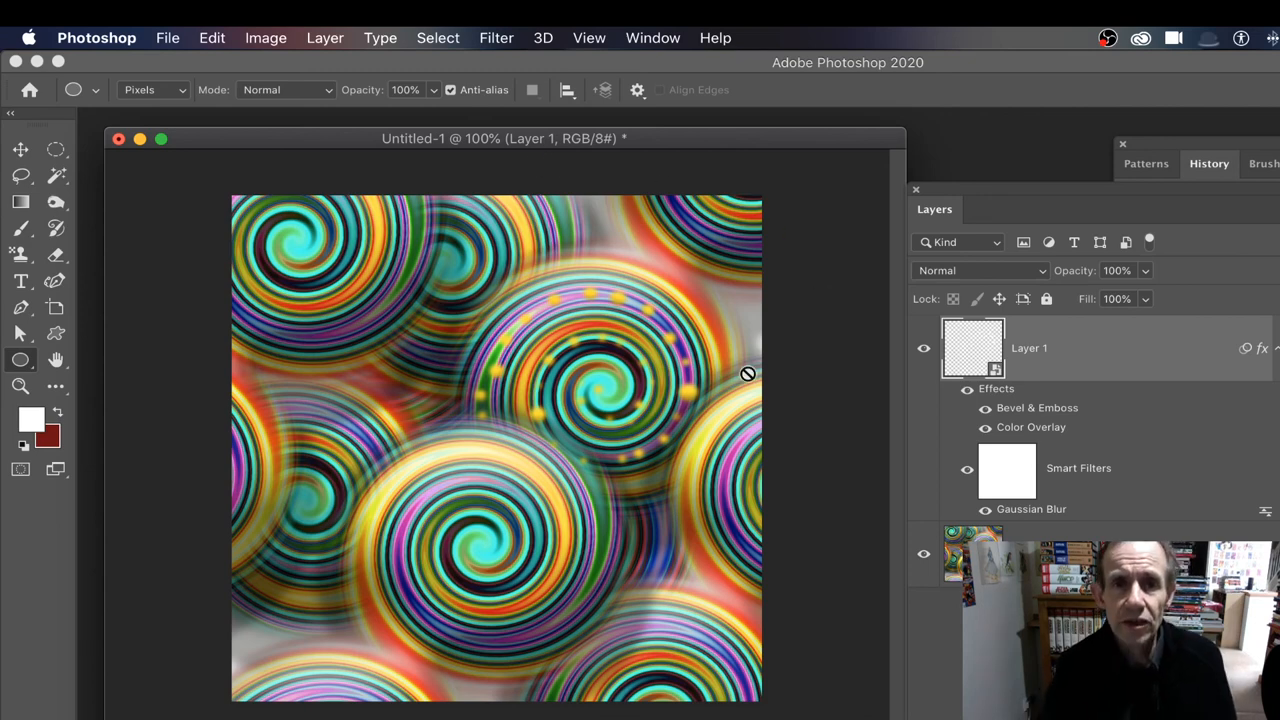